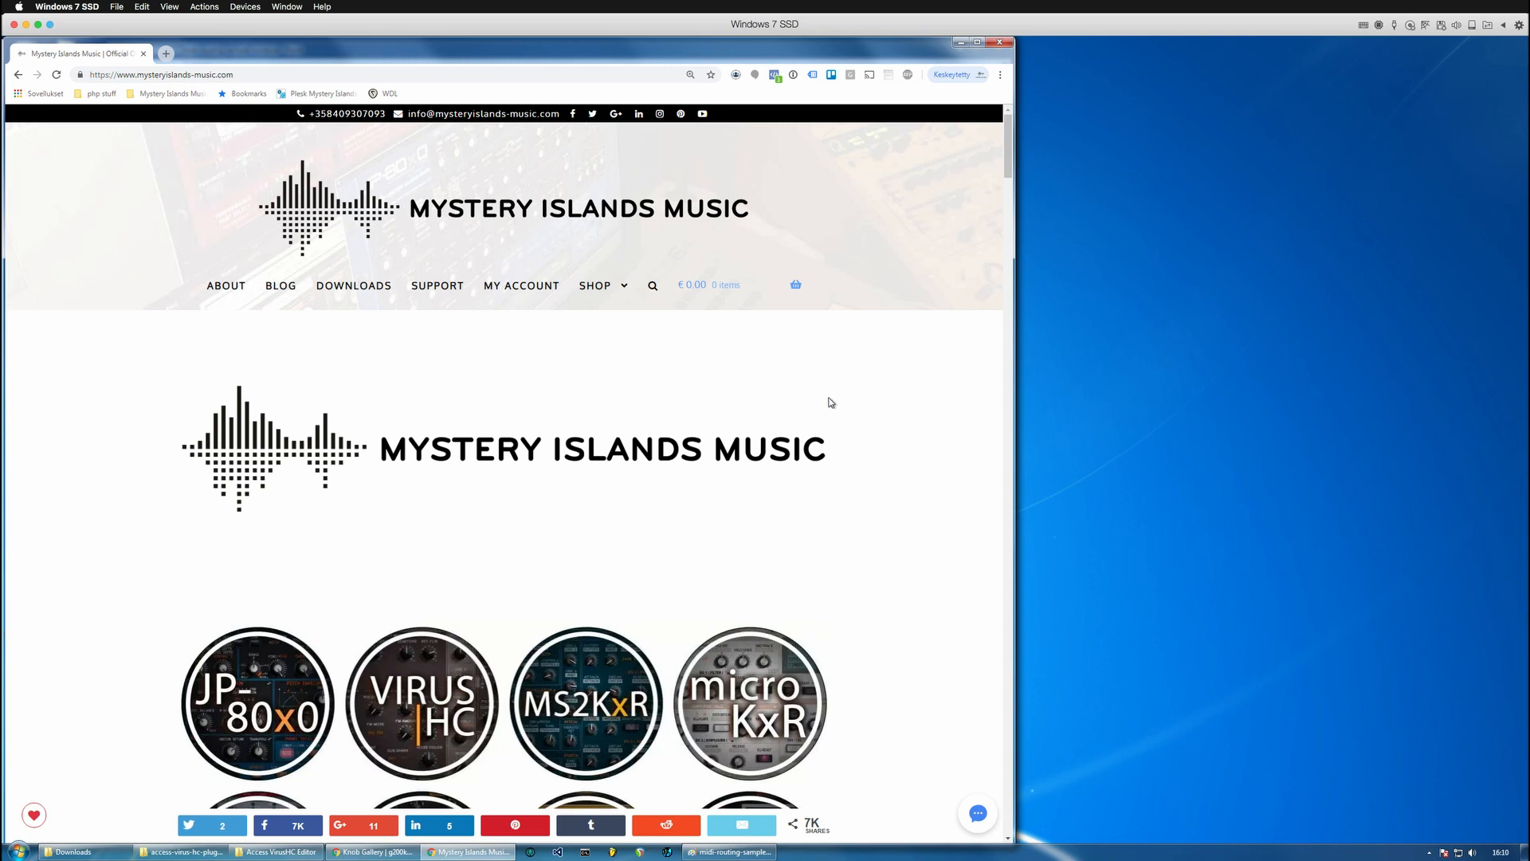
mouse_move(851, 415)
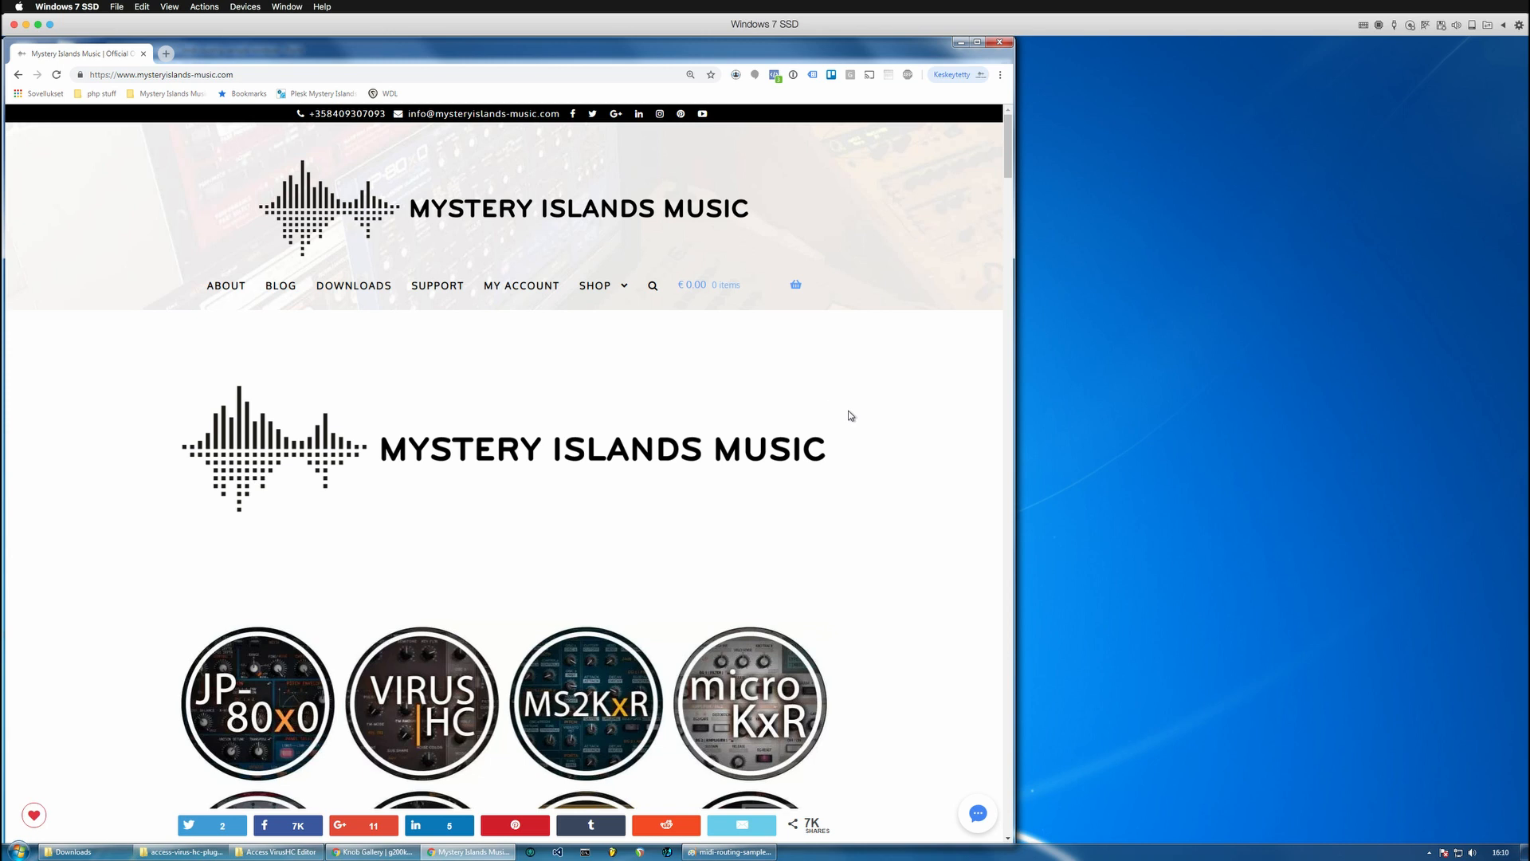
mouse_move(868, 418)
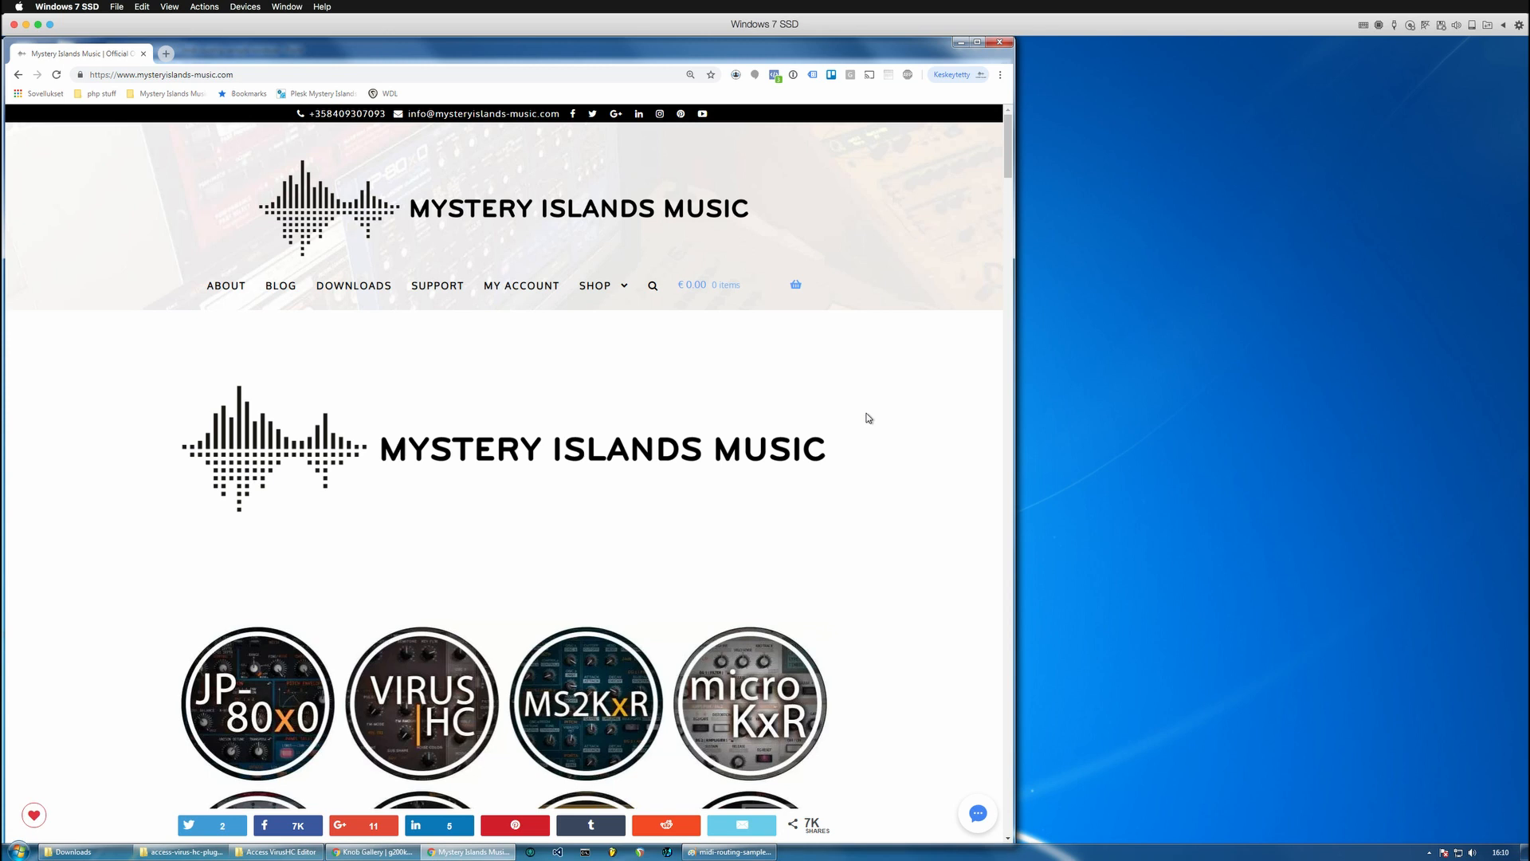
mouse_move(865, 452)
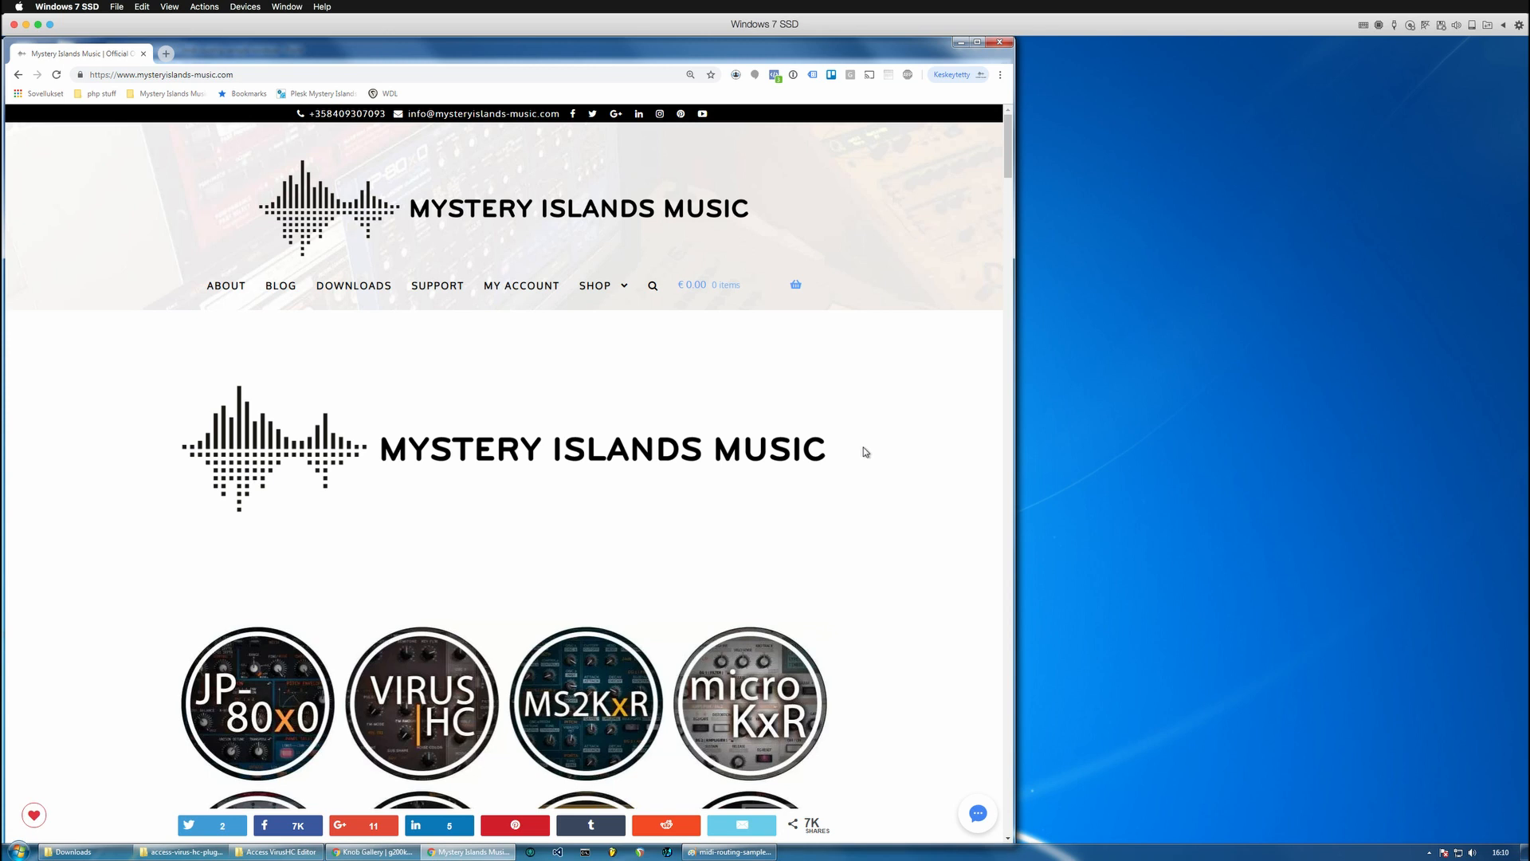
mouse_move(904, 490)
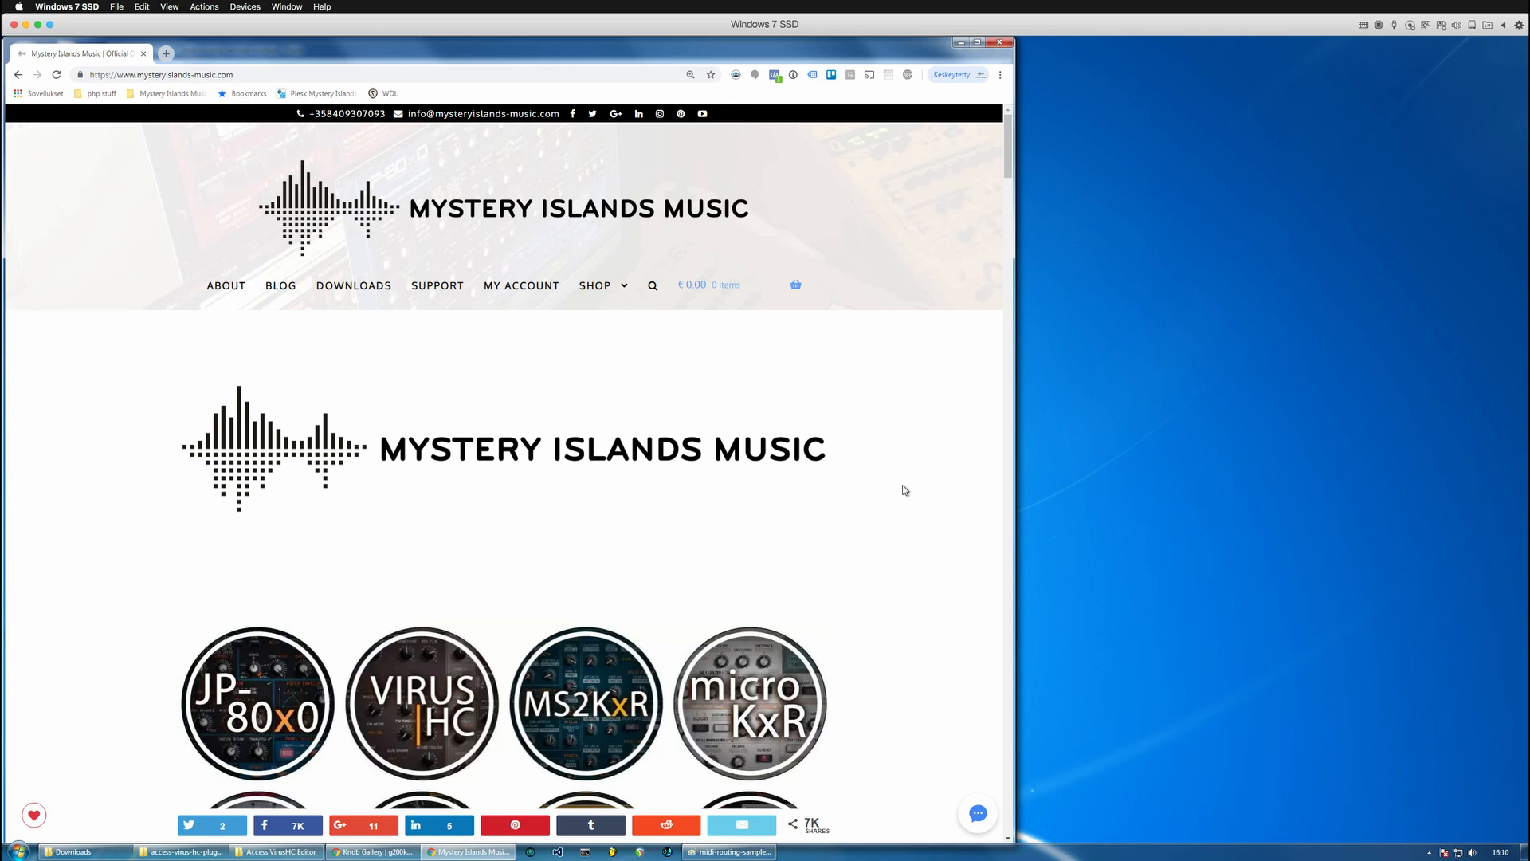
Reveal the Shop menu's plug-ins, bundles and soundsets categories on the homepage
scroll(down, 3)
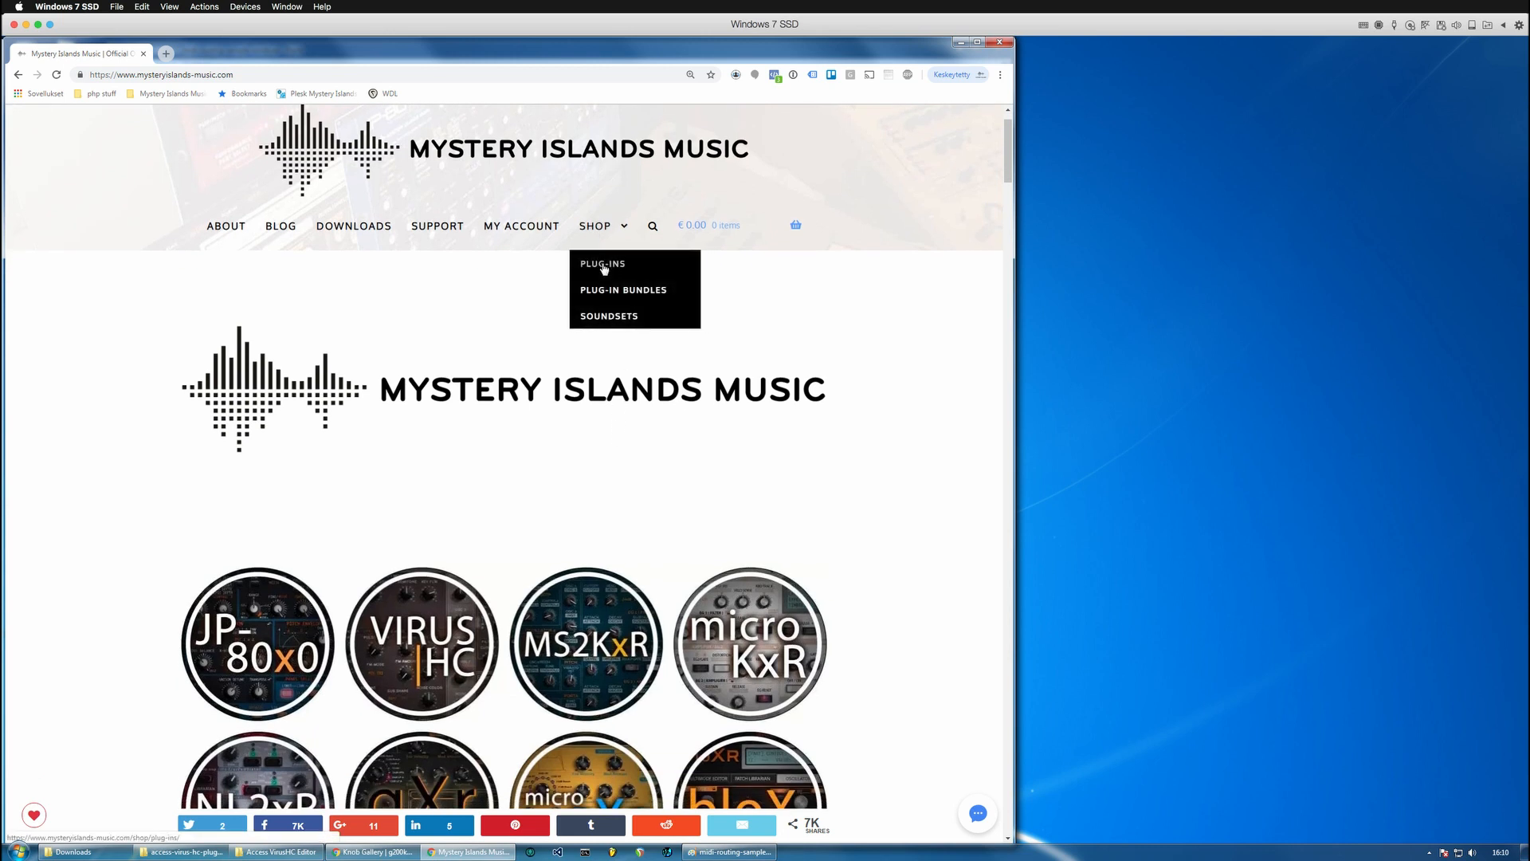
Show the shop's Plug-ins catalogue and scroll down to the VIRUS HC tile
click(602, 264)
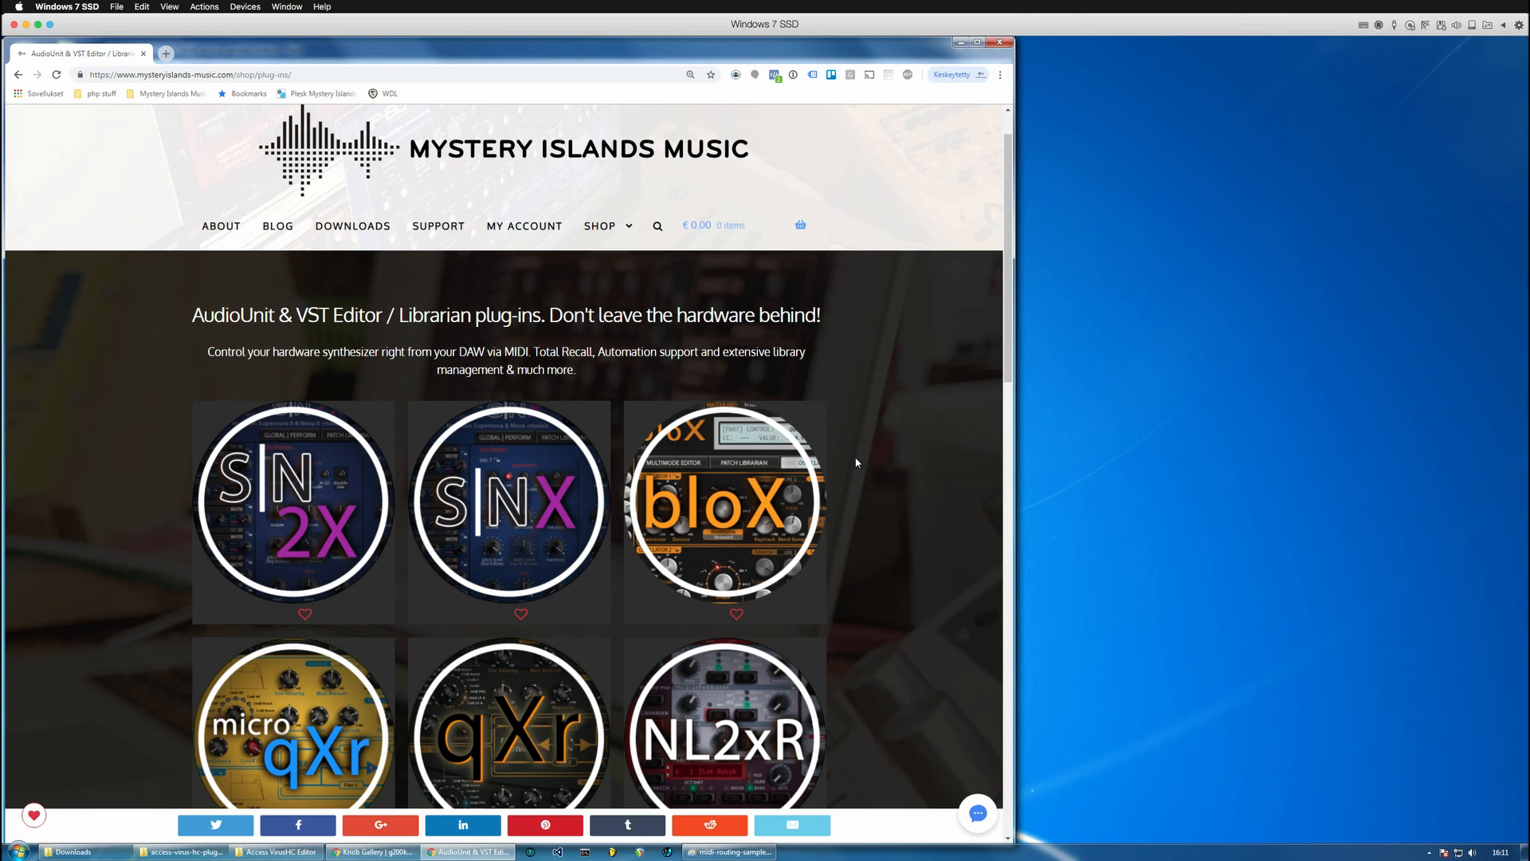
scroll(down, 3)
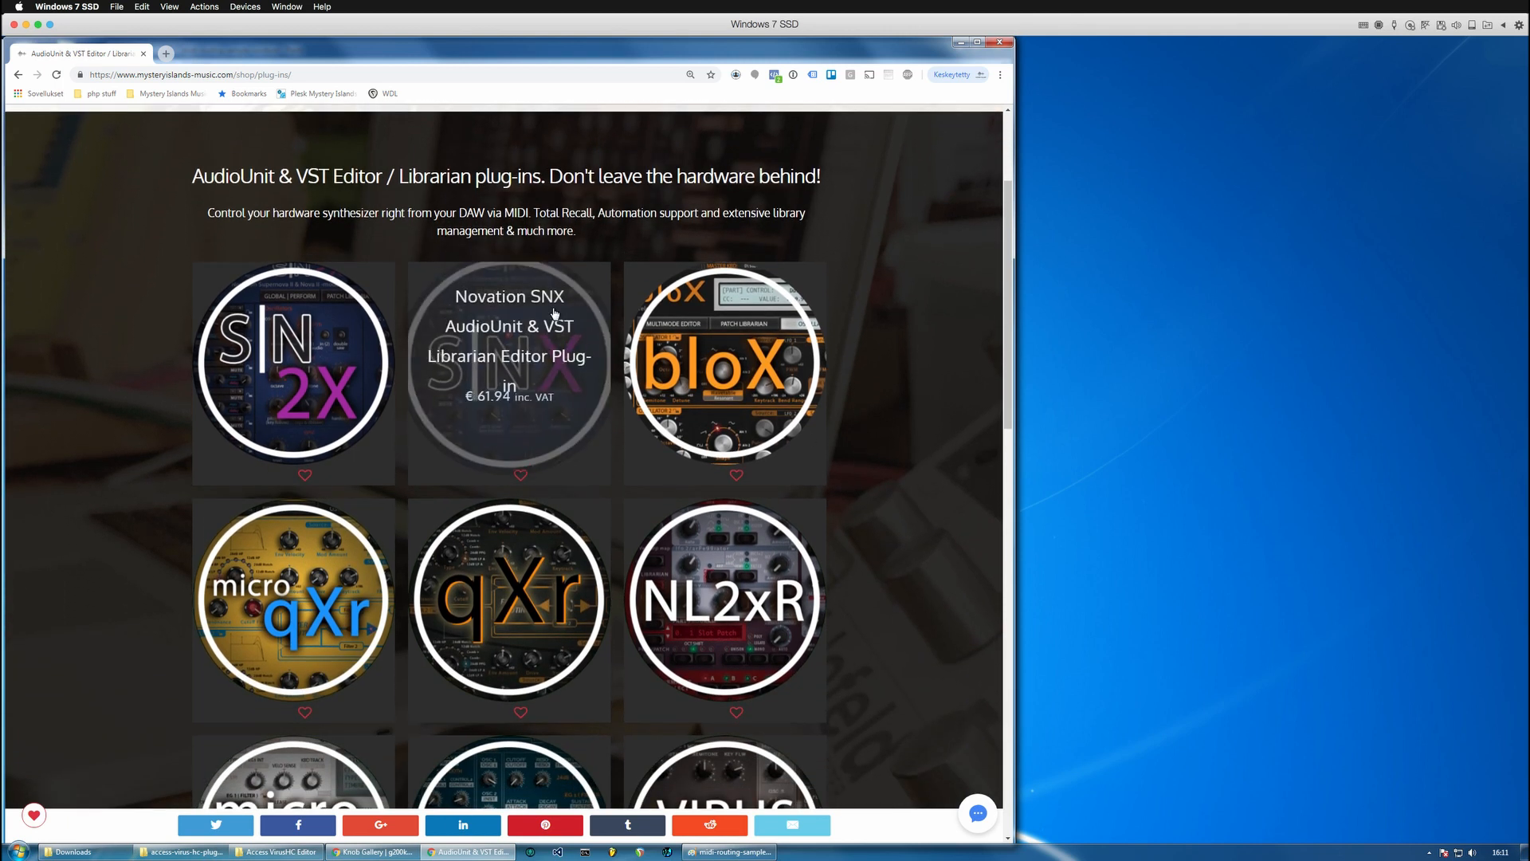
scroll(down, 3)
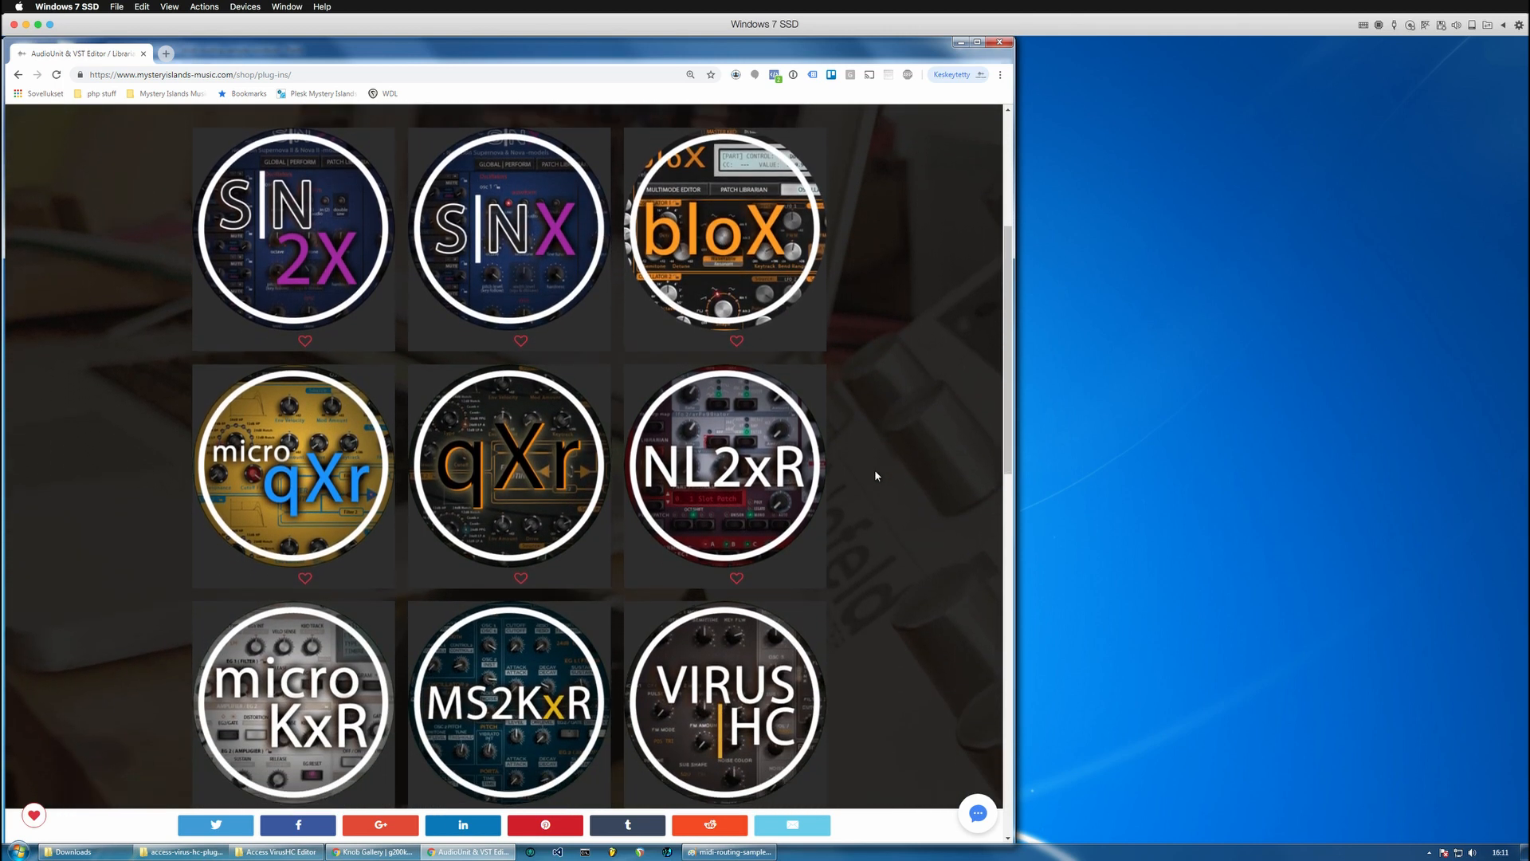
scroll(down, 3)
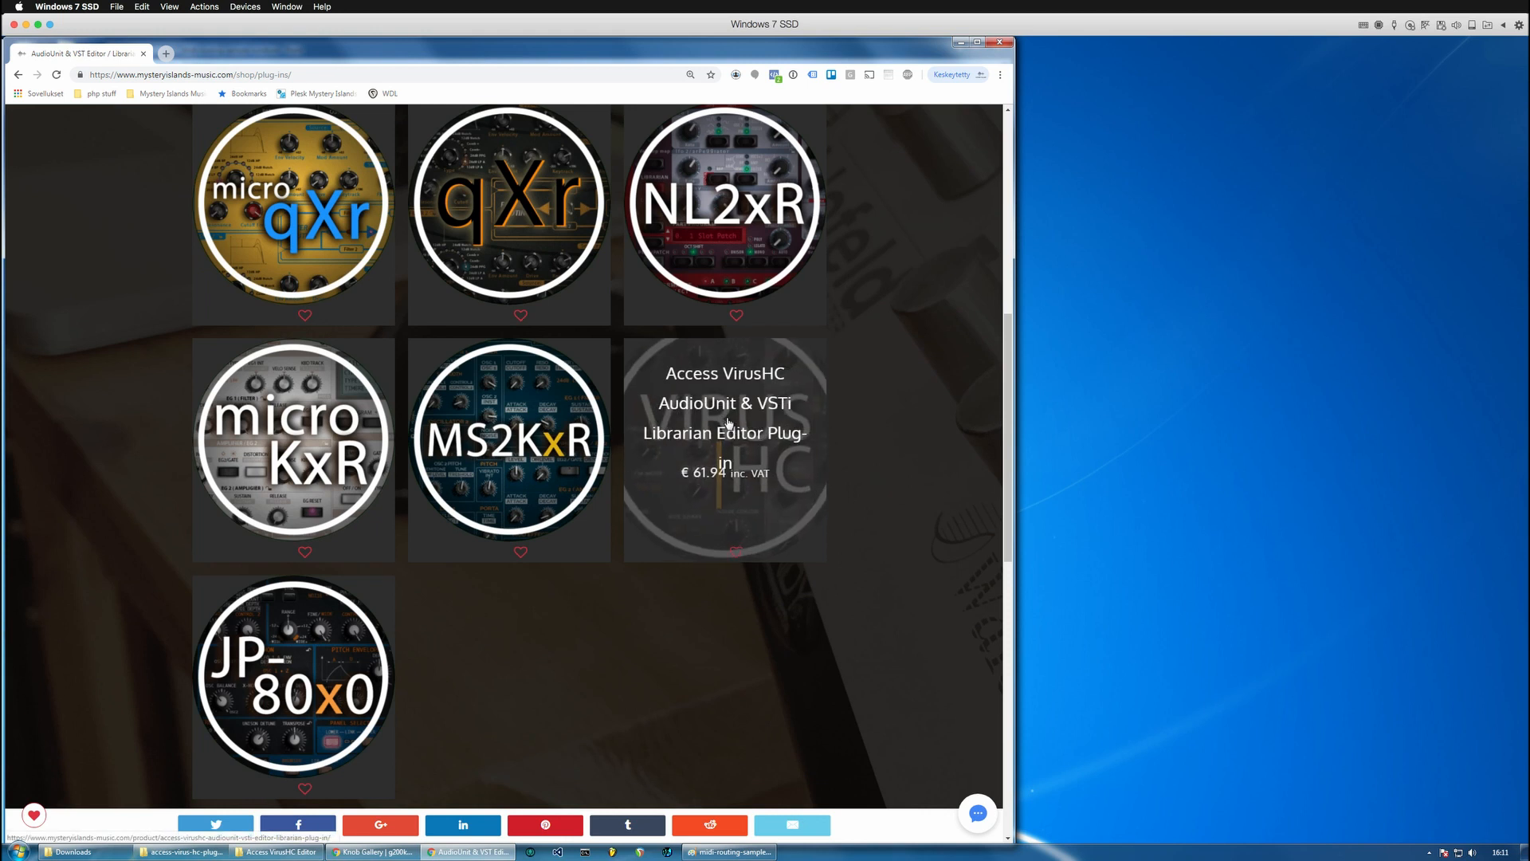
Bring up the Access VirusHC Editor & Librarian product page
click(725, 449)
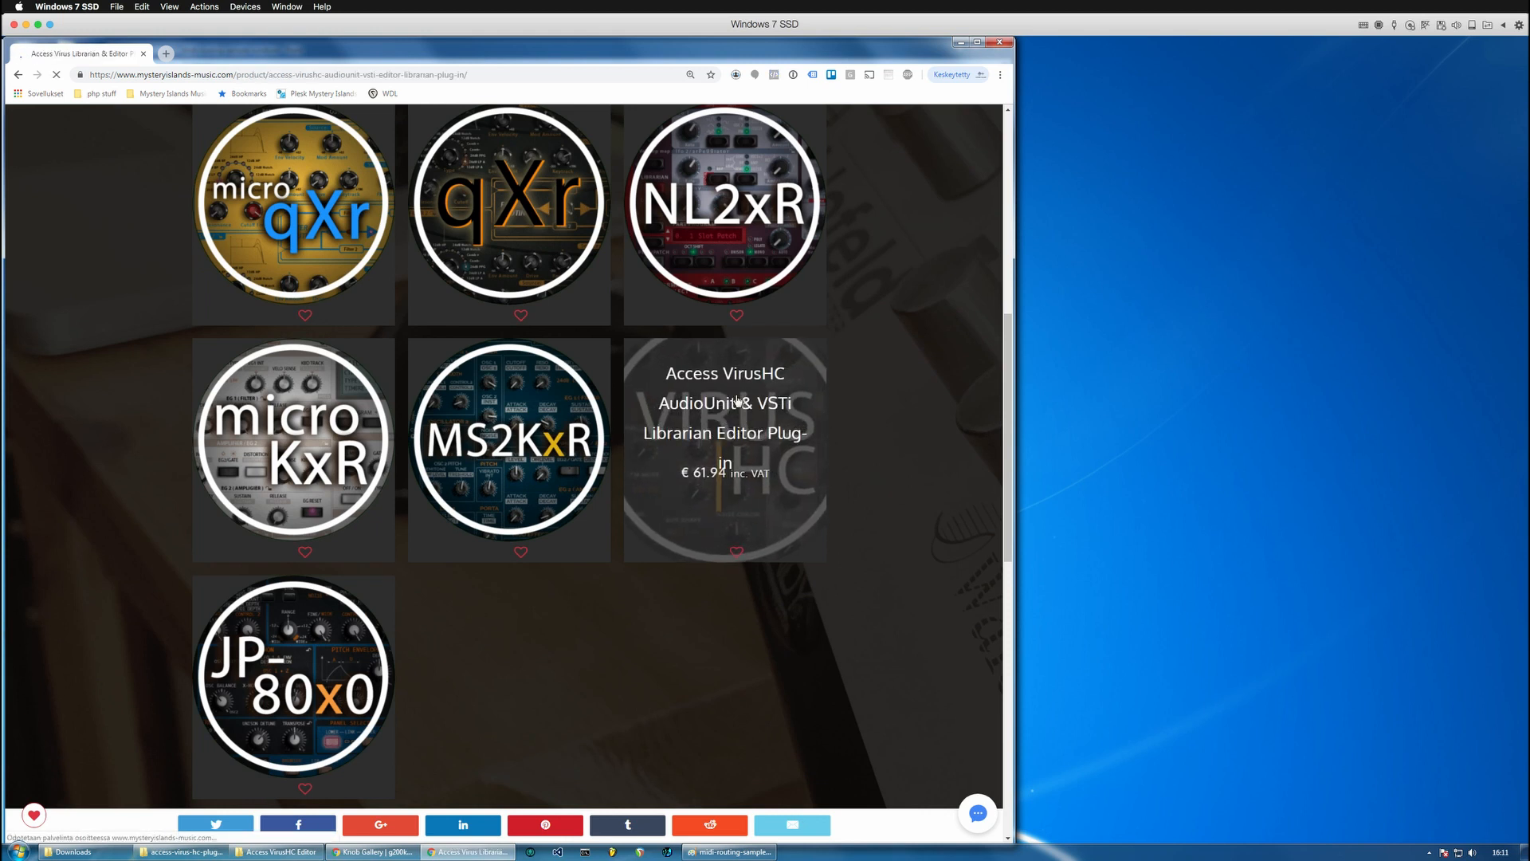
mouse_move(883, 414)
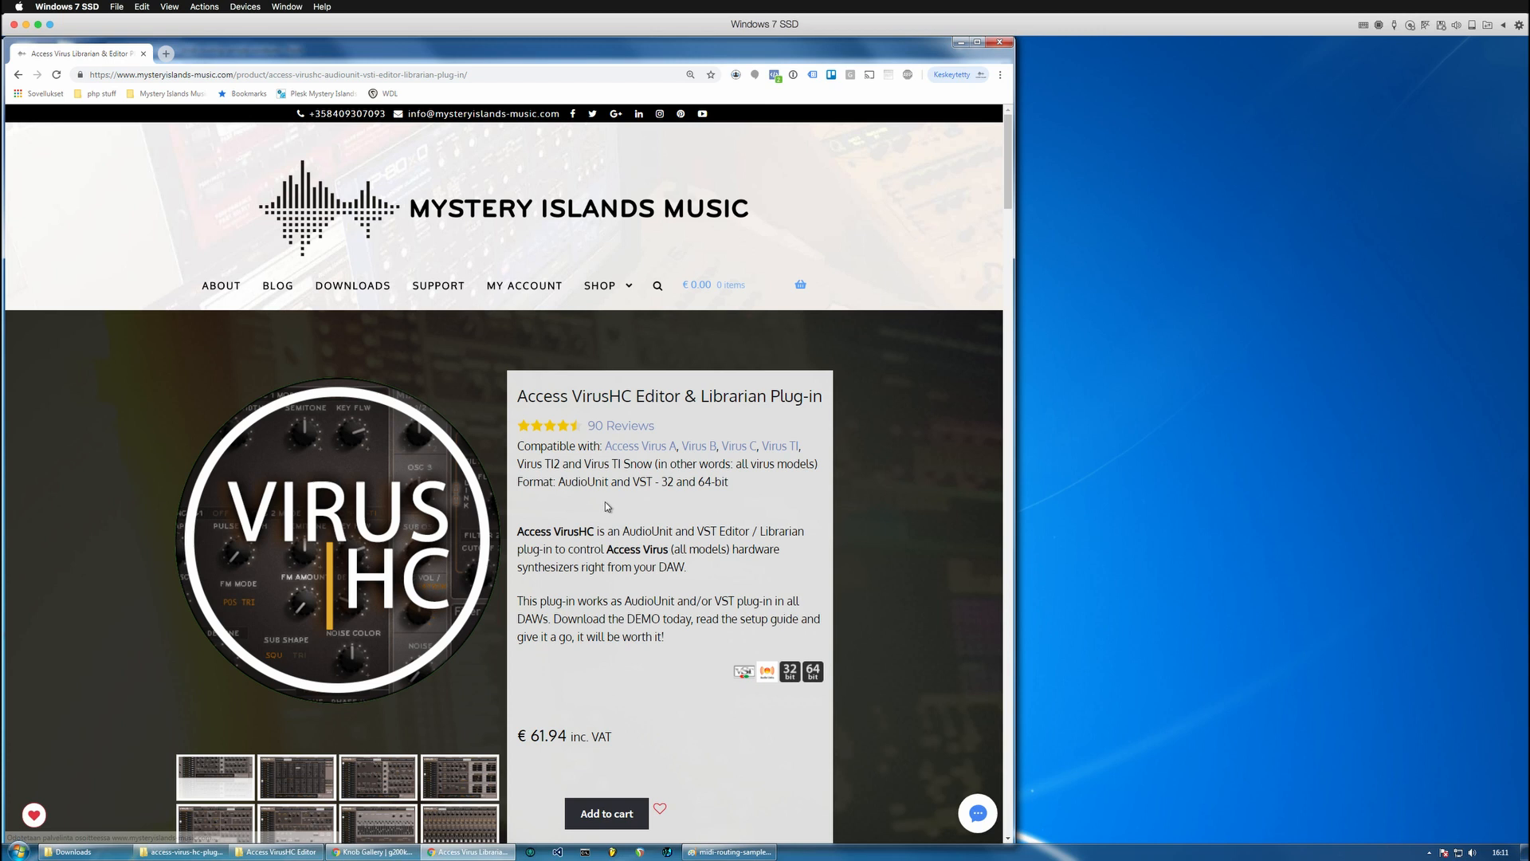
scroll(down, 3)
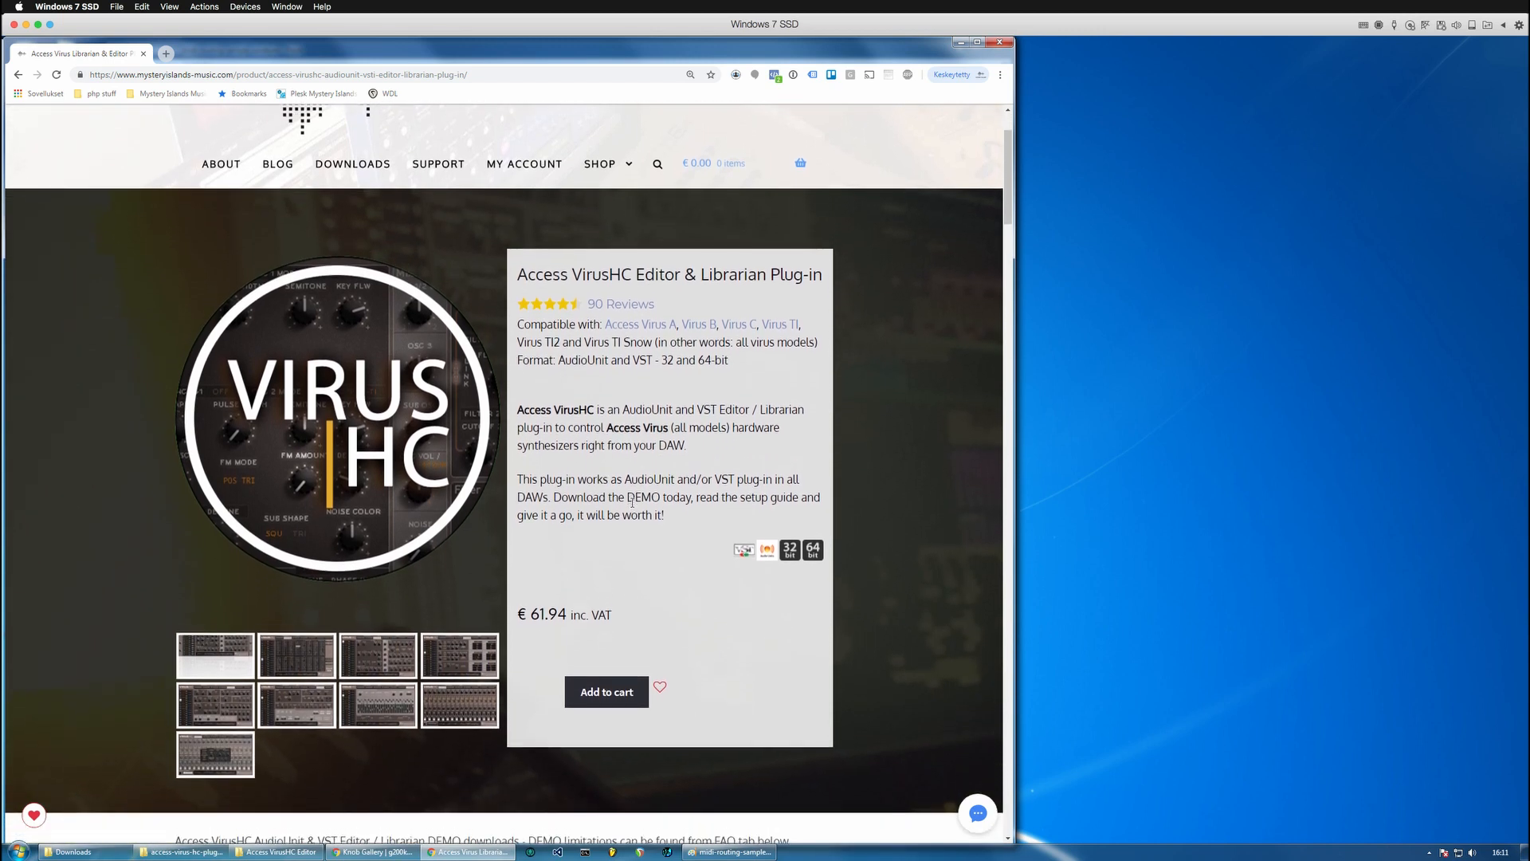
scroll(down, 3)
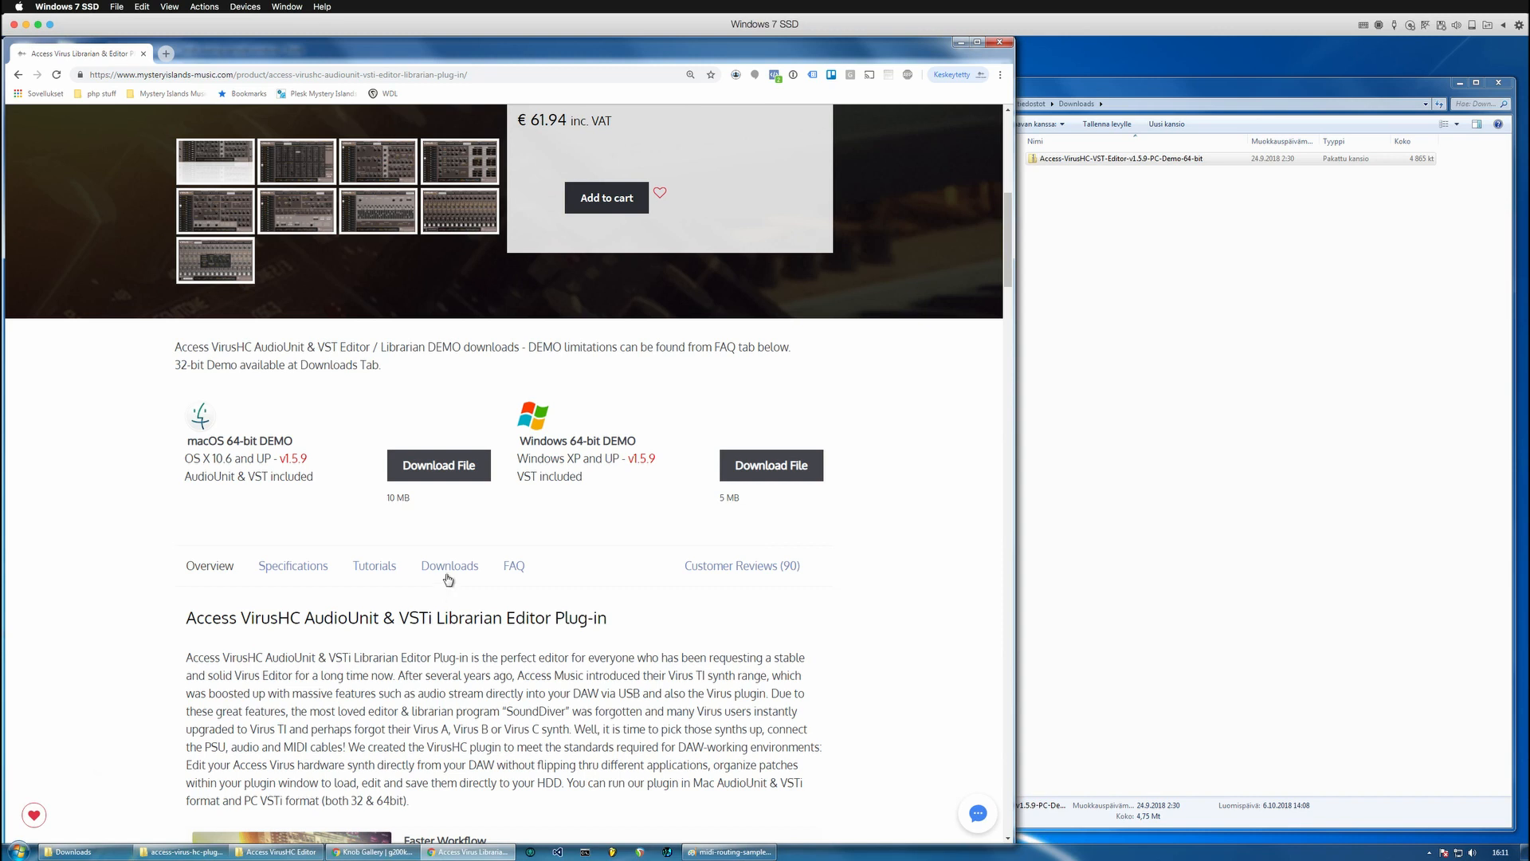
Show the Downloads tab listing 32- and 64-bit macOS and Windows demos
click(450, 565)
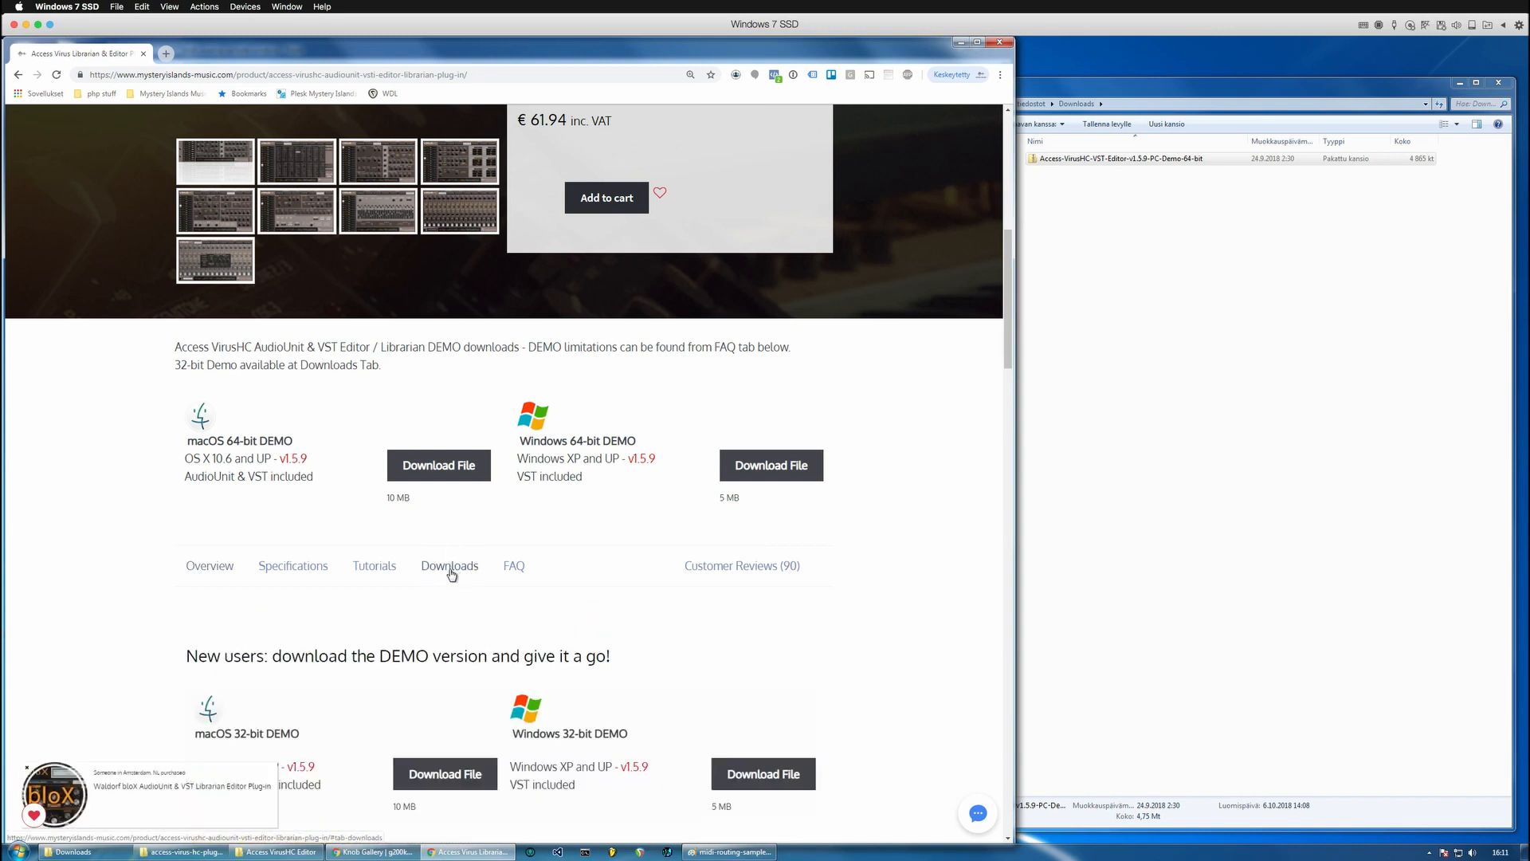
scroll(down, 3)
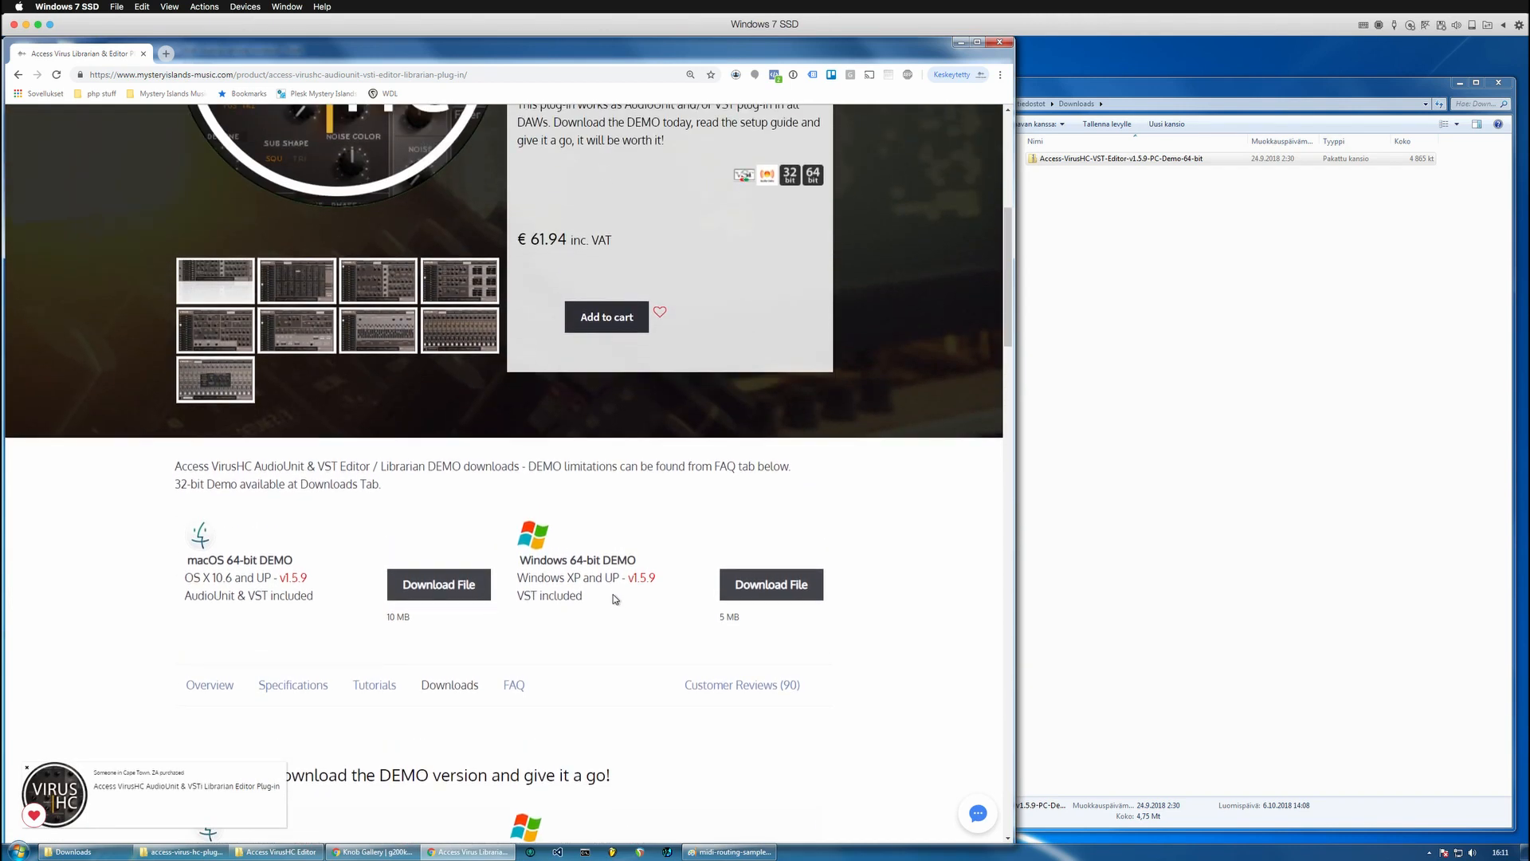
scroll(down, 3)
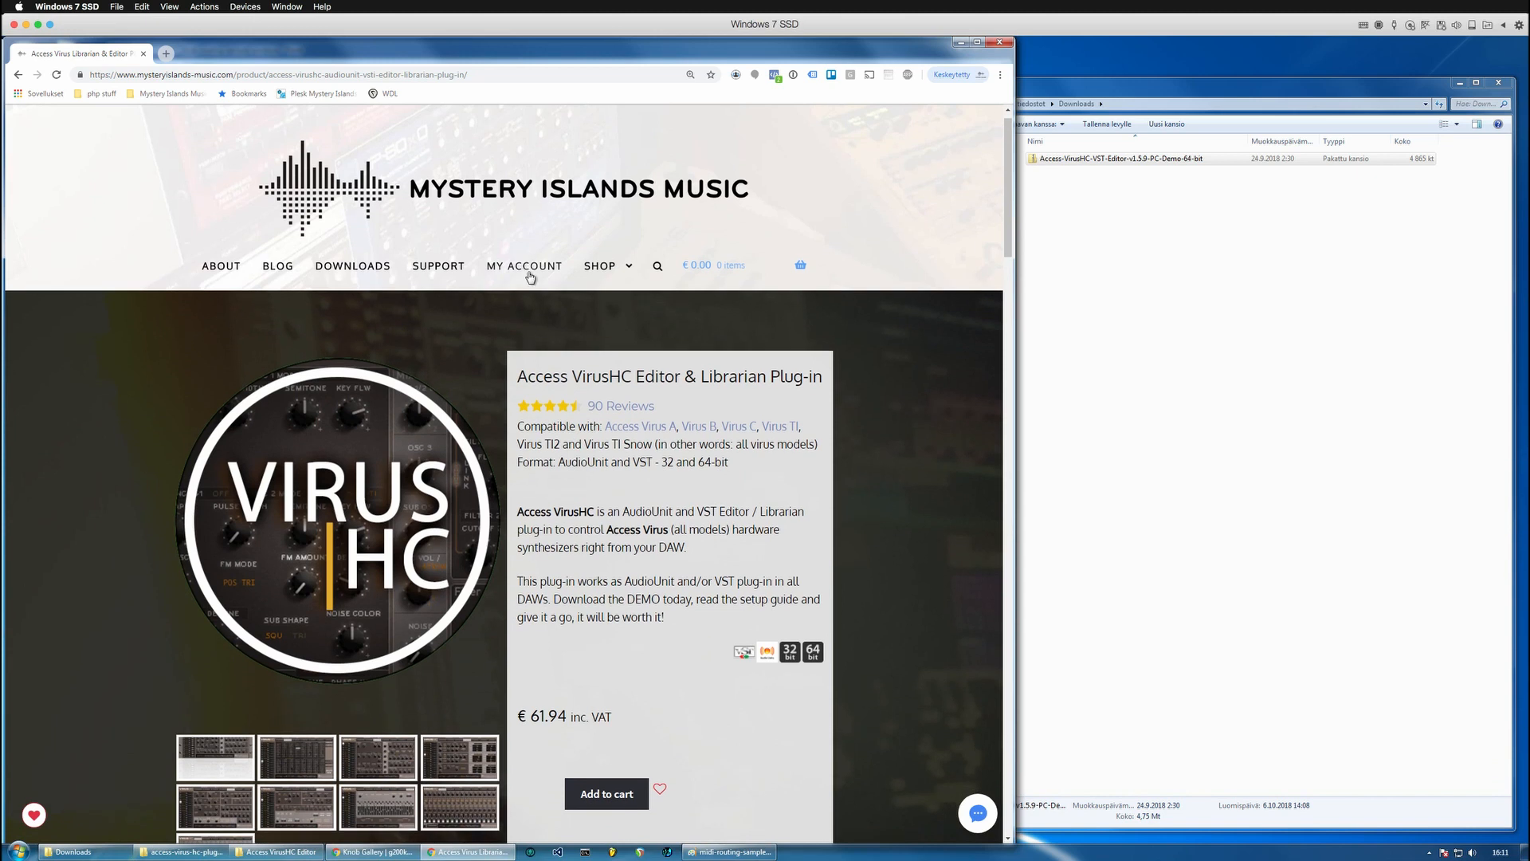
scroll(down, 3)
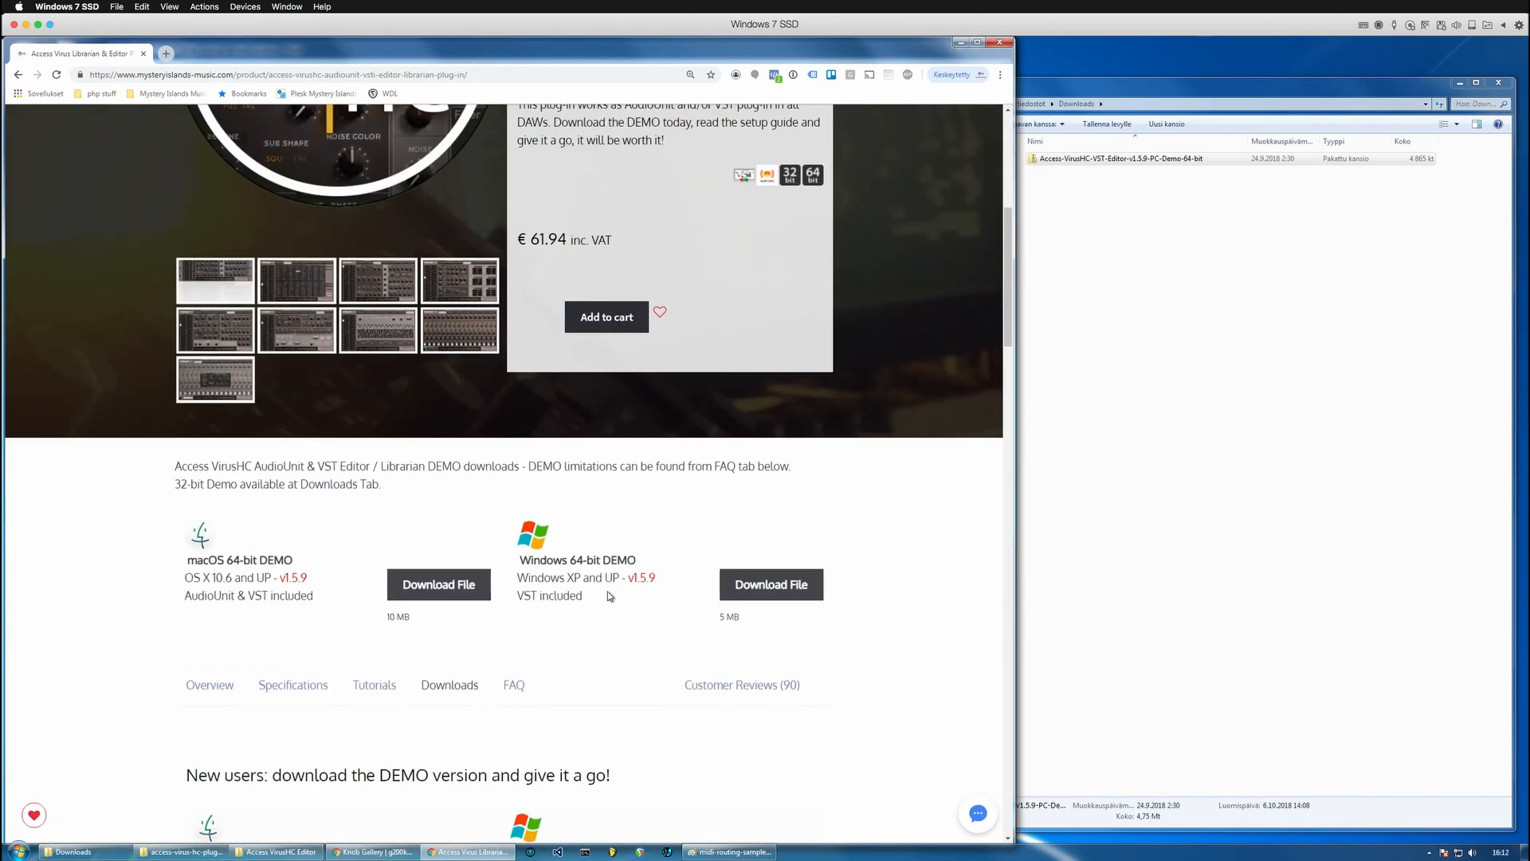
scroll(down, 3)
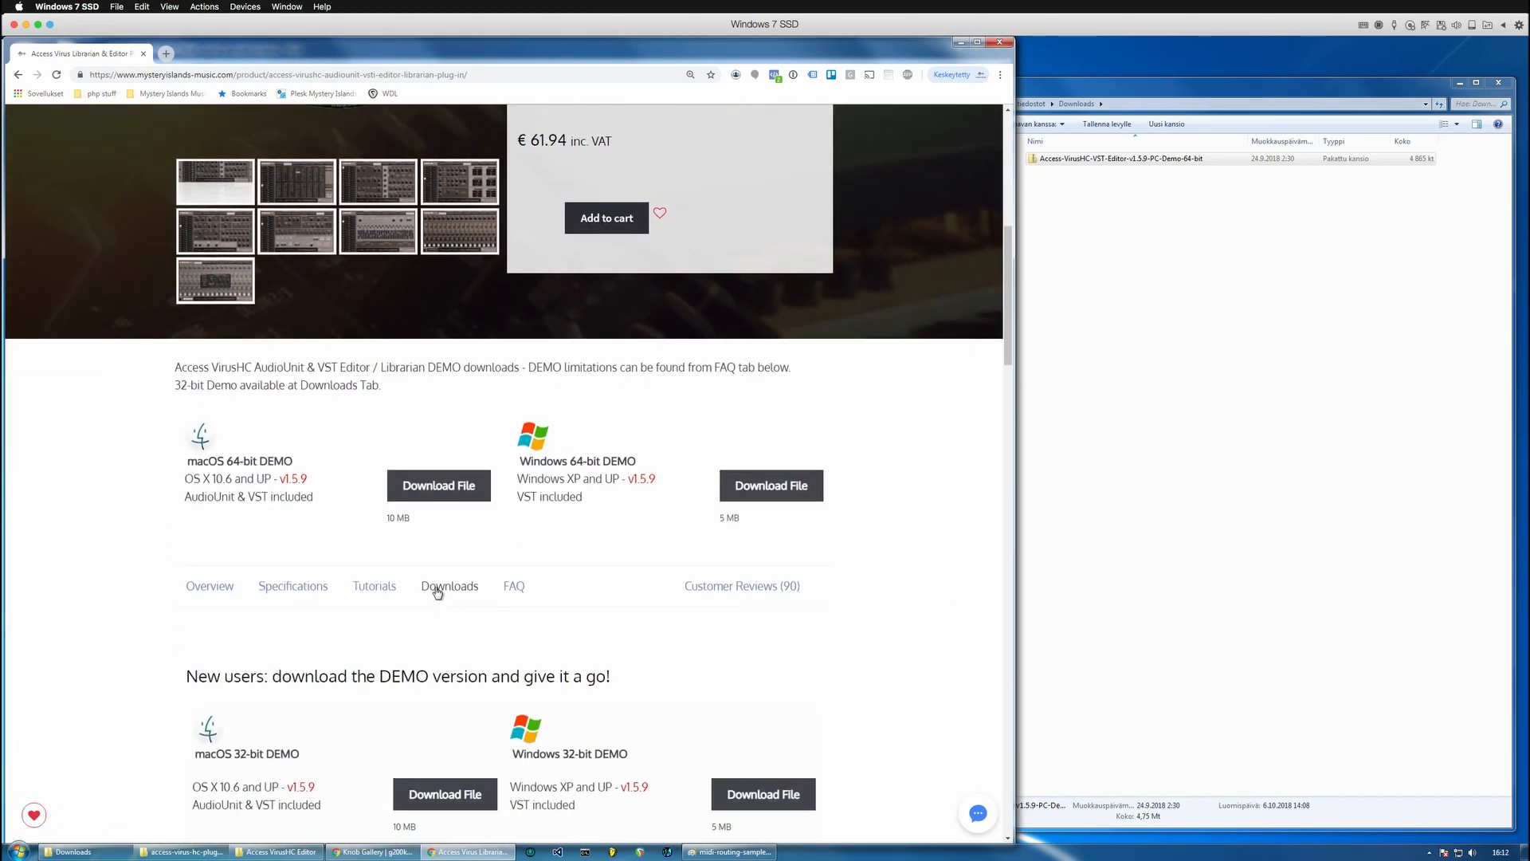
scroll(down, 3)
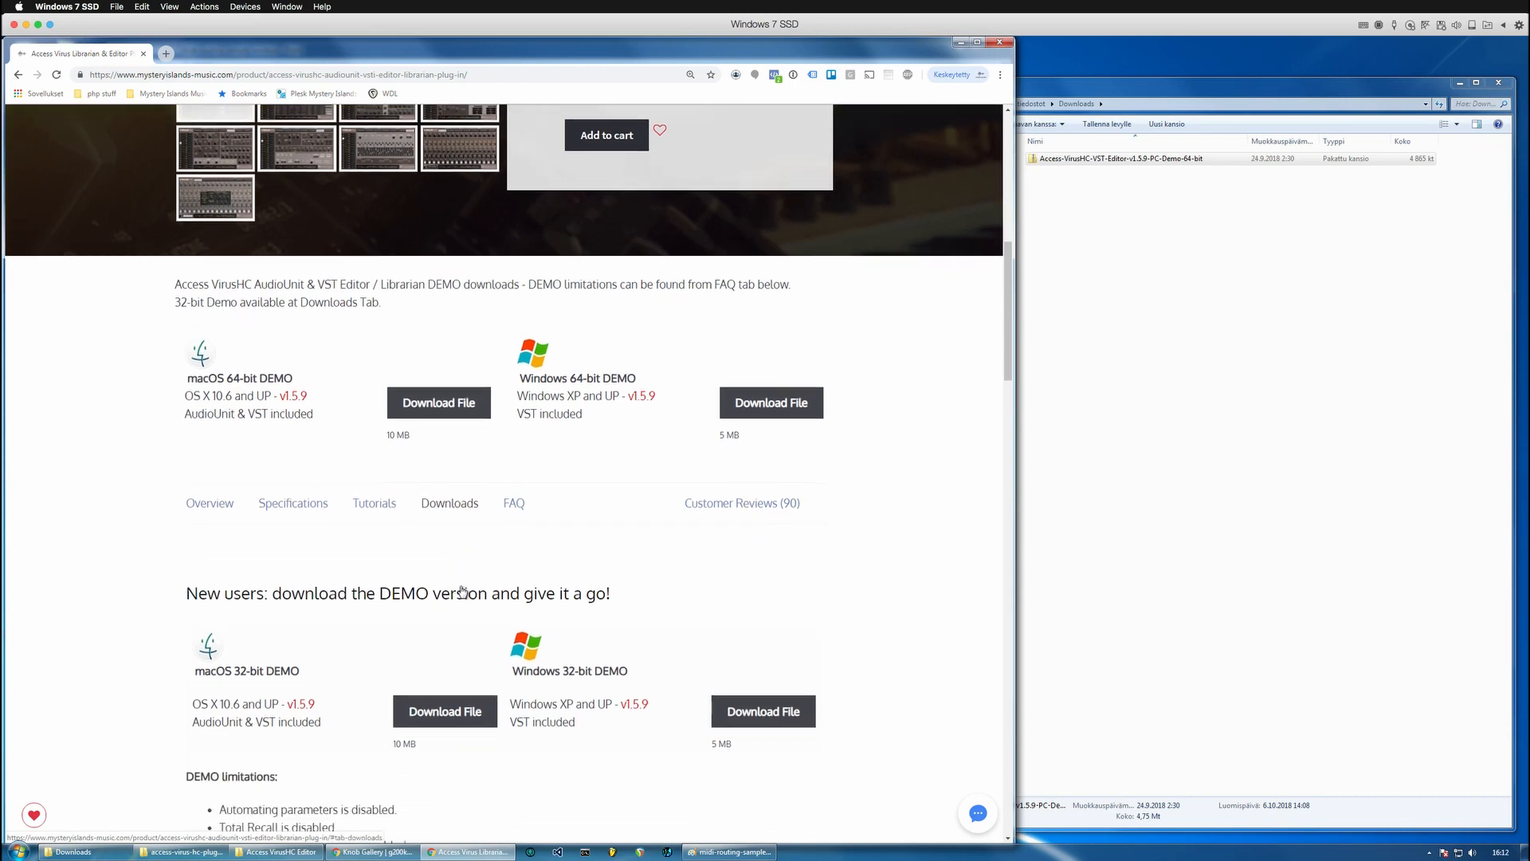
Extract the 64-bit PC demo setup from its zip into the Downloads folder
drag(232, 592, 560, 535)
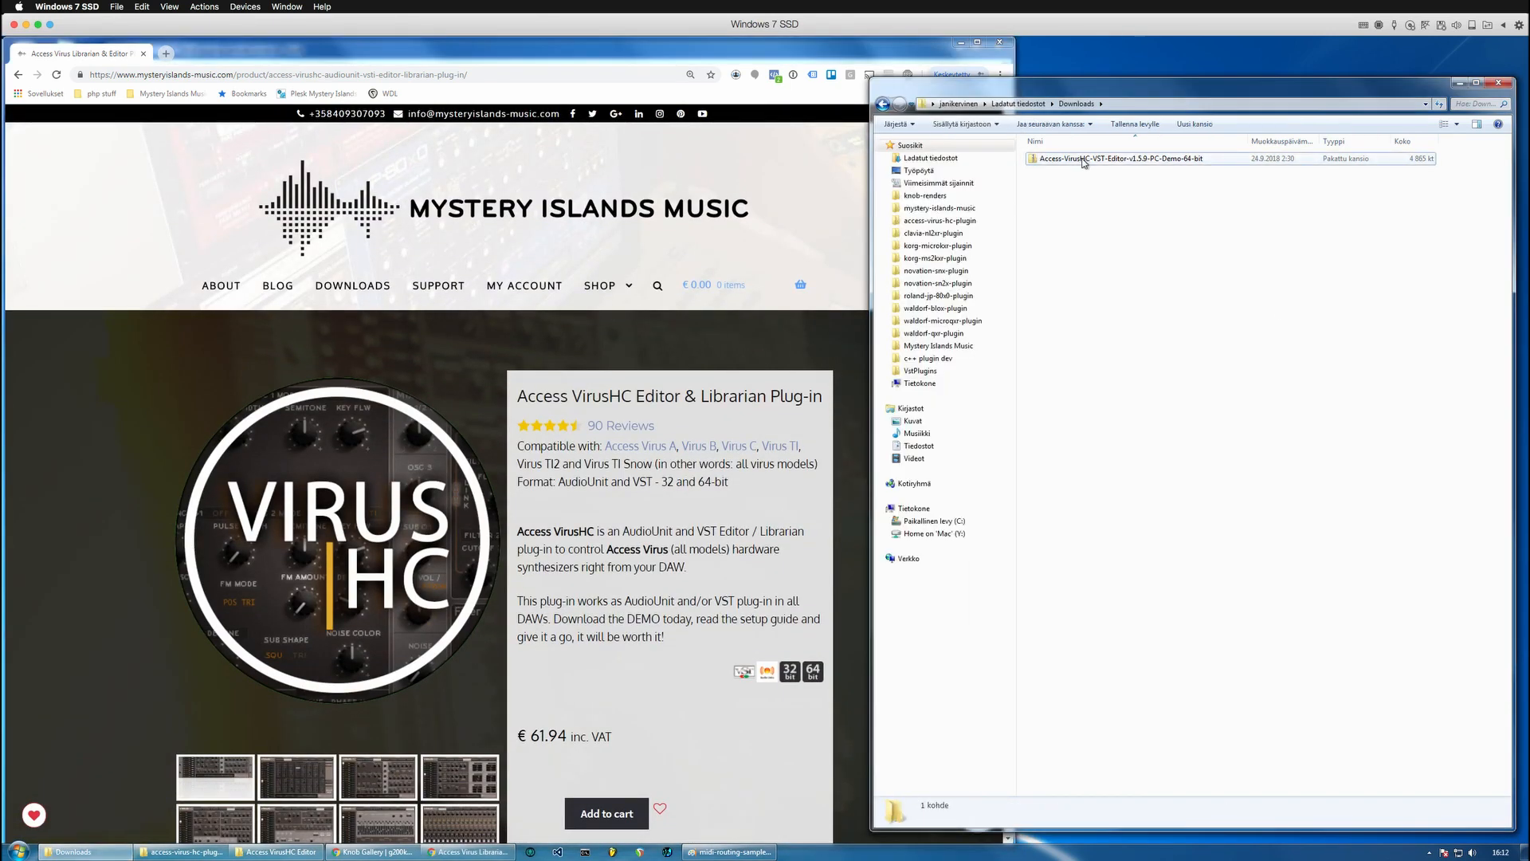
double_click(1121, 157)
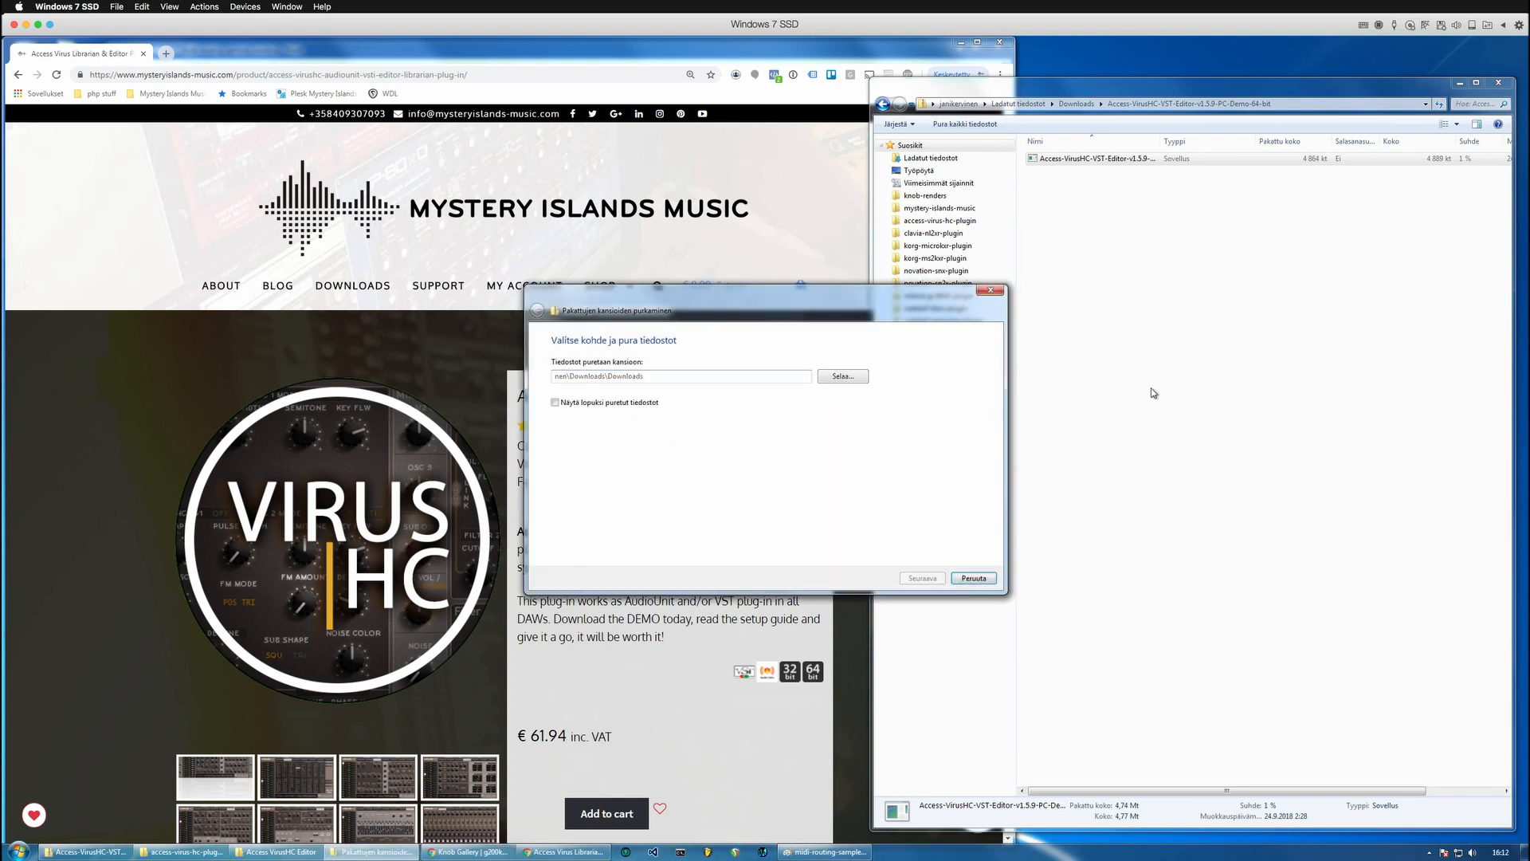
click(921, 577)
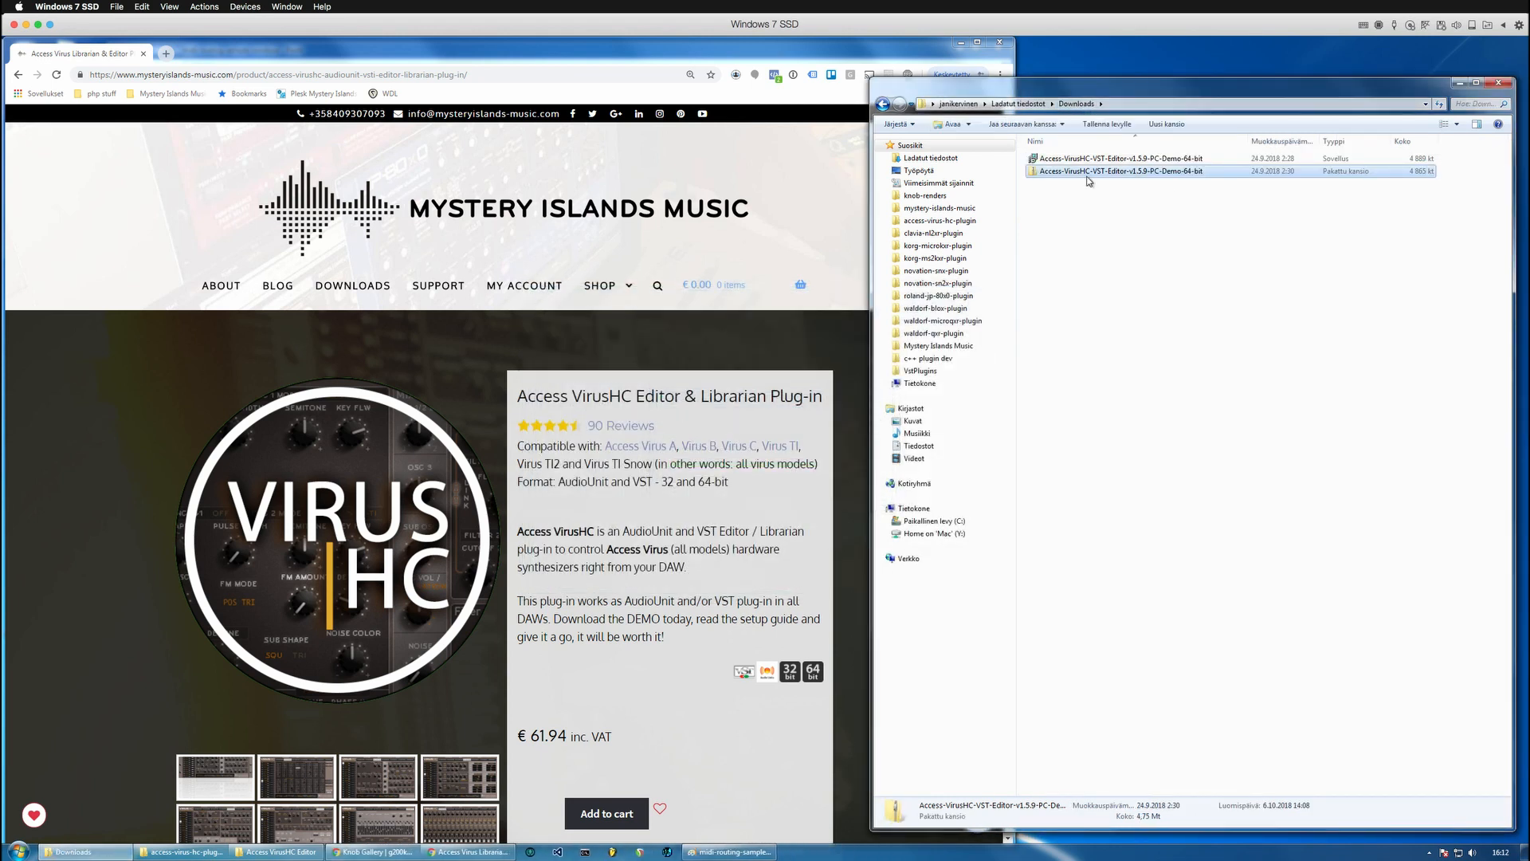
Launch the 64-bit PC demo installer and accept its license agreement
double_click(1117, 158)
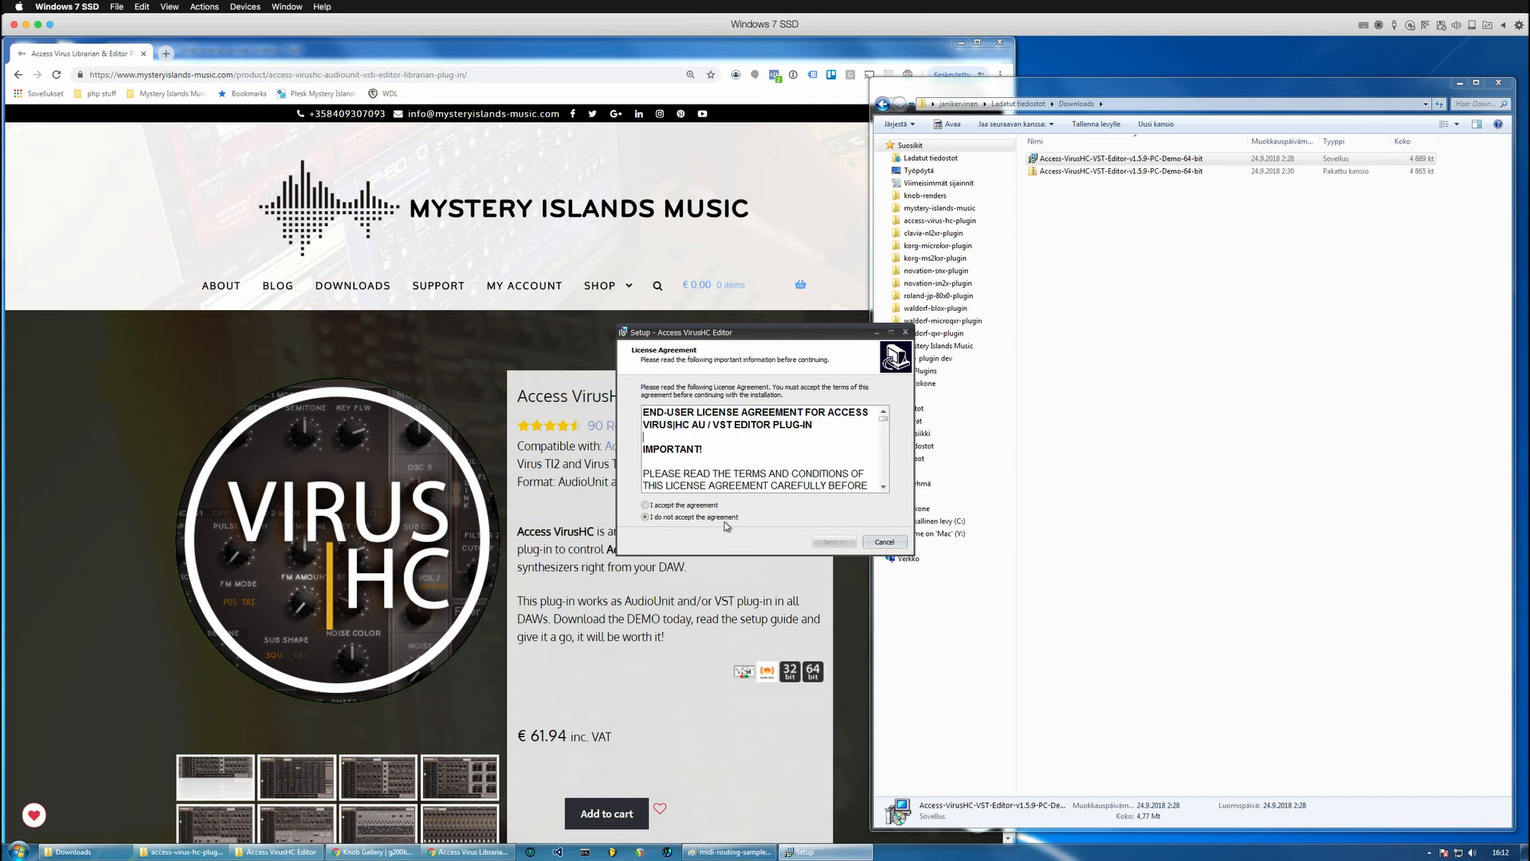
click(645, 505)
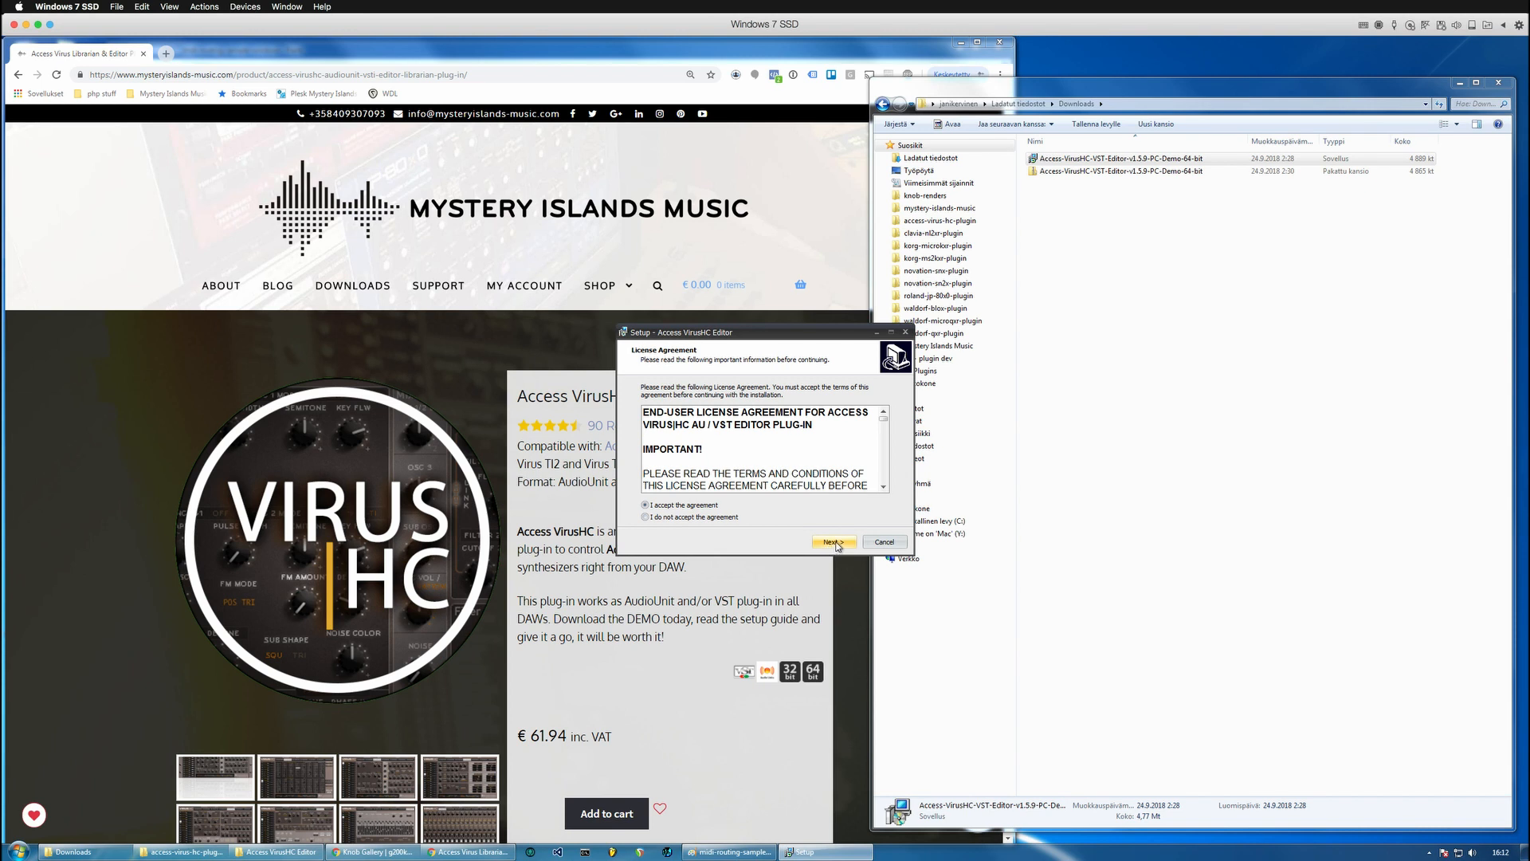
click(830, 542)
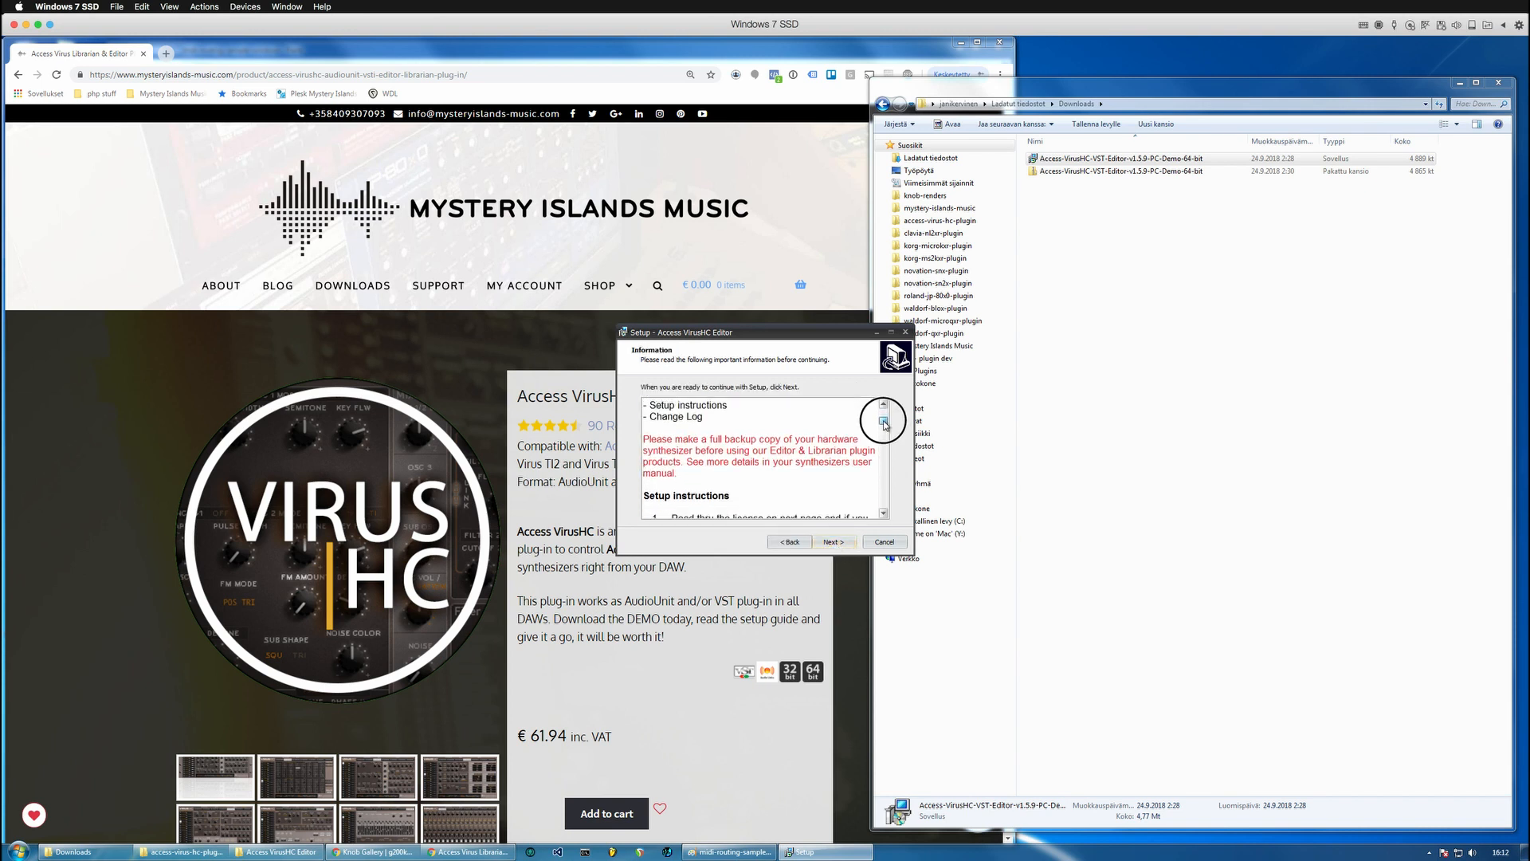
Review the setup information and change log, reaching the VST2 plug-in directory page
click(883, 427)
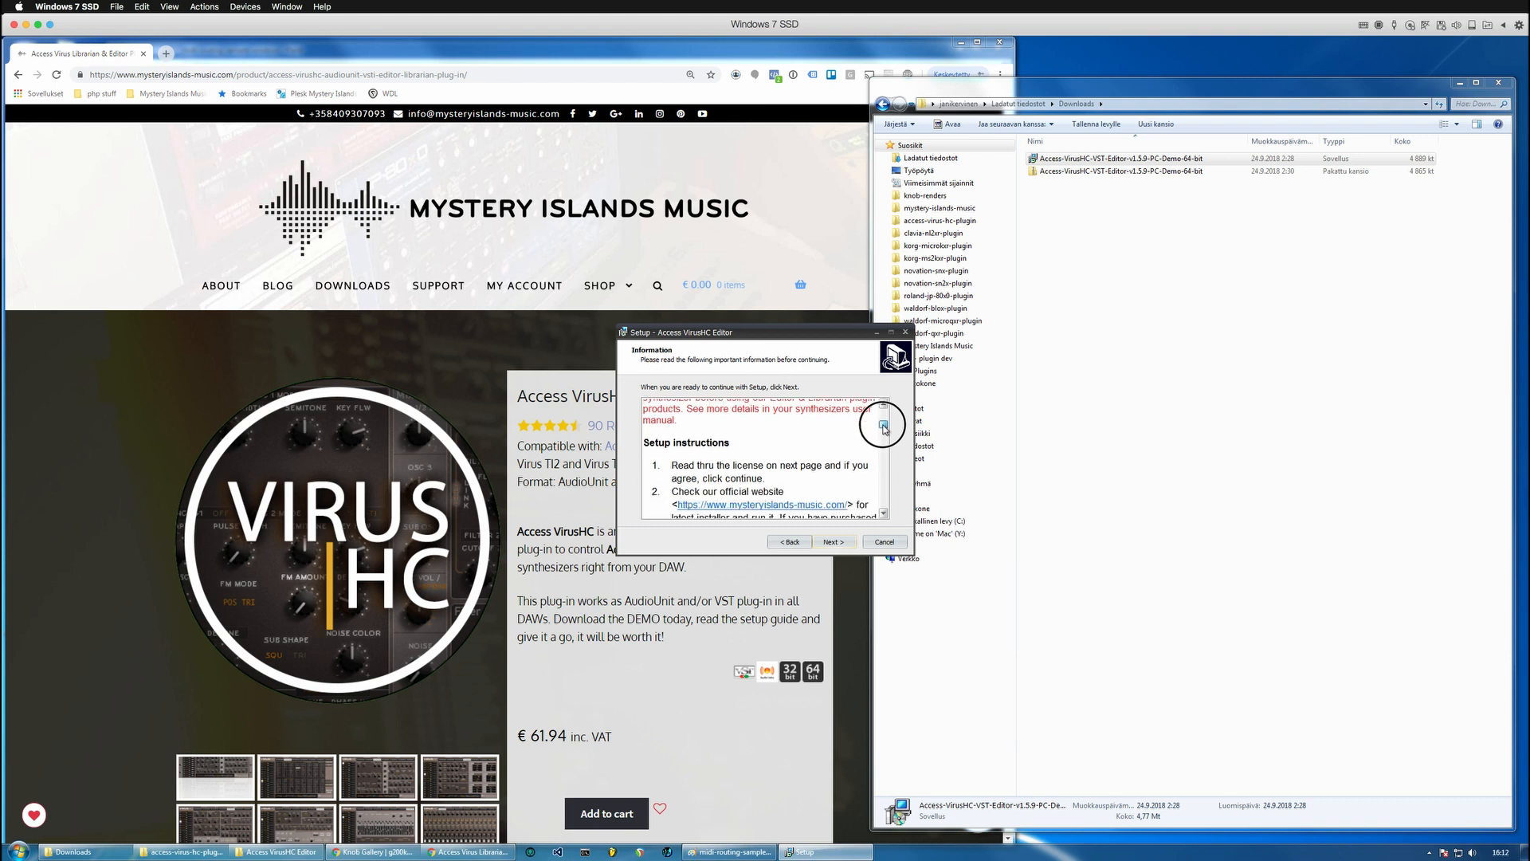
click(882, 435)
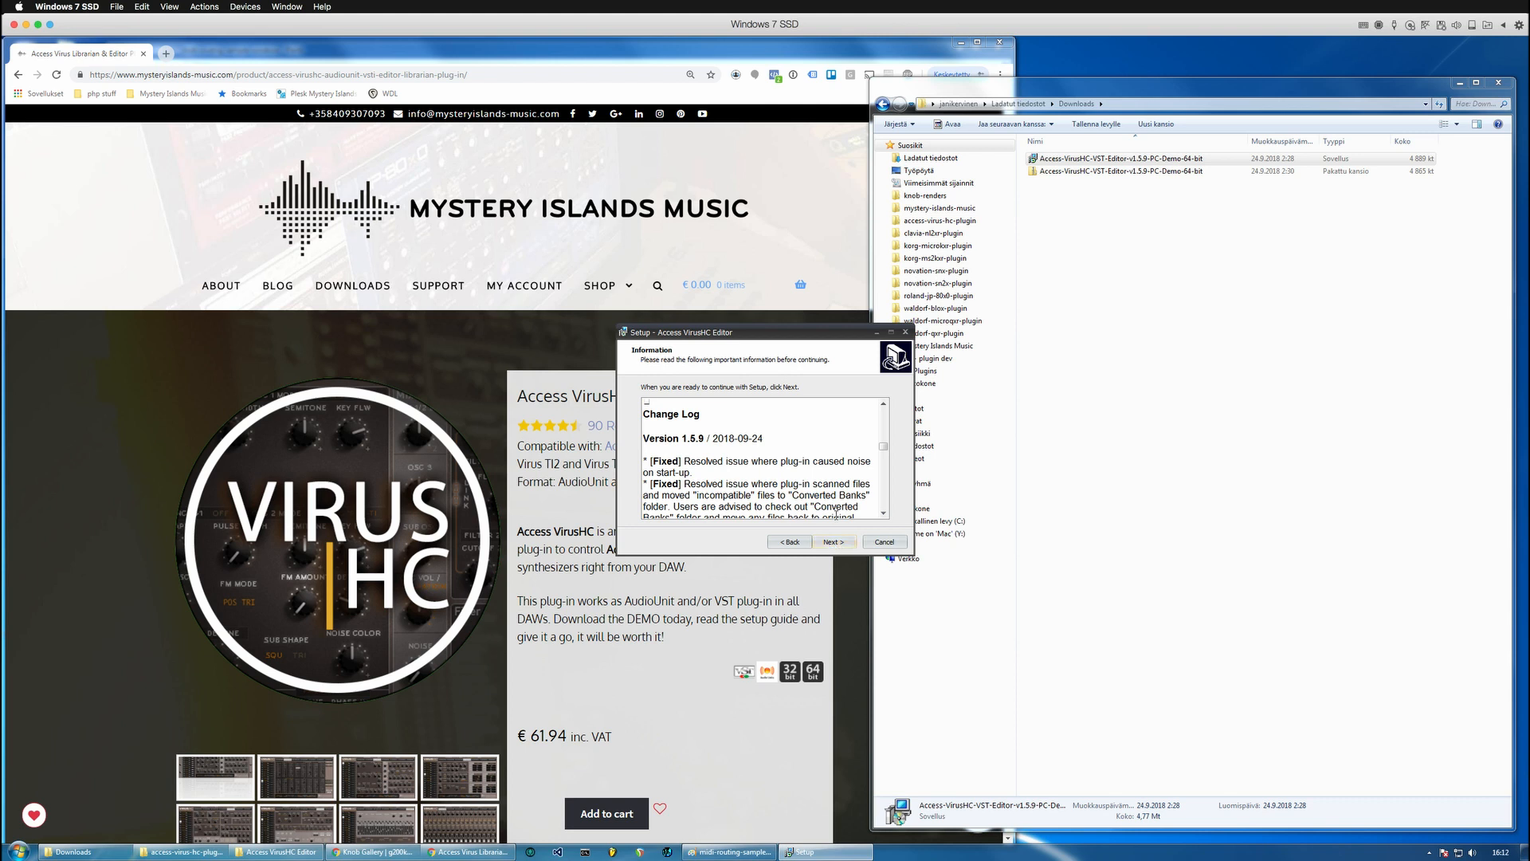
click(830, 542)
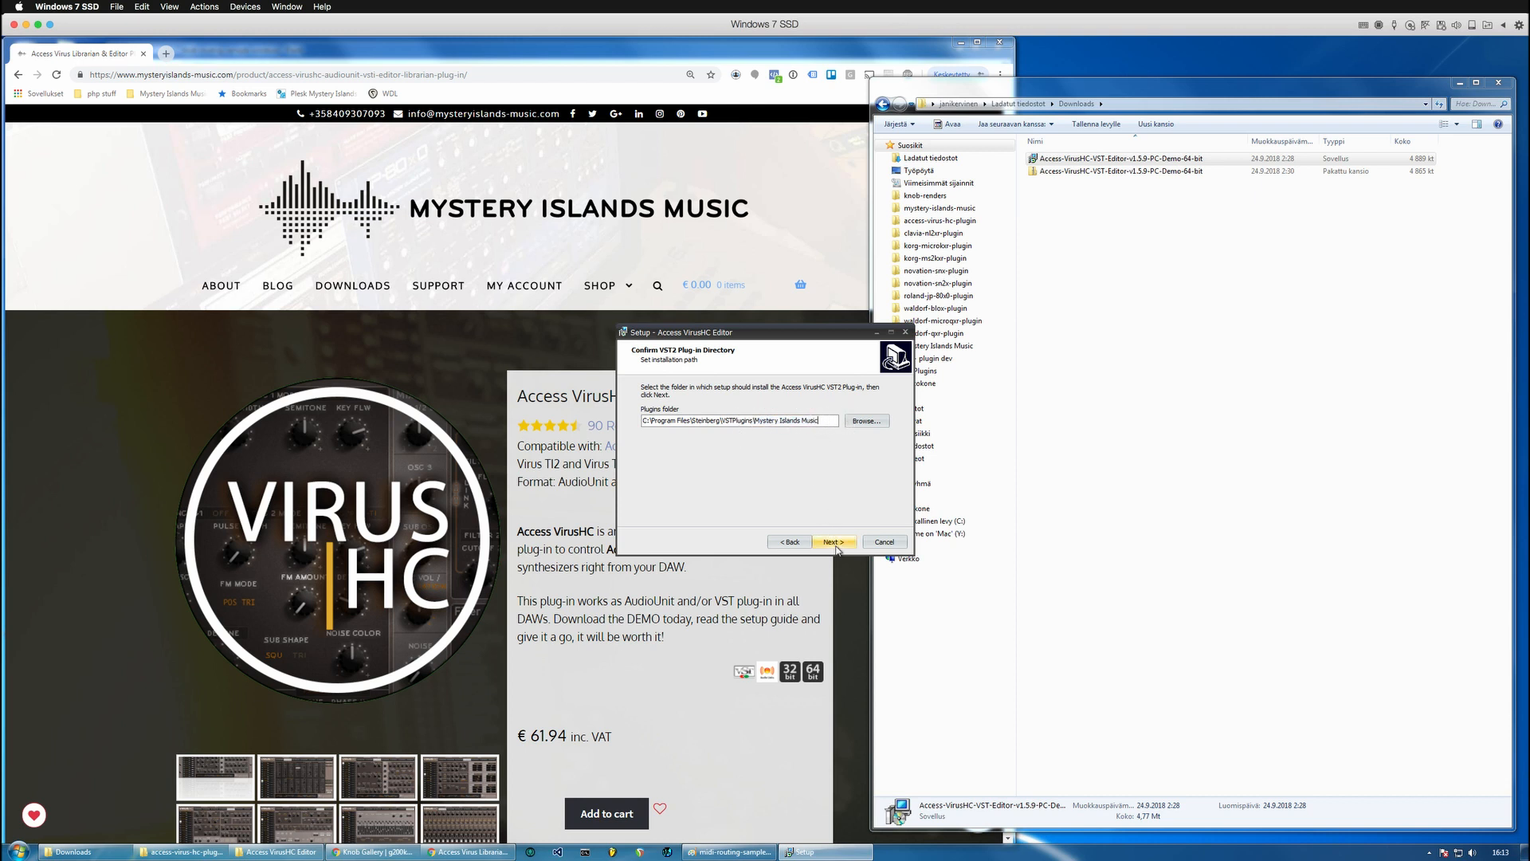
mouse_move(844, 544)
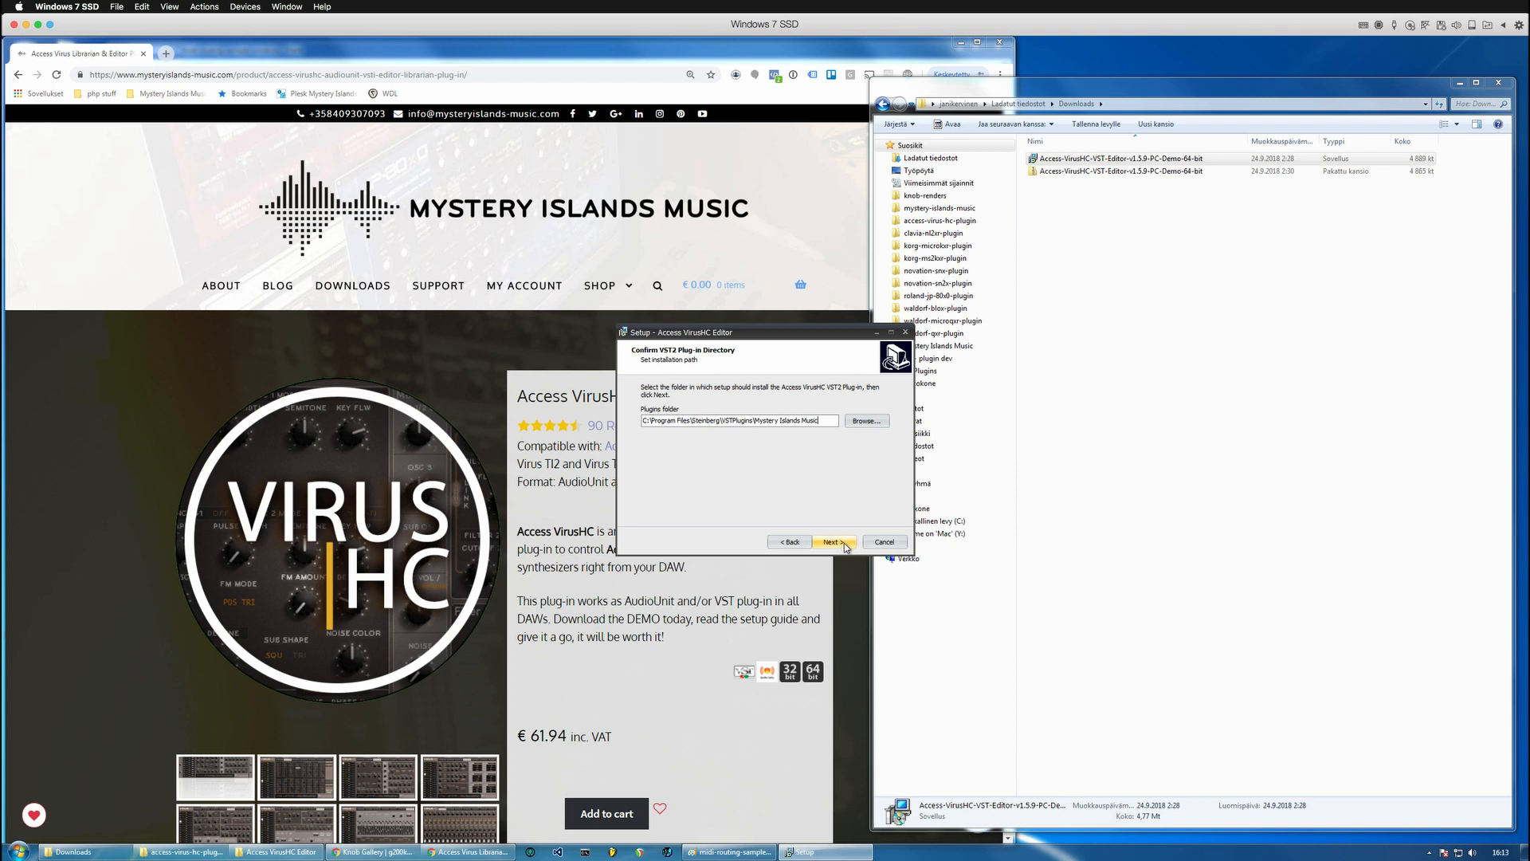
Install the full editor into the suggested VST2 folder and finish the wizard
click(831, 542)
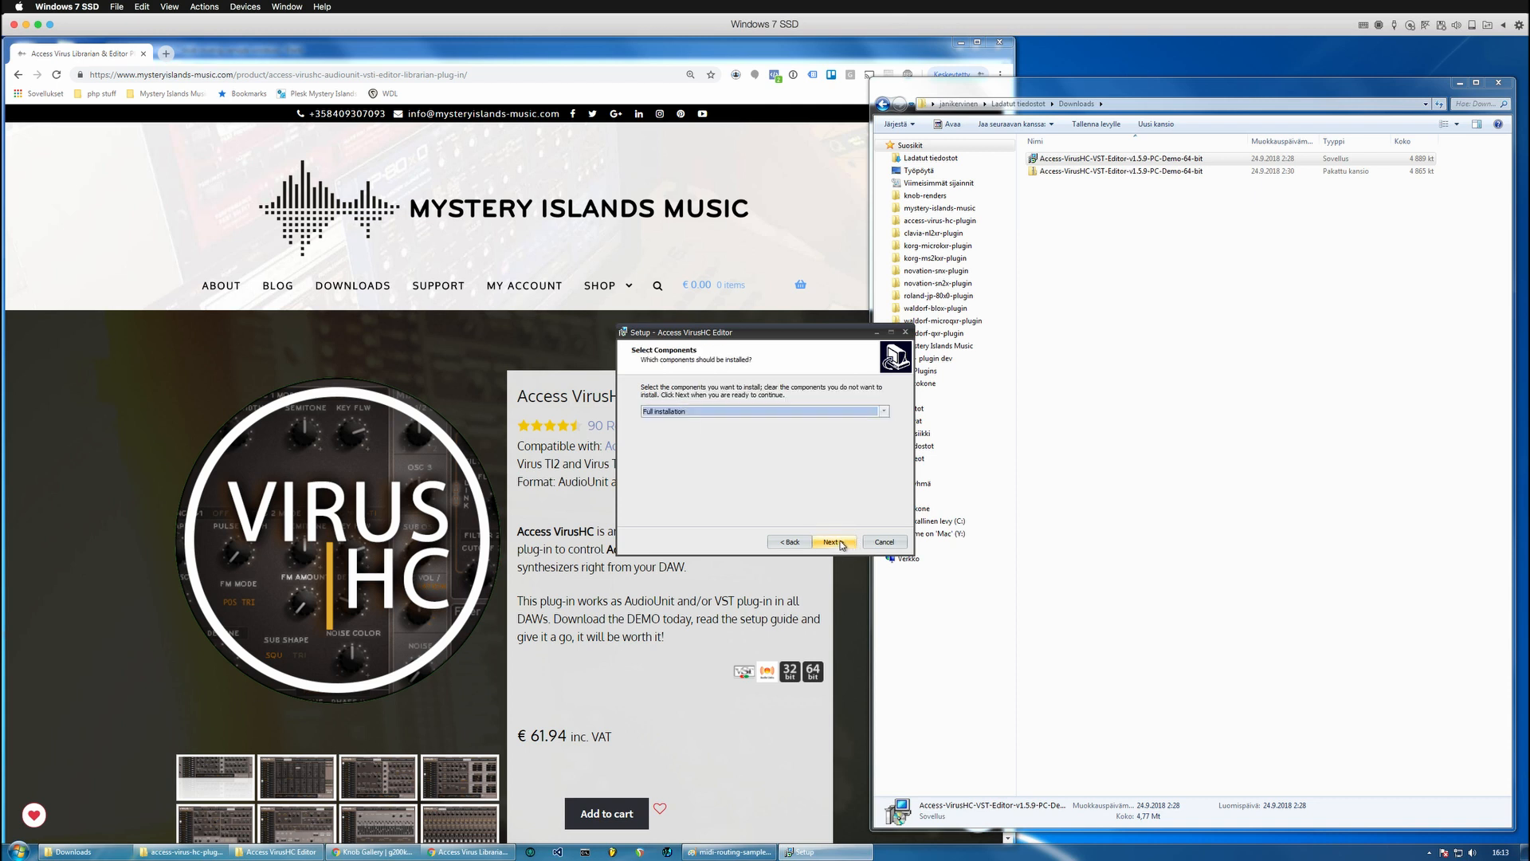
click(830, 542)
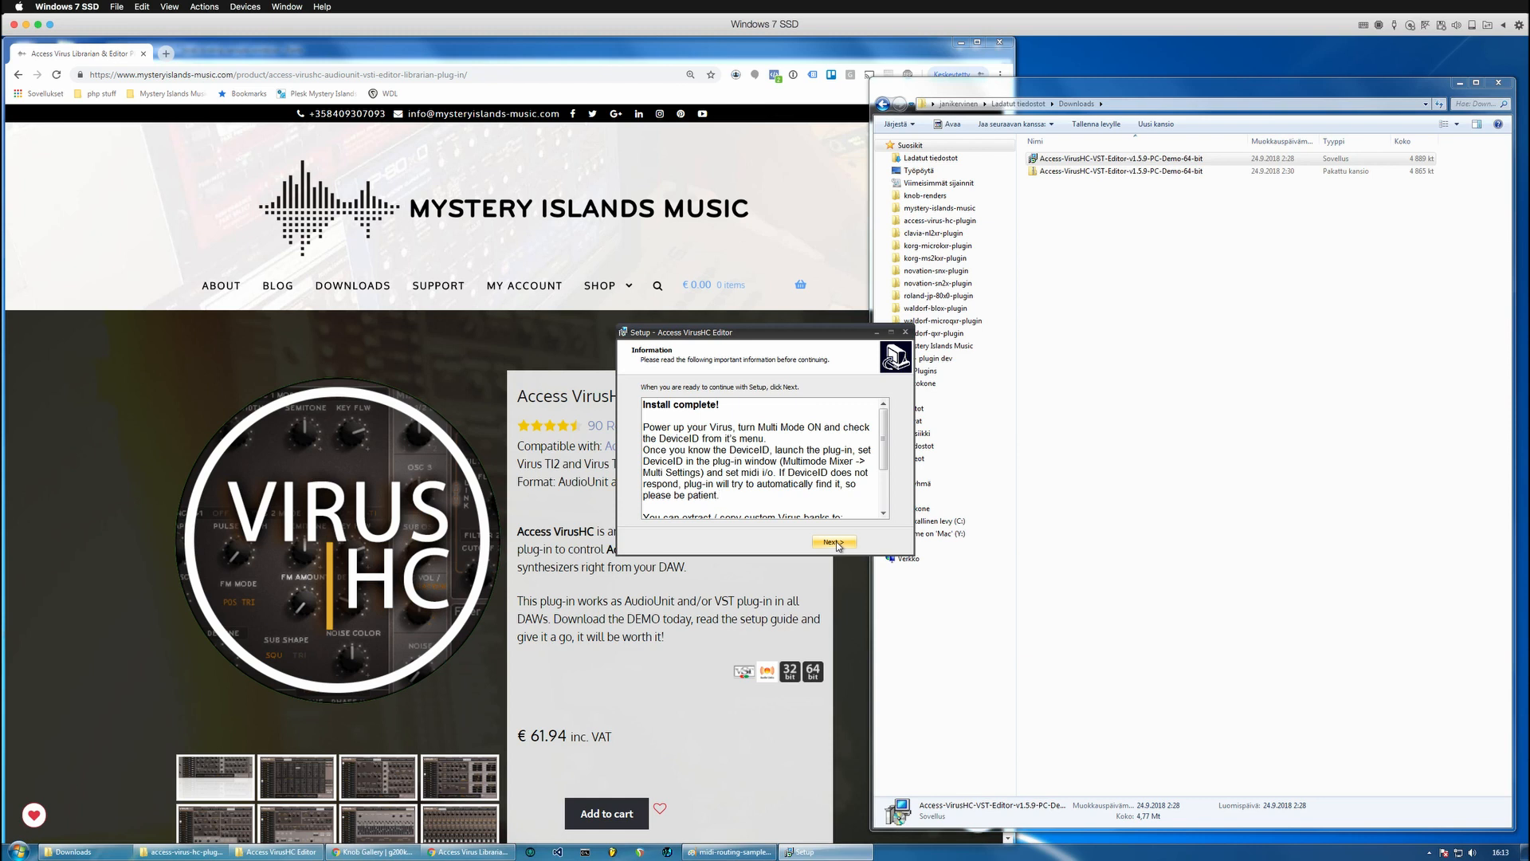
click(829, 543)
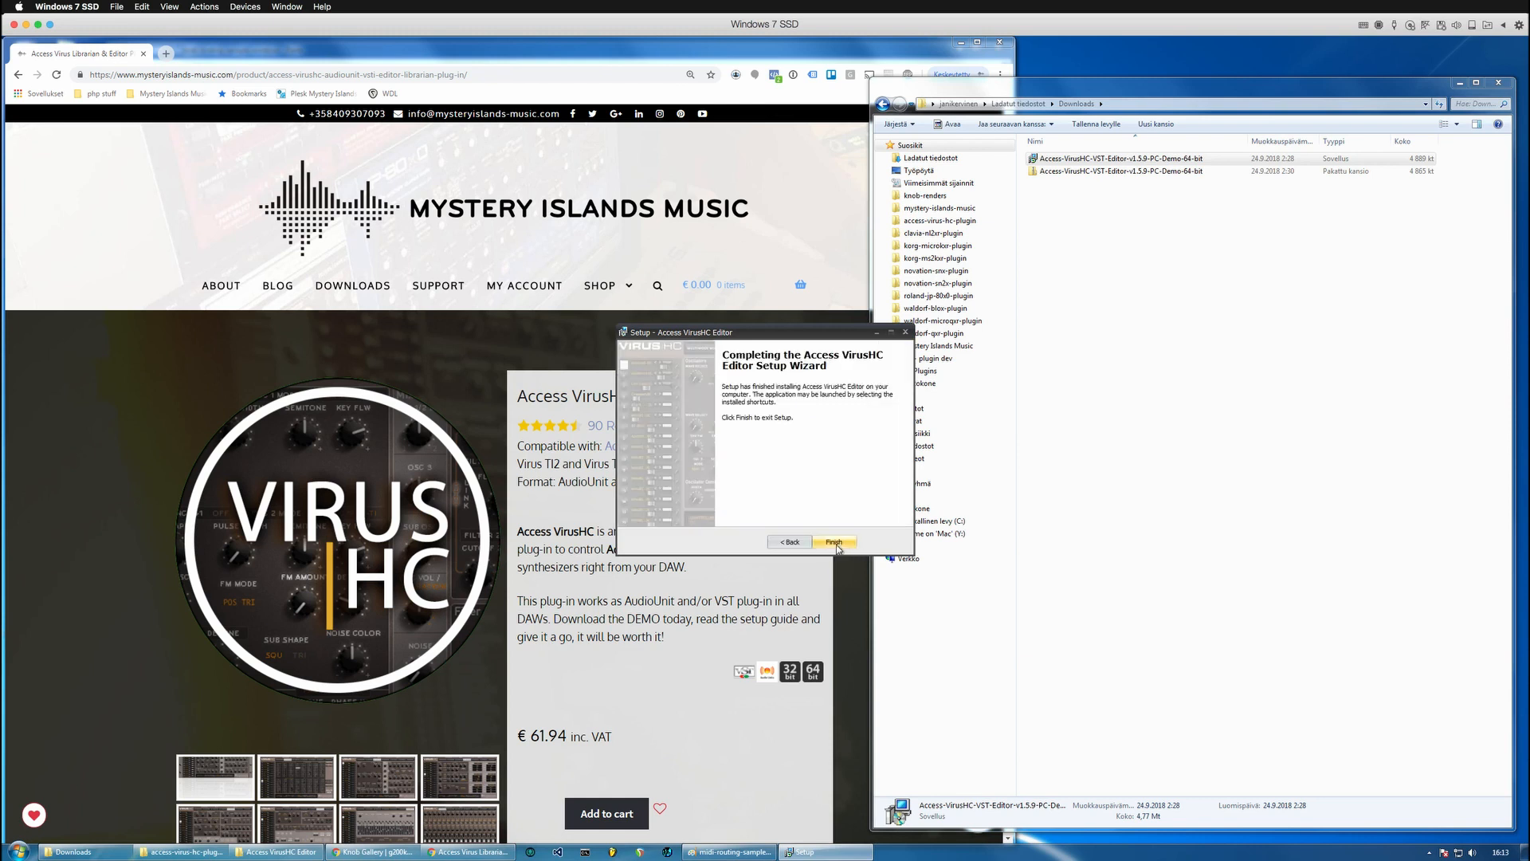
click(832, 542)
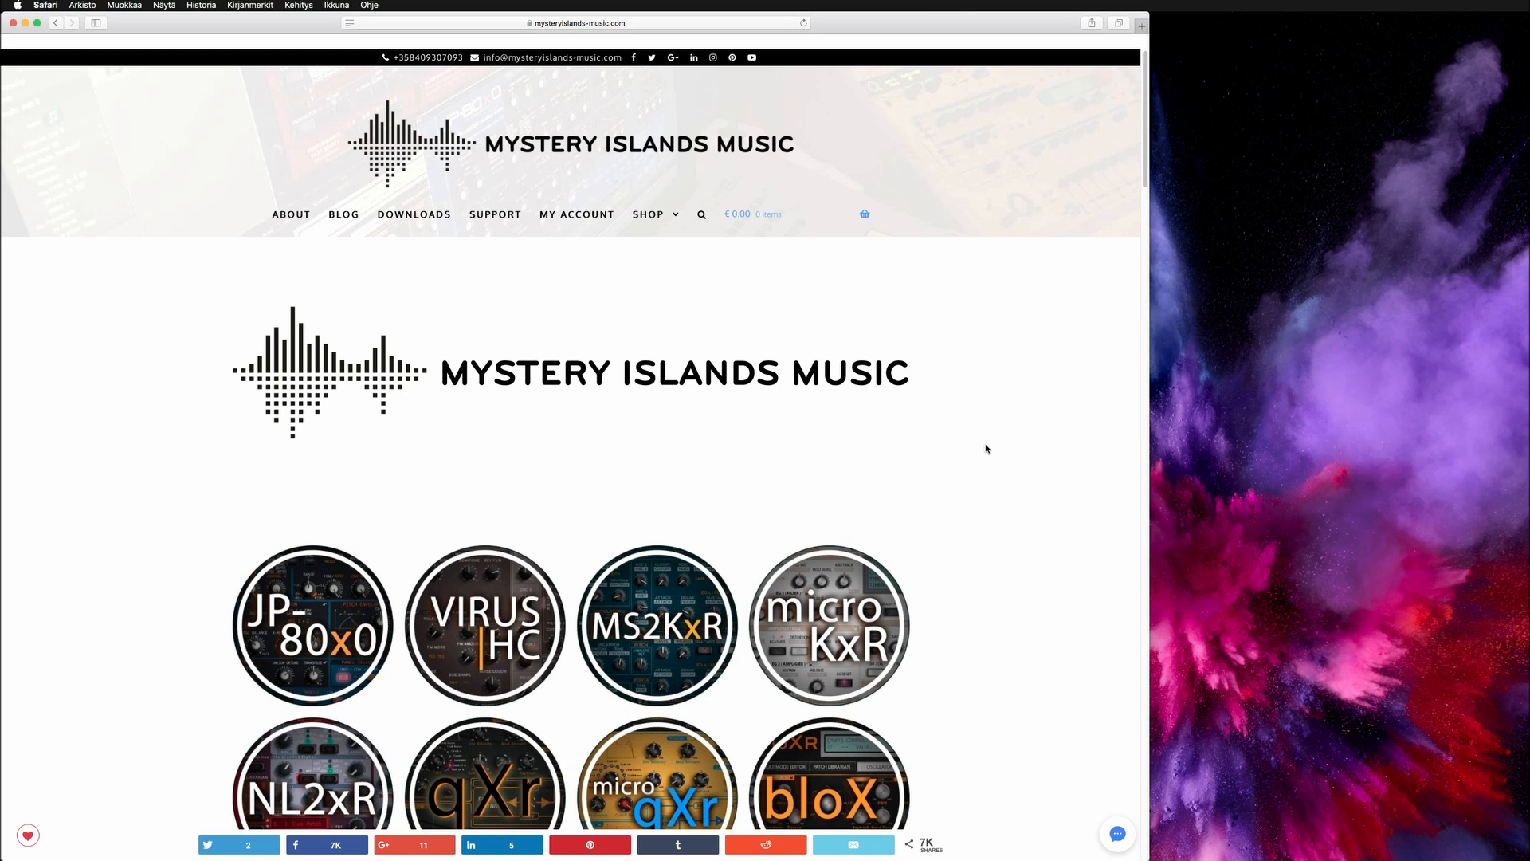
Go to the plug-ins introduction page and scroll to its Demo Downloads product tiles
scroll(down, 3)
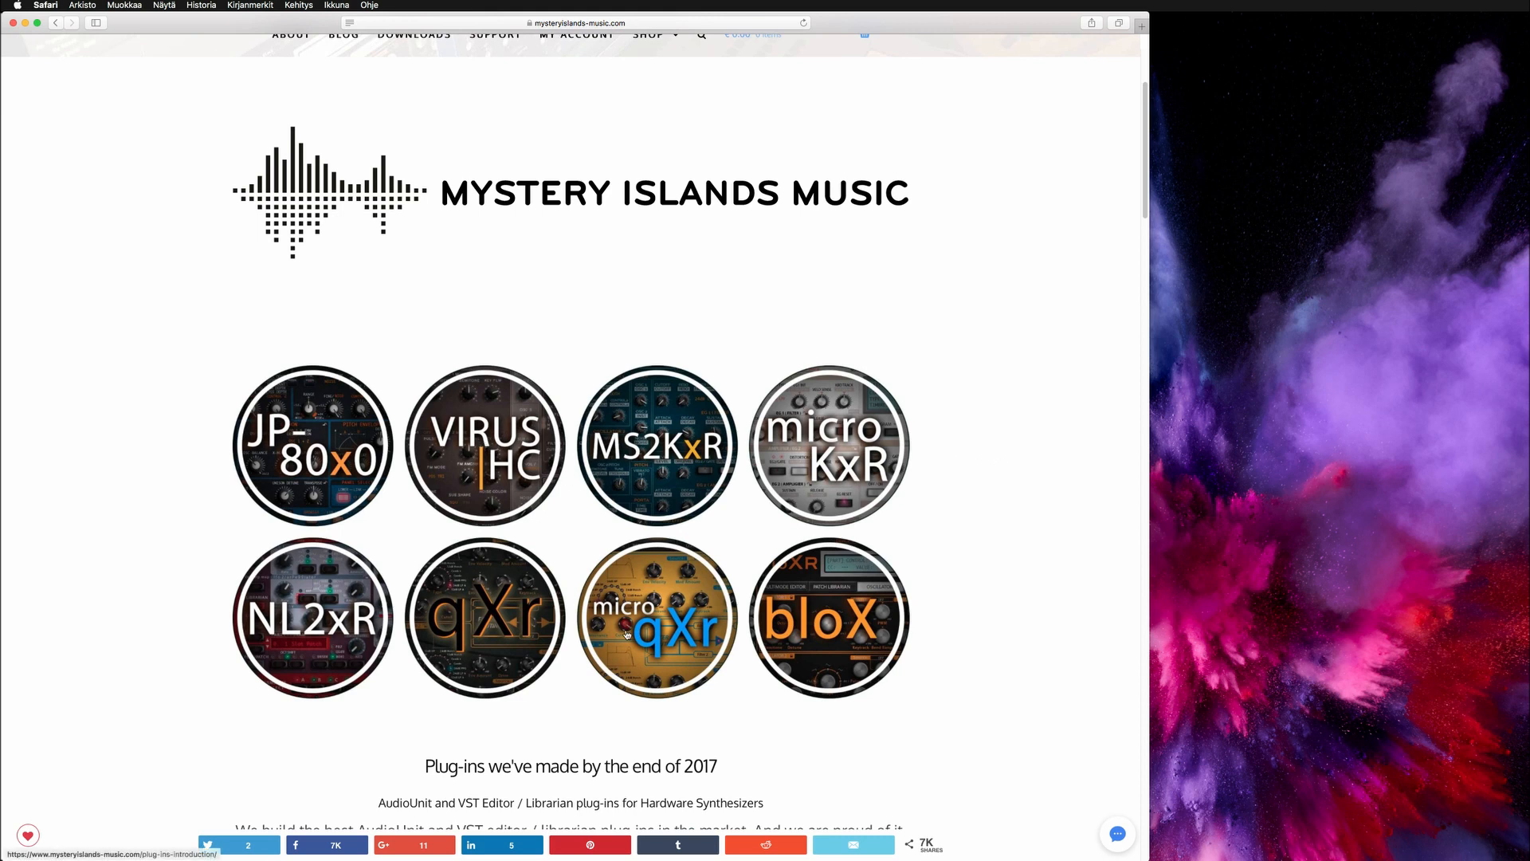
scroll(down, 3)
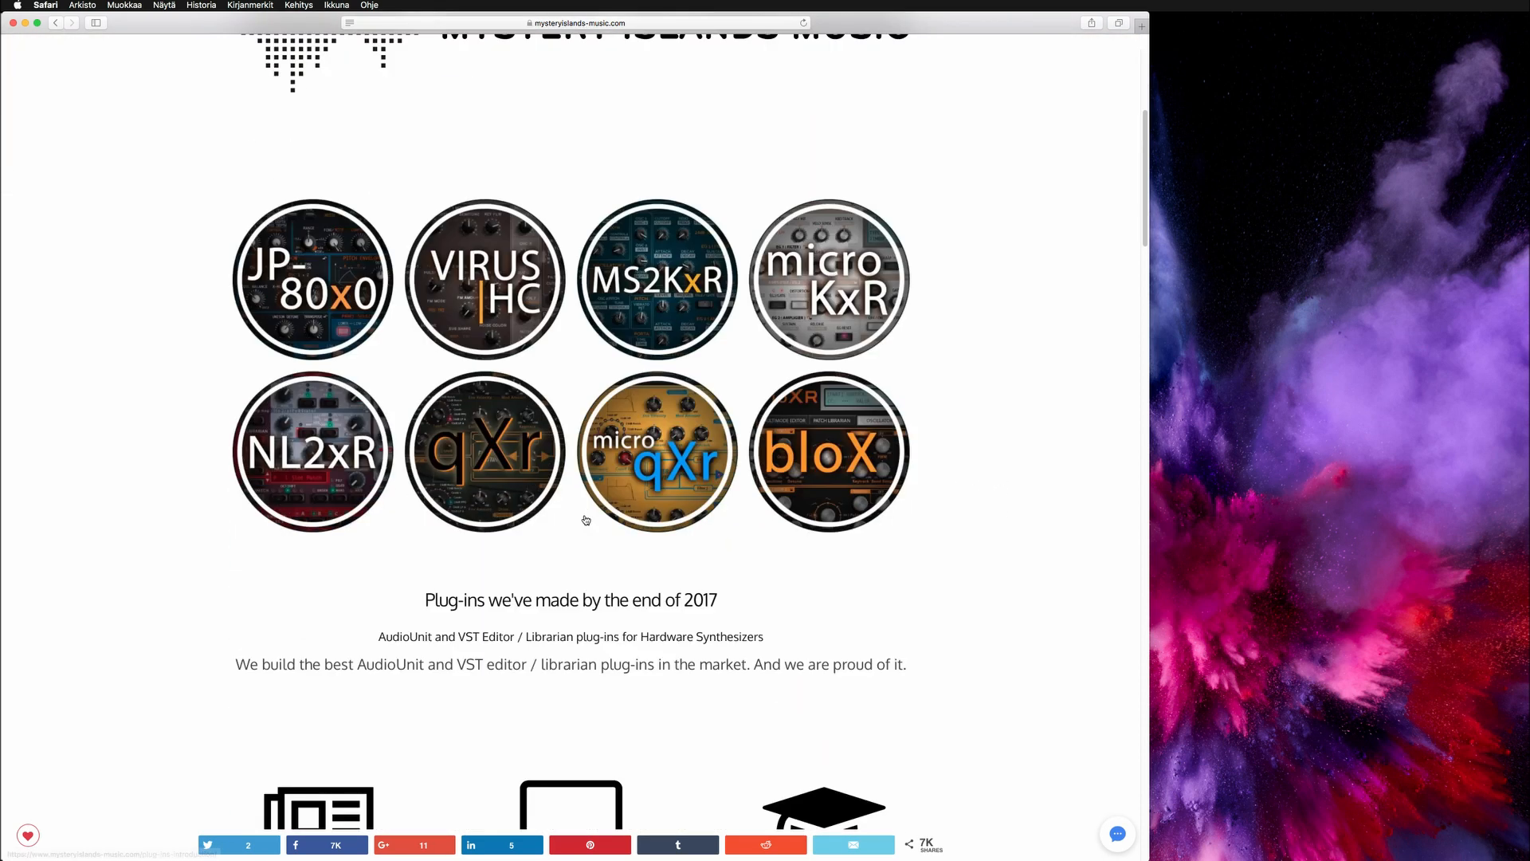
click(486, 450)
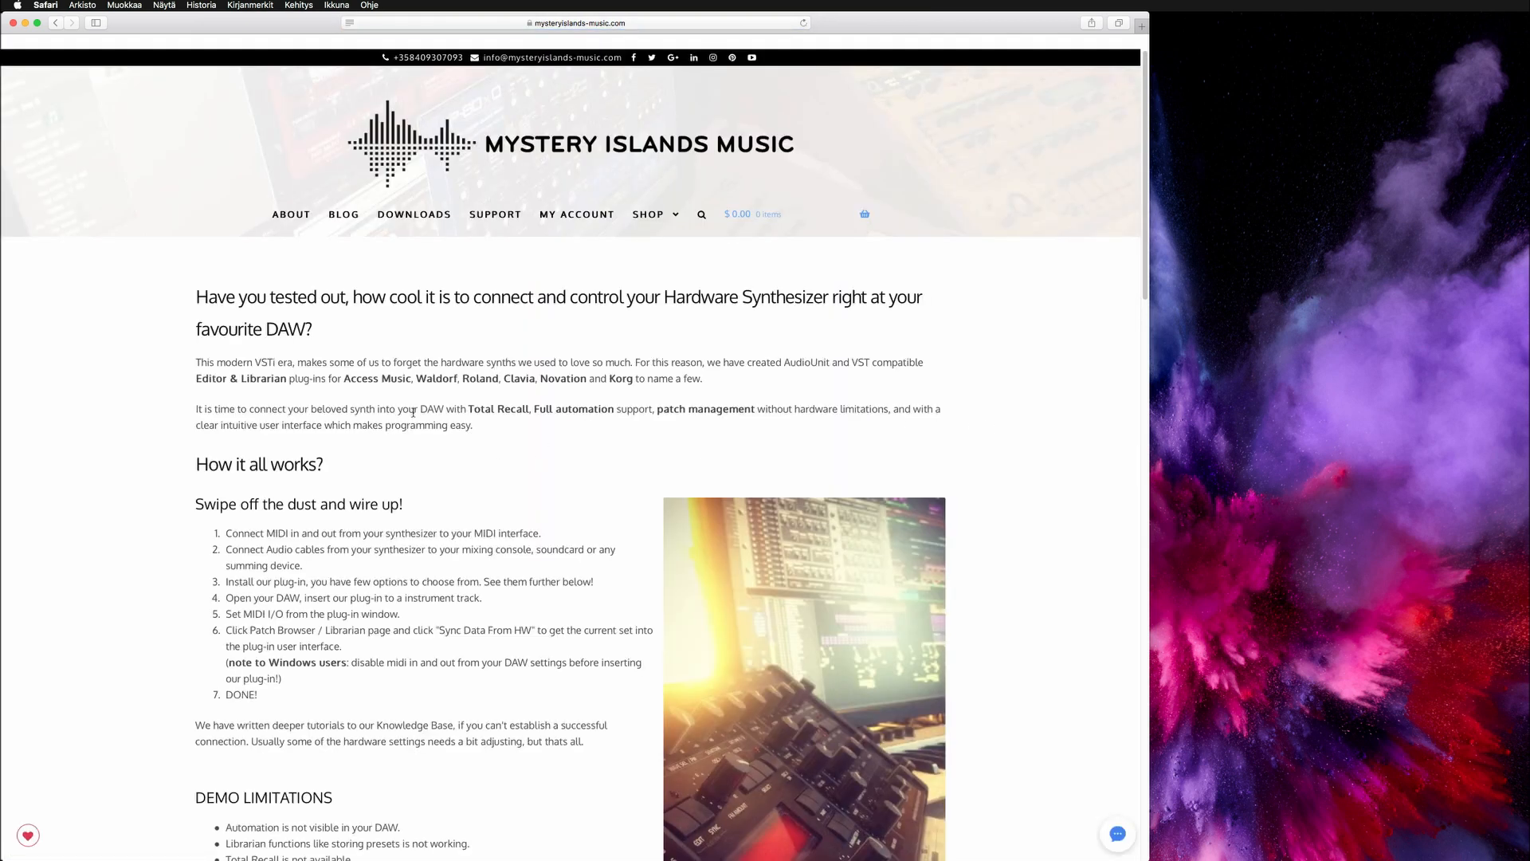
scroll(down, 3)
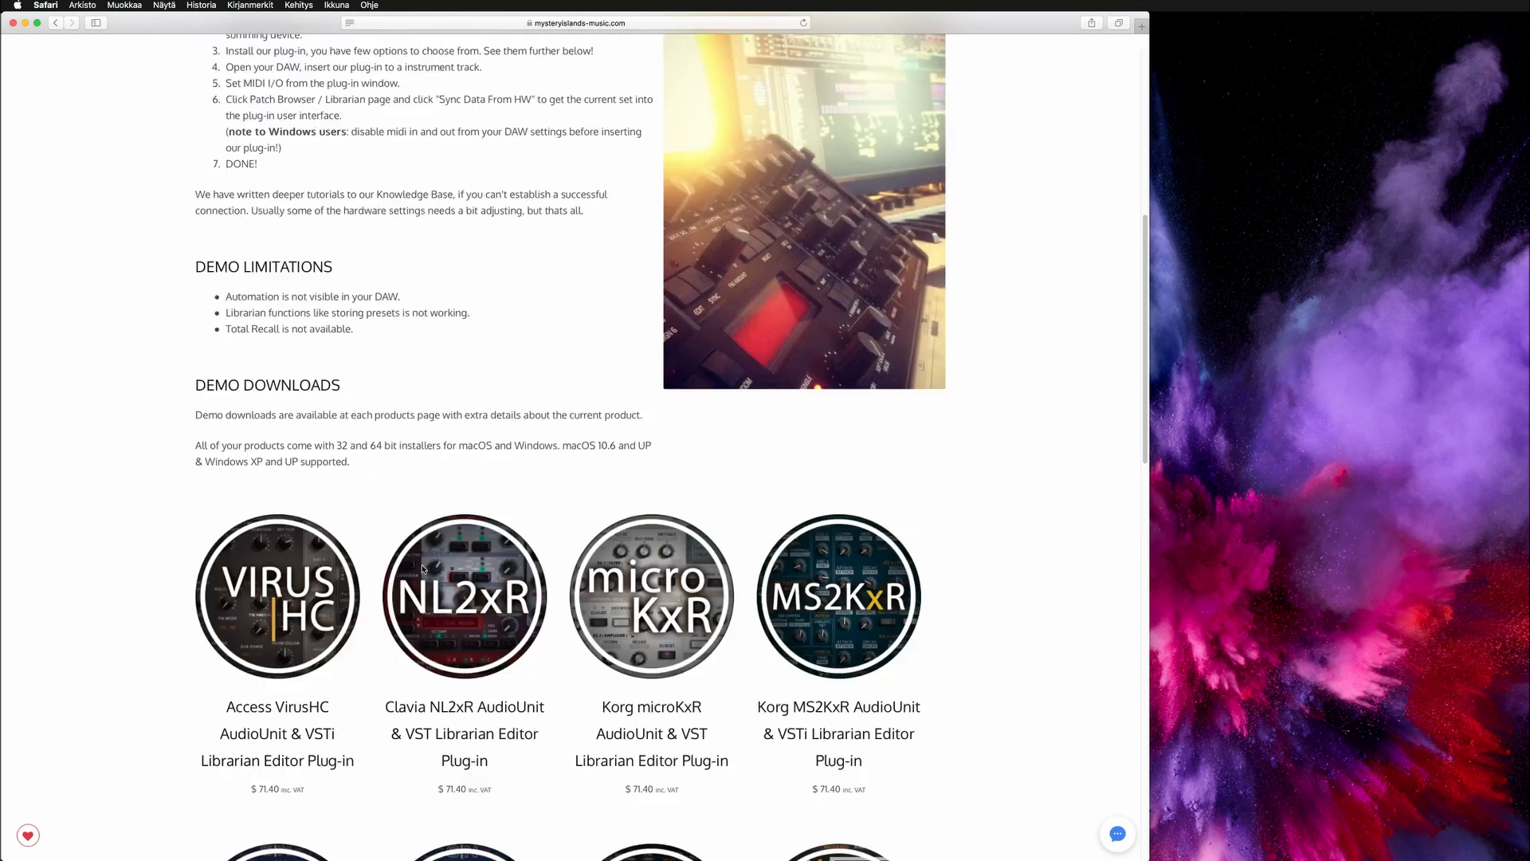
scroll(down, 3)
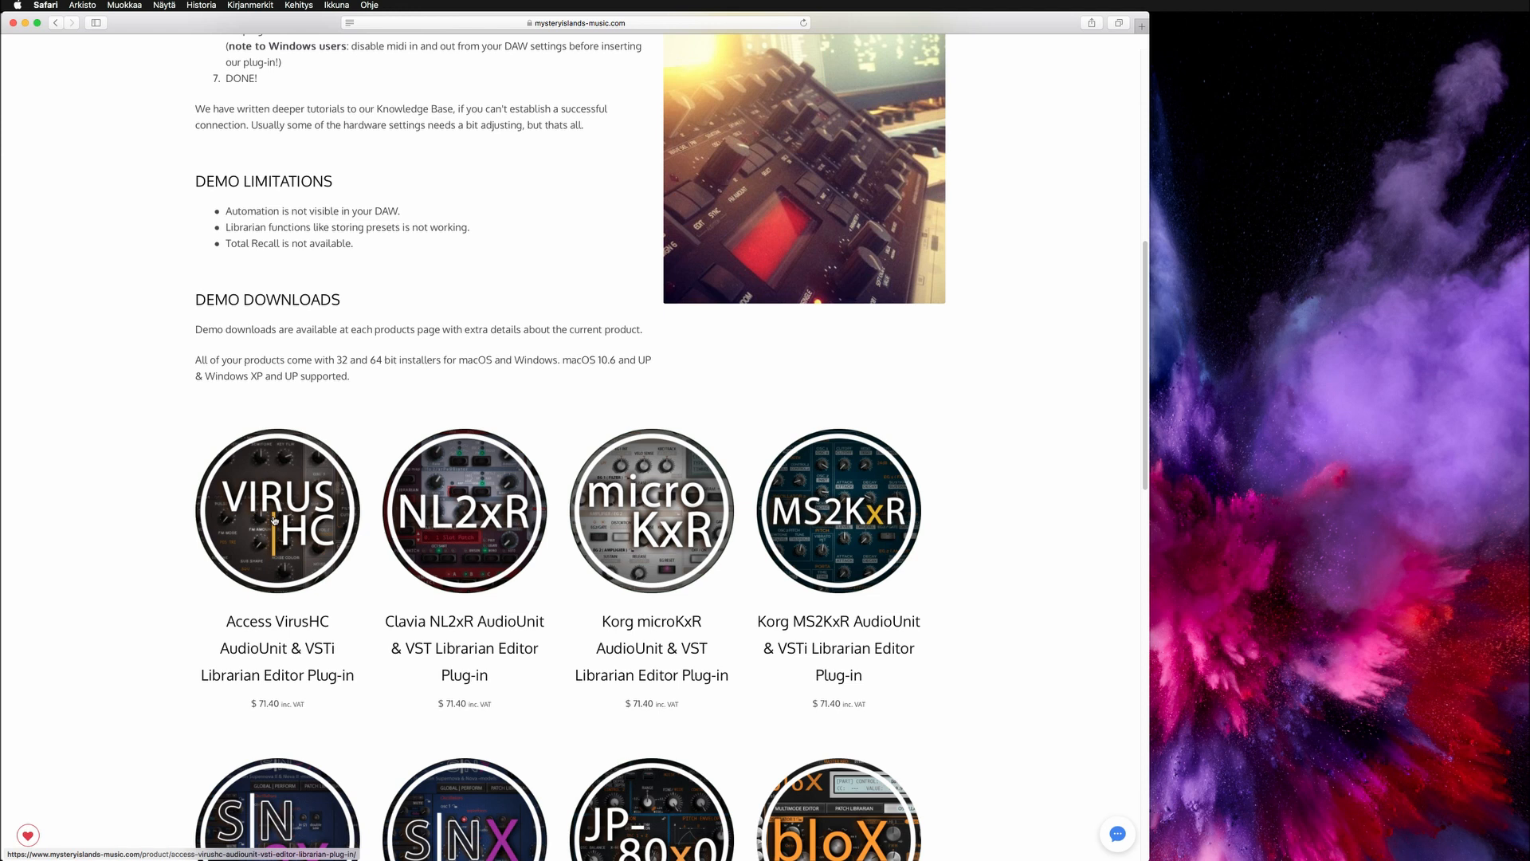
Download the macOS 64-bit demo from the Access VirusHC product page
click(277, 509)
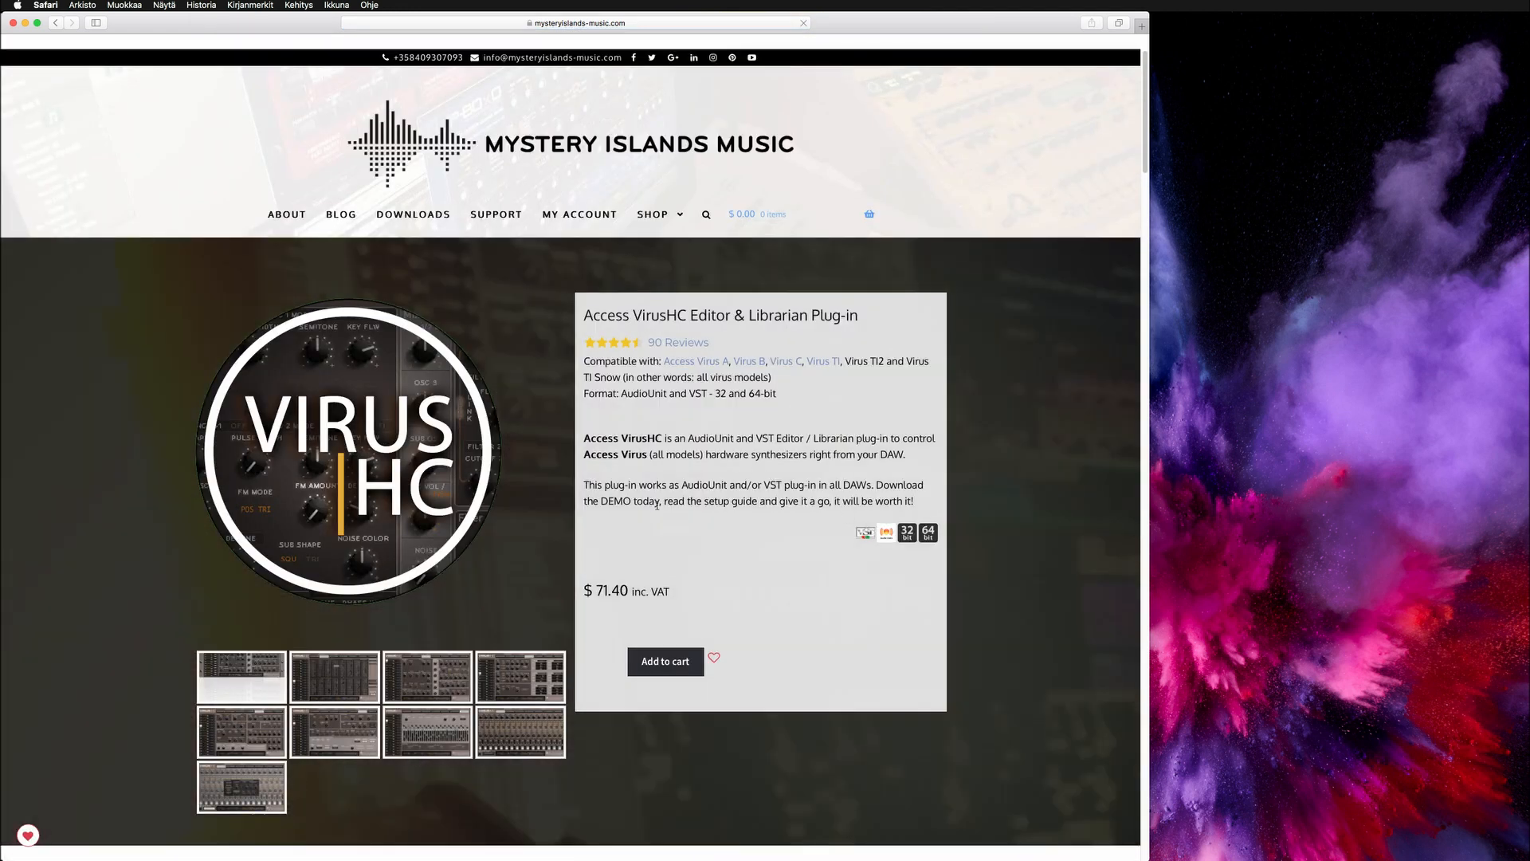
scroll(down, 3)
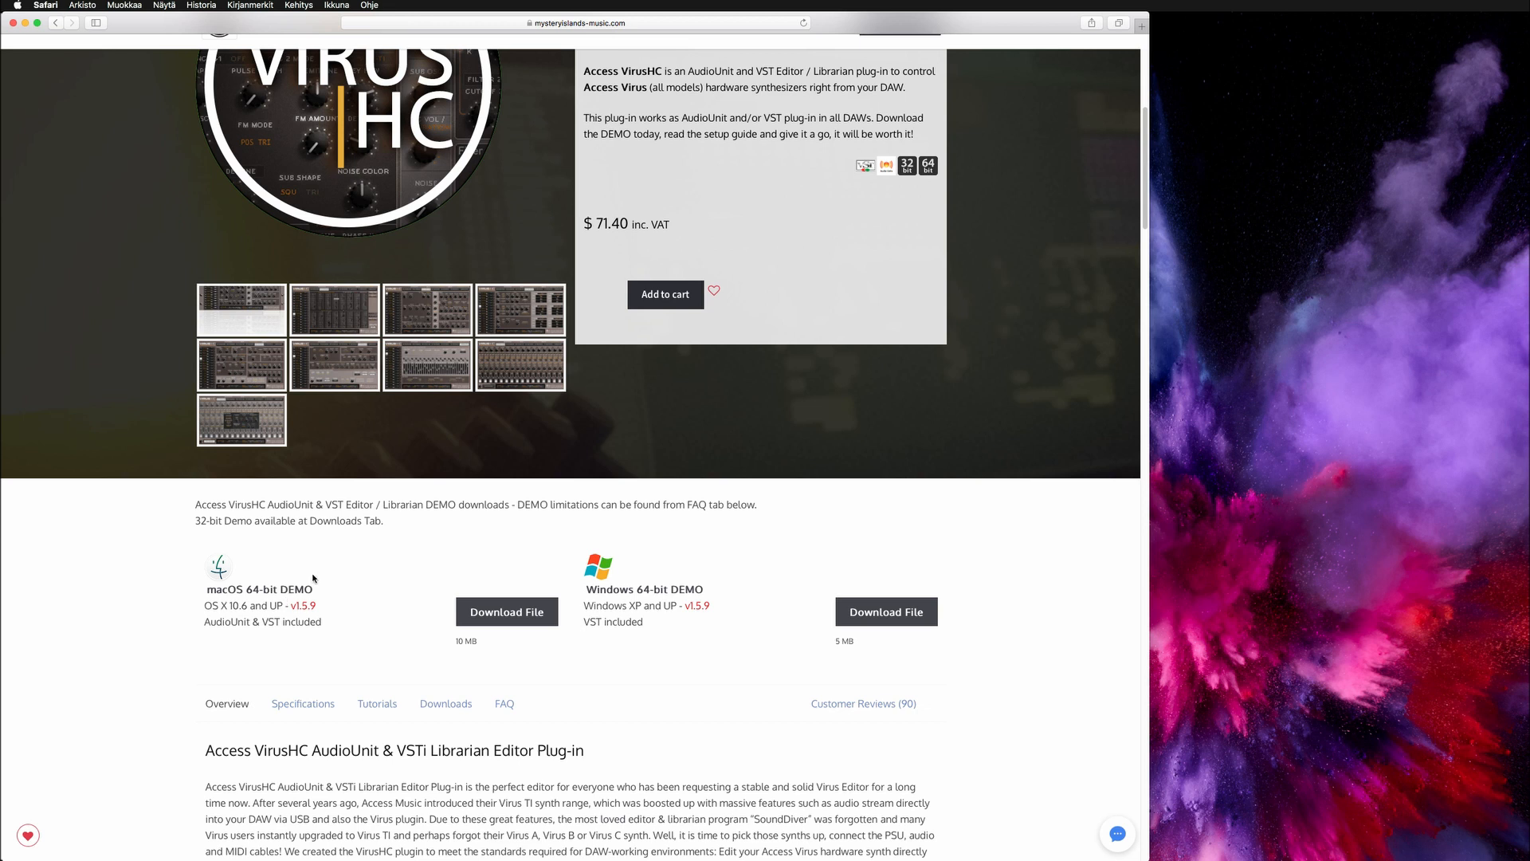
mouse_move(321, 574)
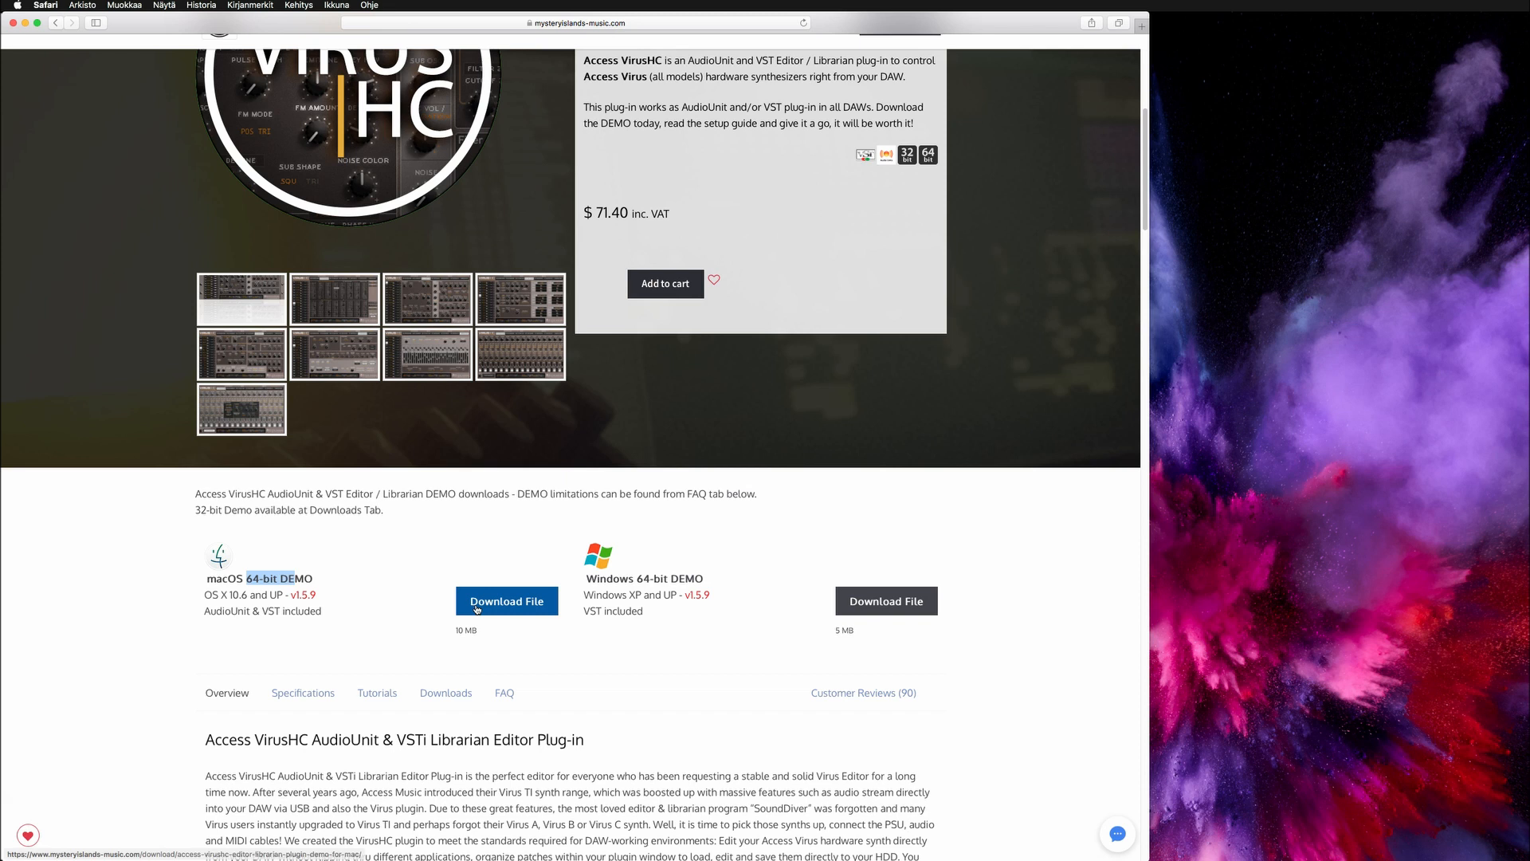
click(445, 692)
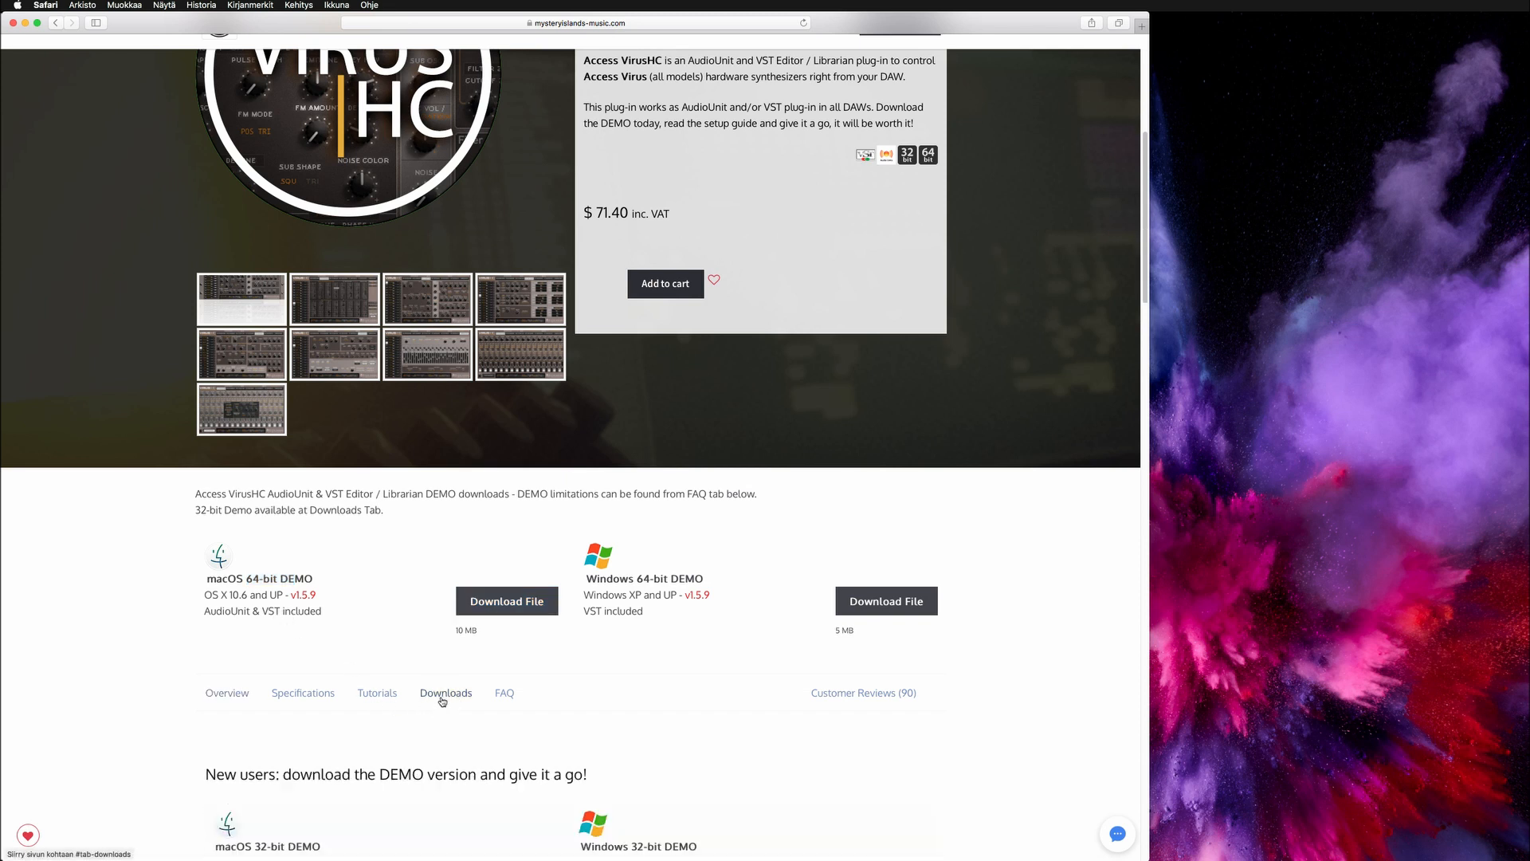
Scroll through the rest of the product page while the demo zip downloads
scroll(down, 3)
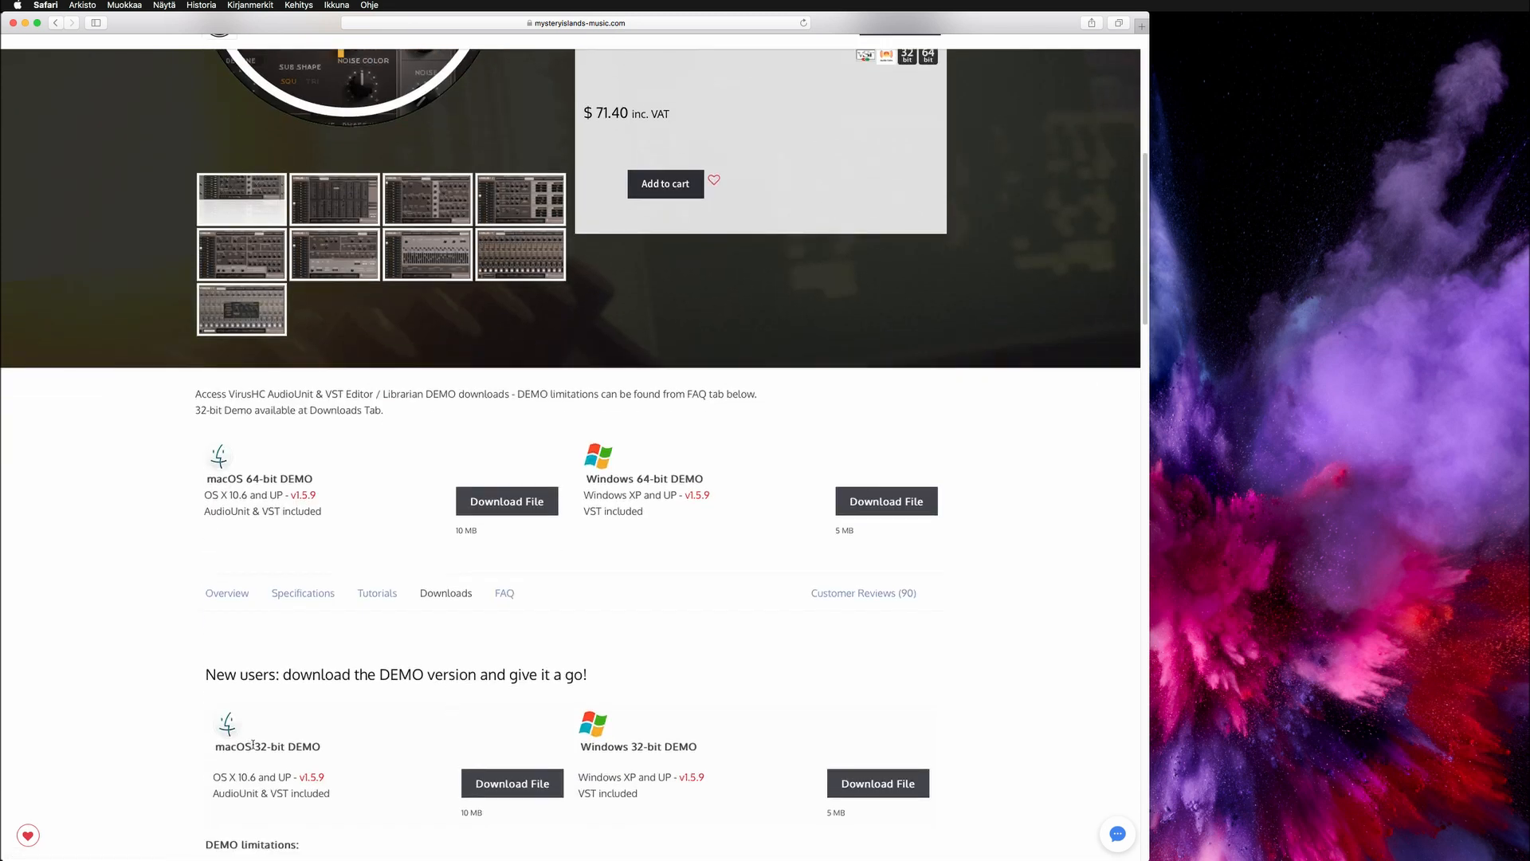
scroll(down, 3)
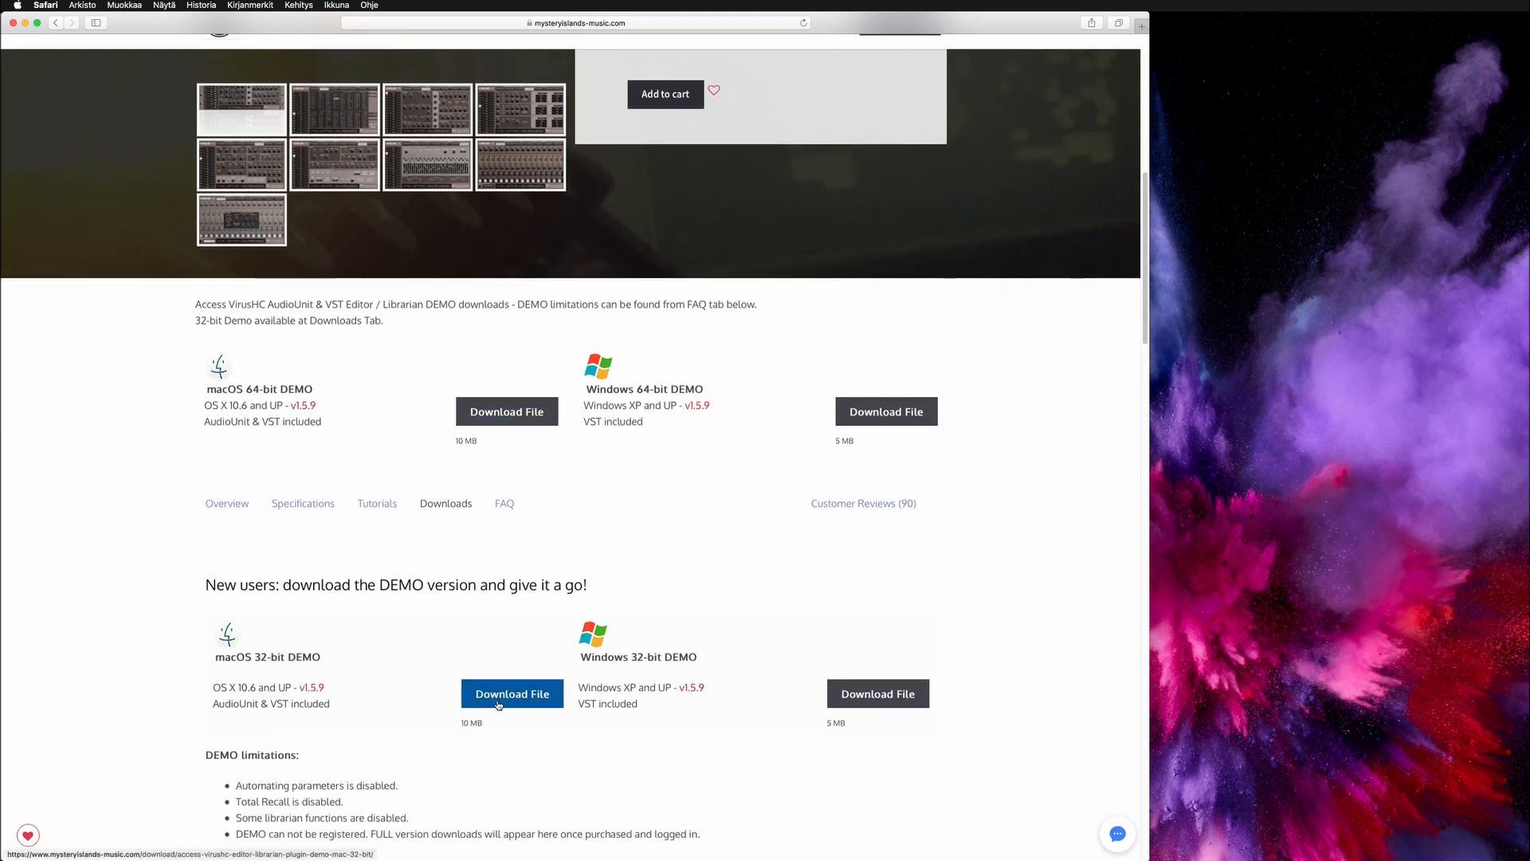
scroll(down, 3)
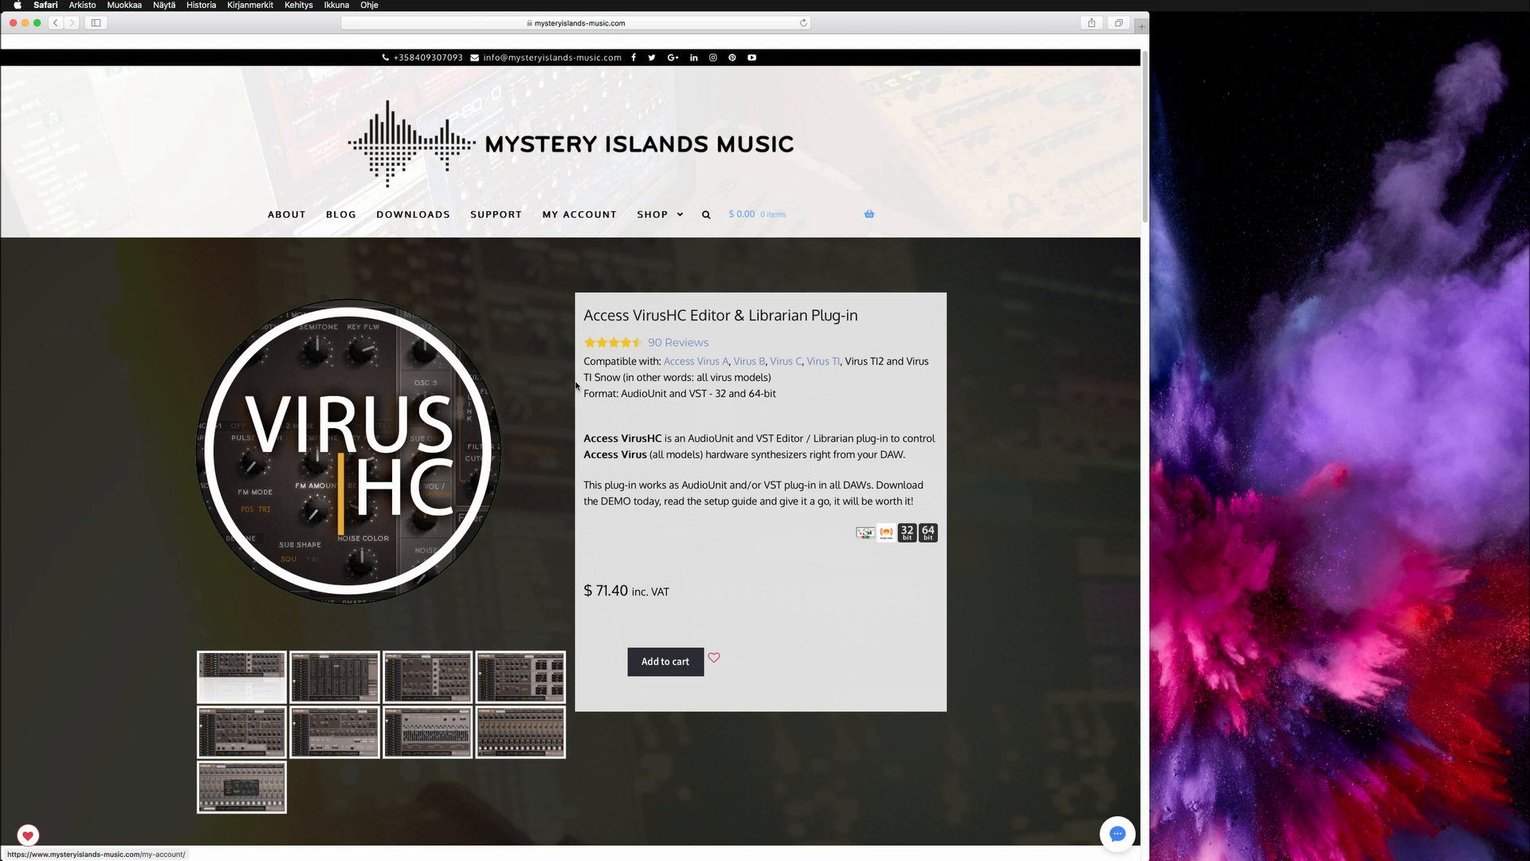
scroll(down, 3)
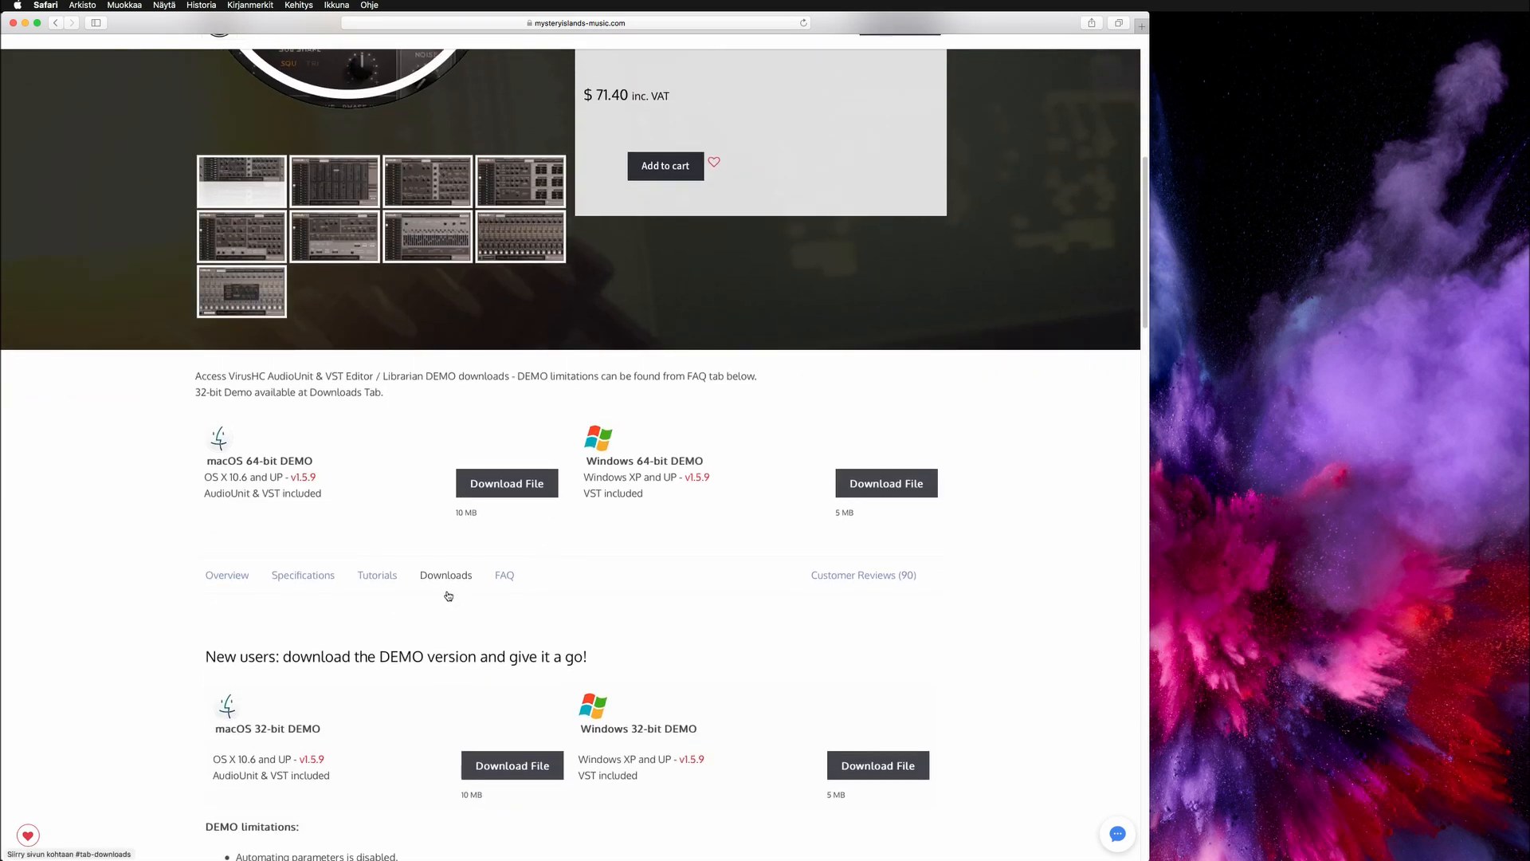
mouse_move(508, 681)
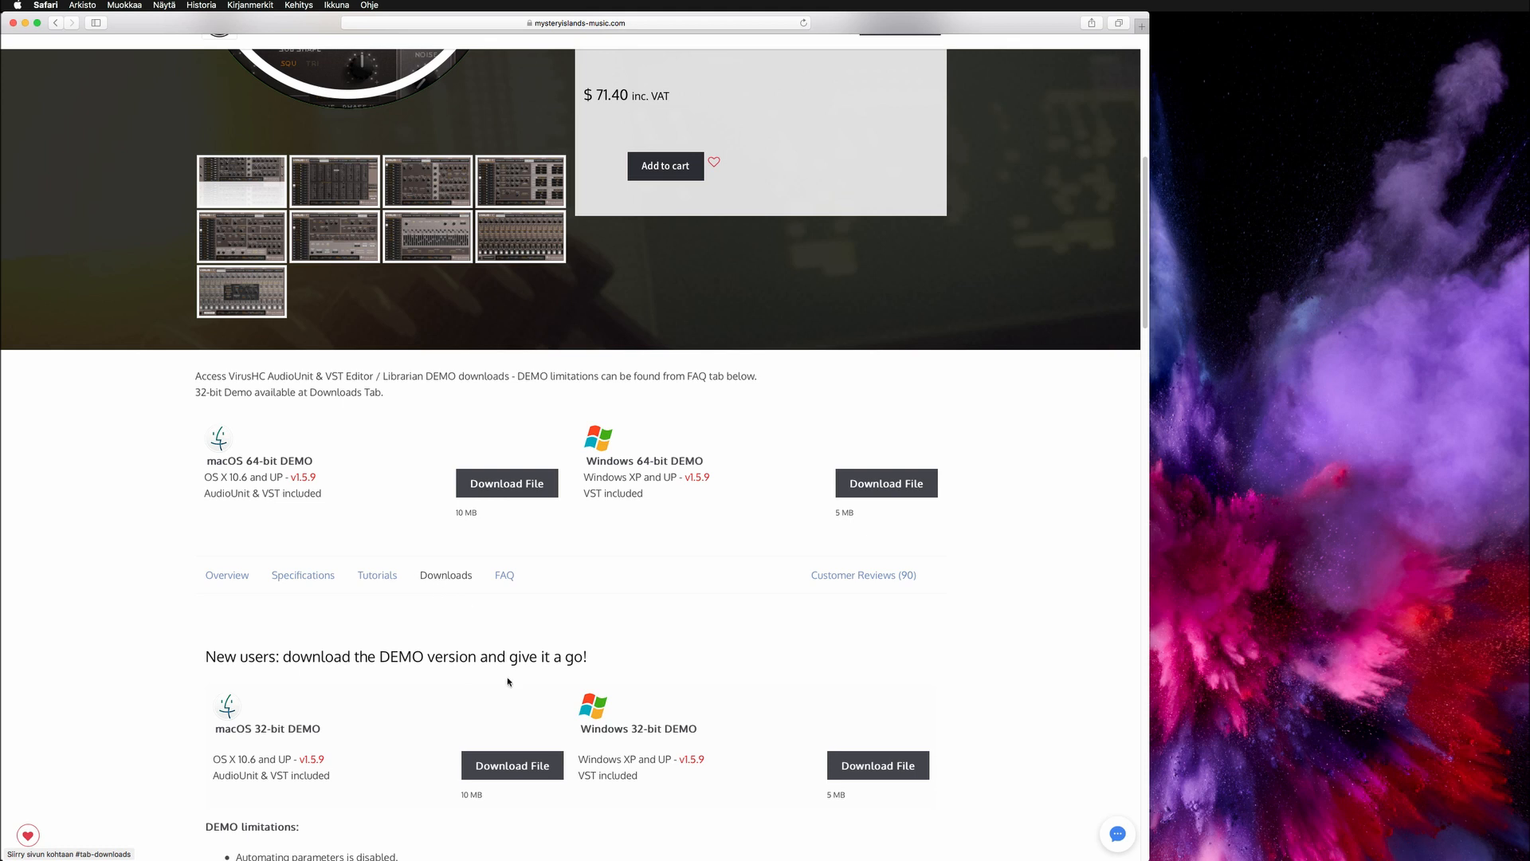
scroll(down, 3)
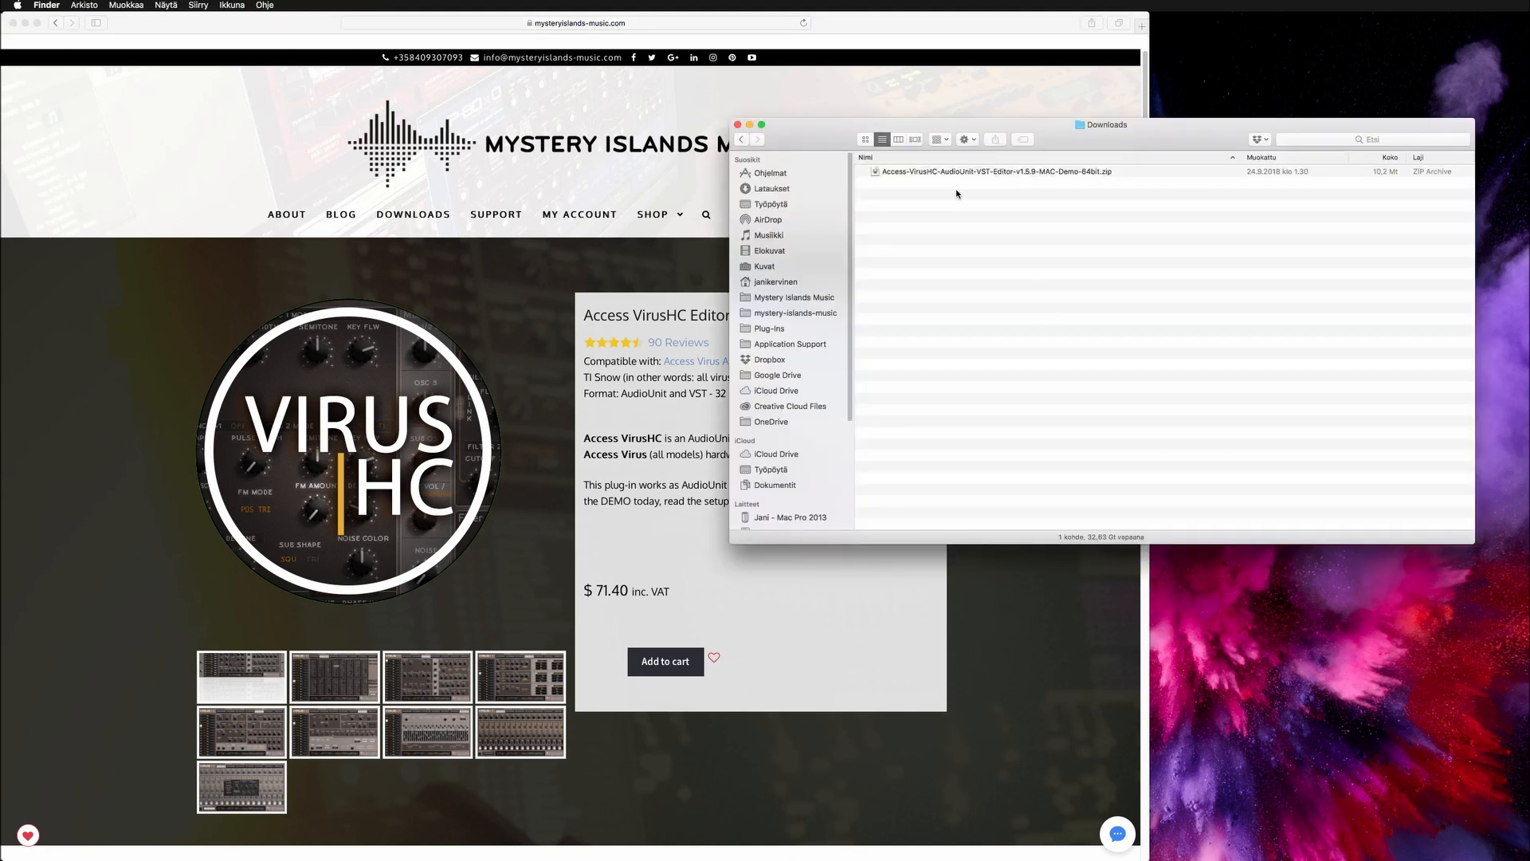
Extract the demo zip with Archiver.app and launch the resulting .pkg installer
right_click(996, 170)
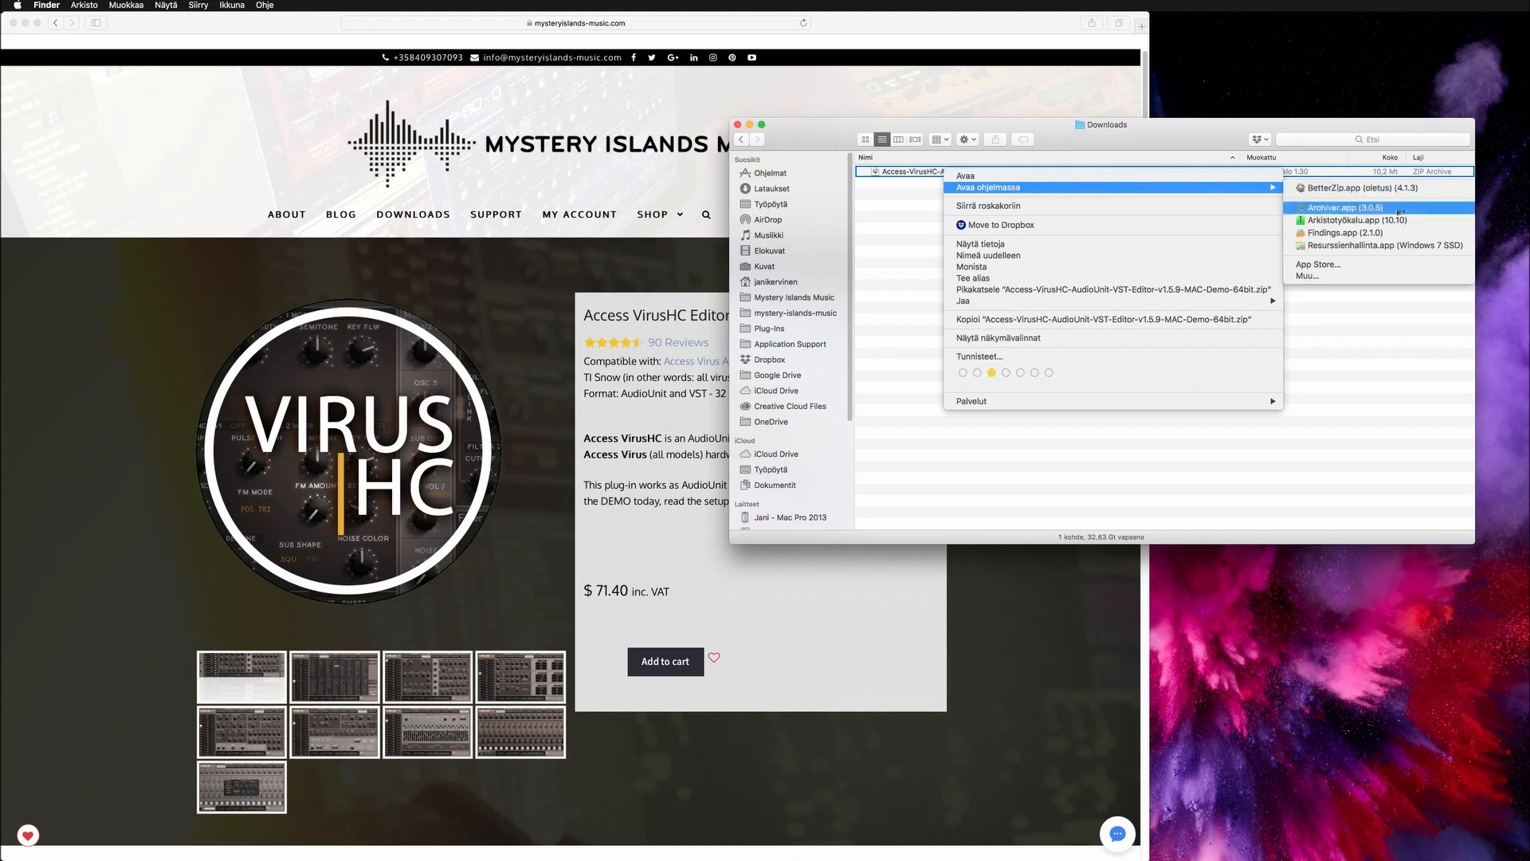
click(1345, 208)
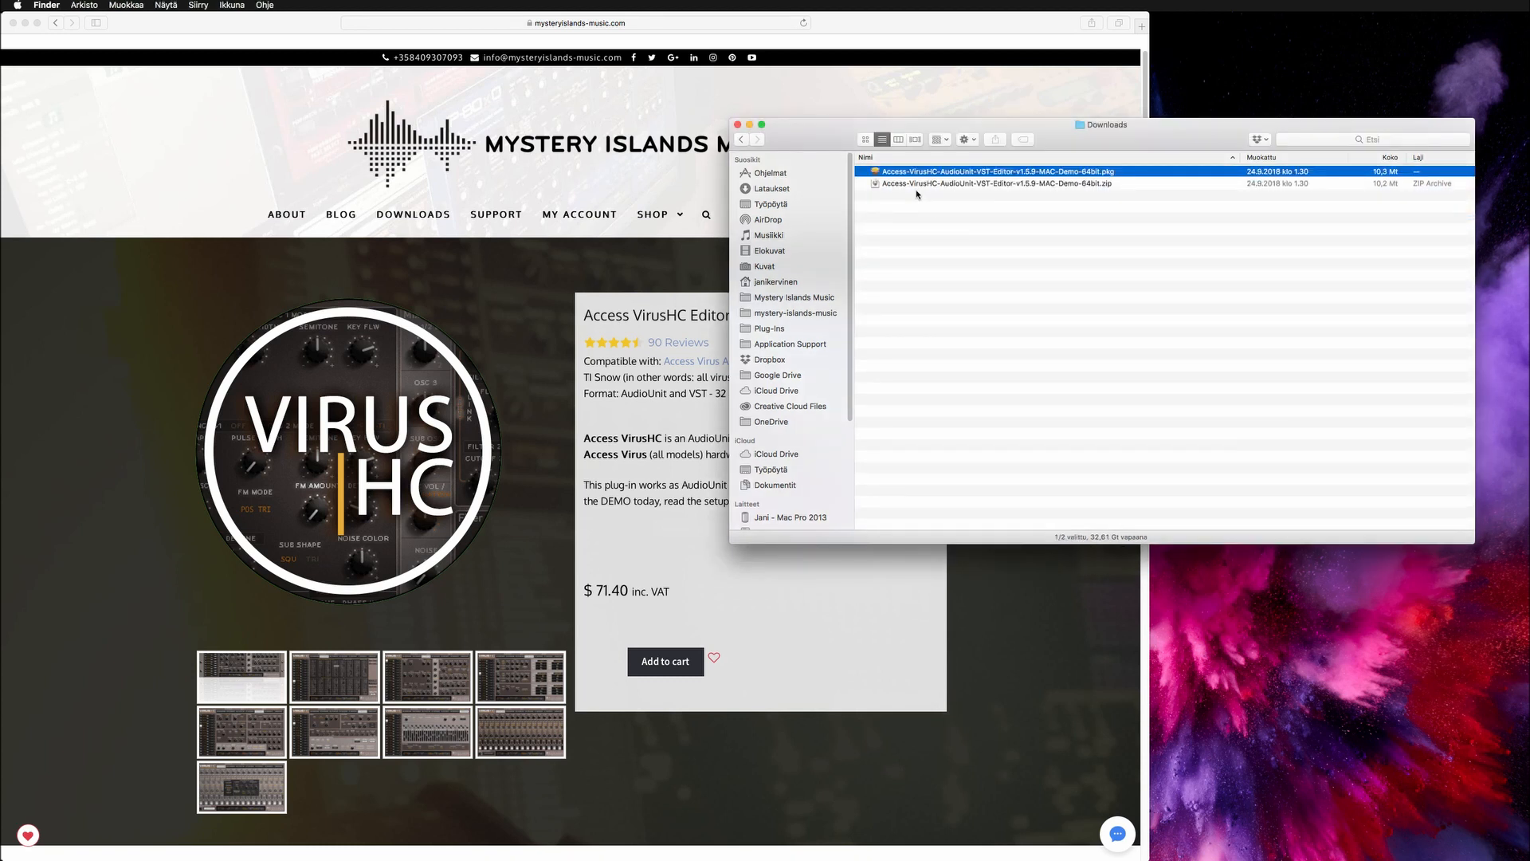
click(995, 183)
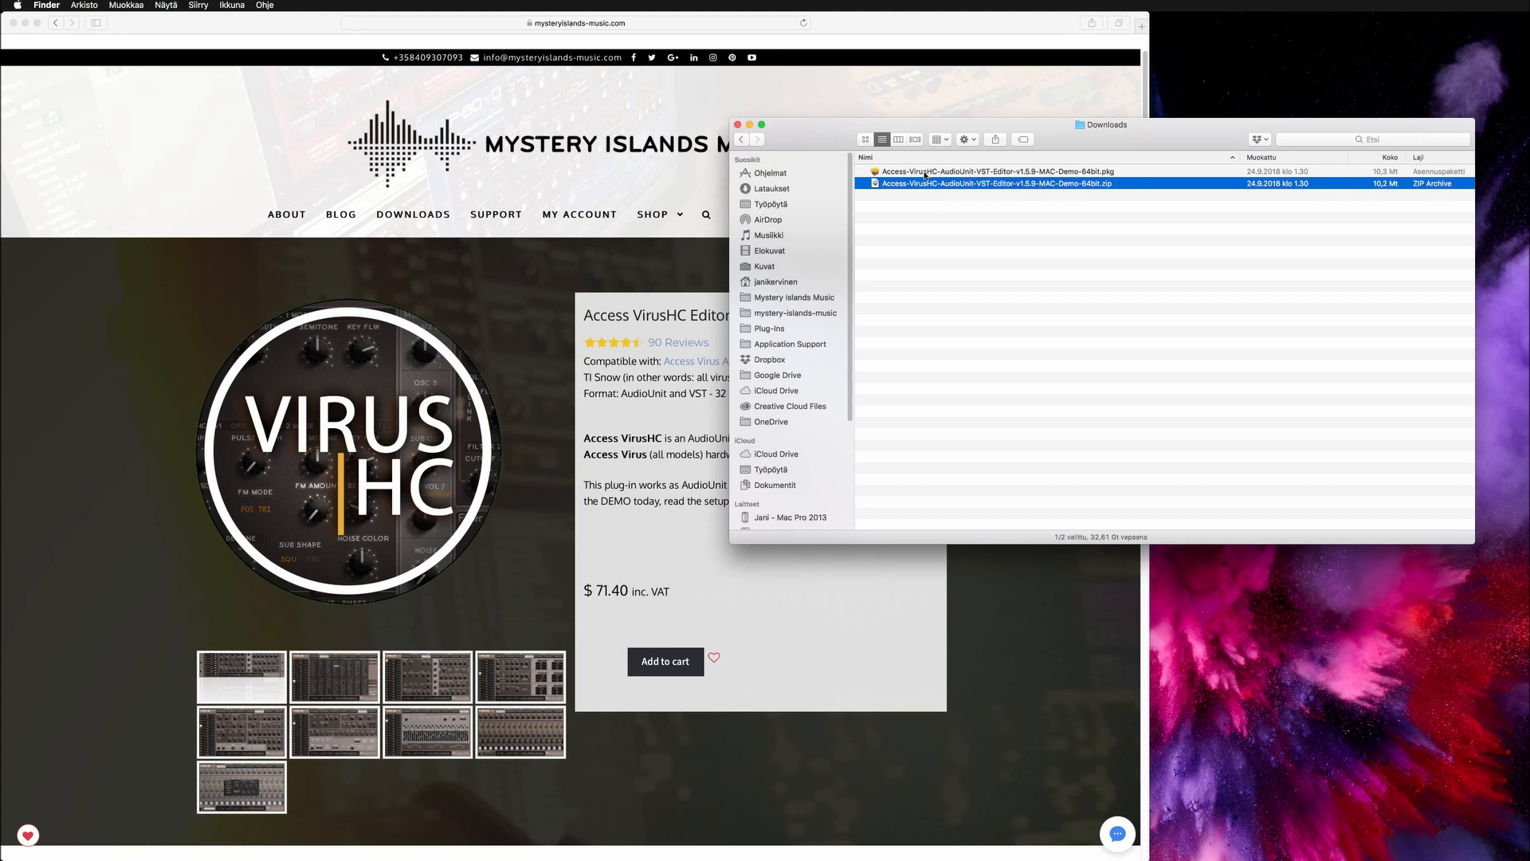
double_click(994, 170)
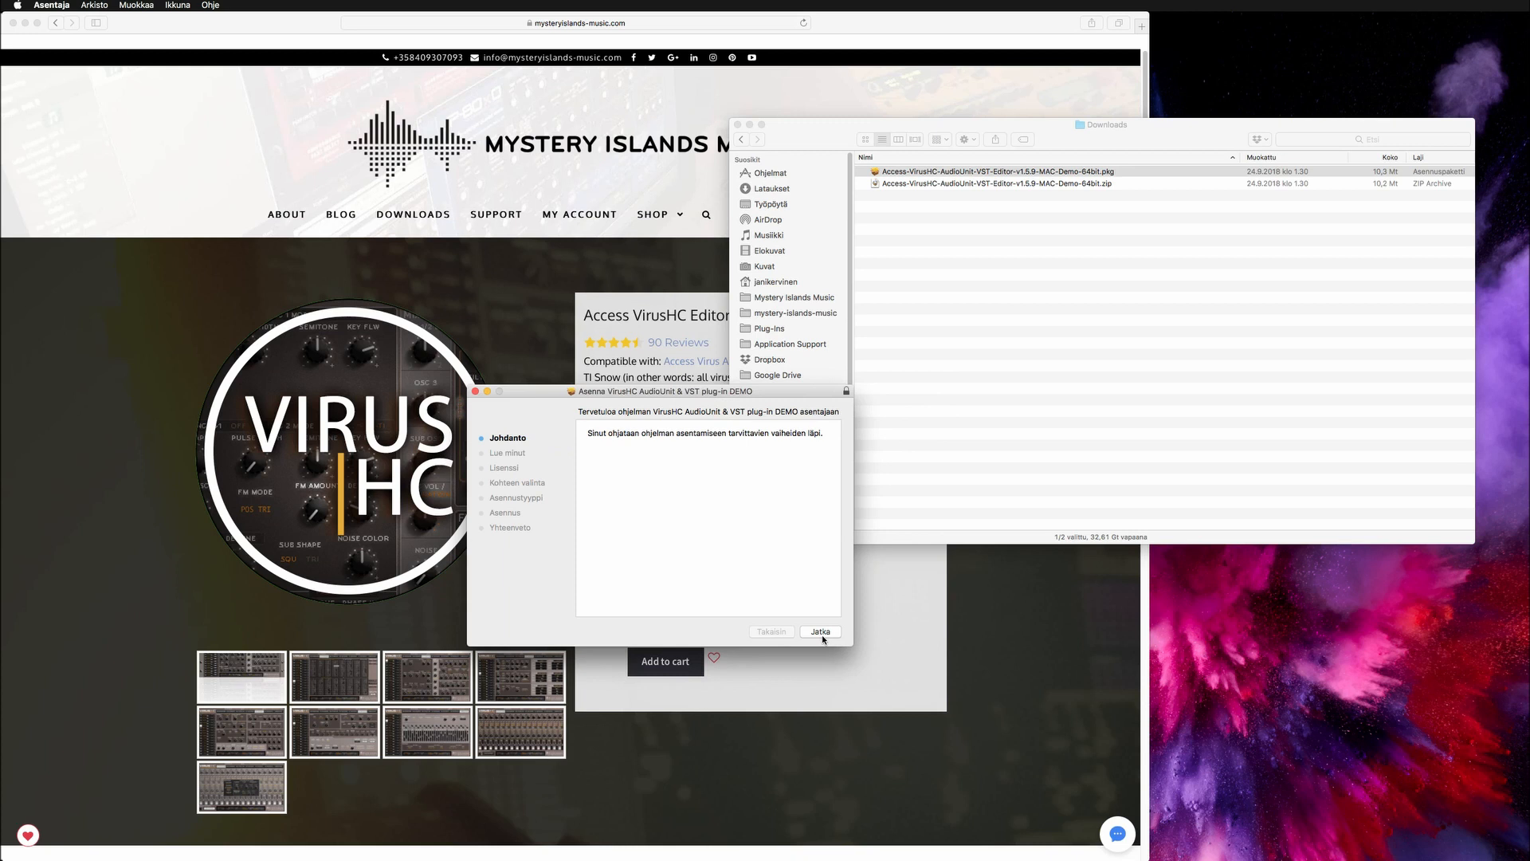
Continue past the introduction and read through the installer's Read Me
click(820, 631)
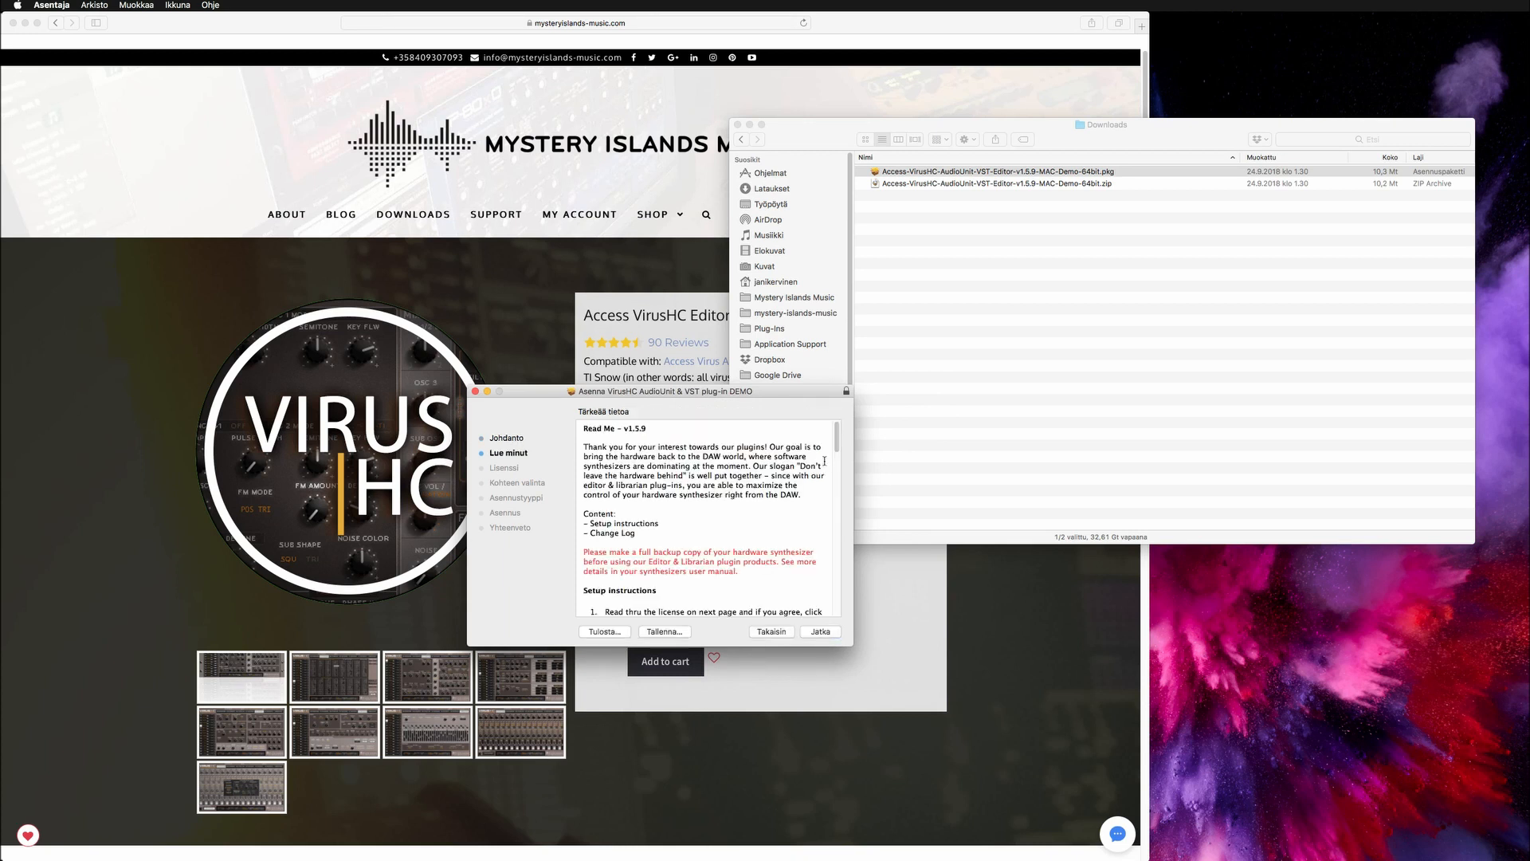
drag(586, 427, 746, 556)
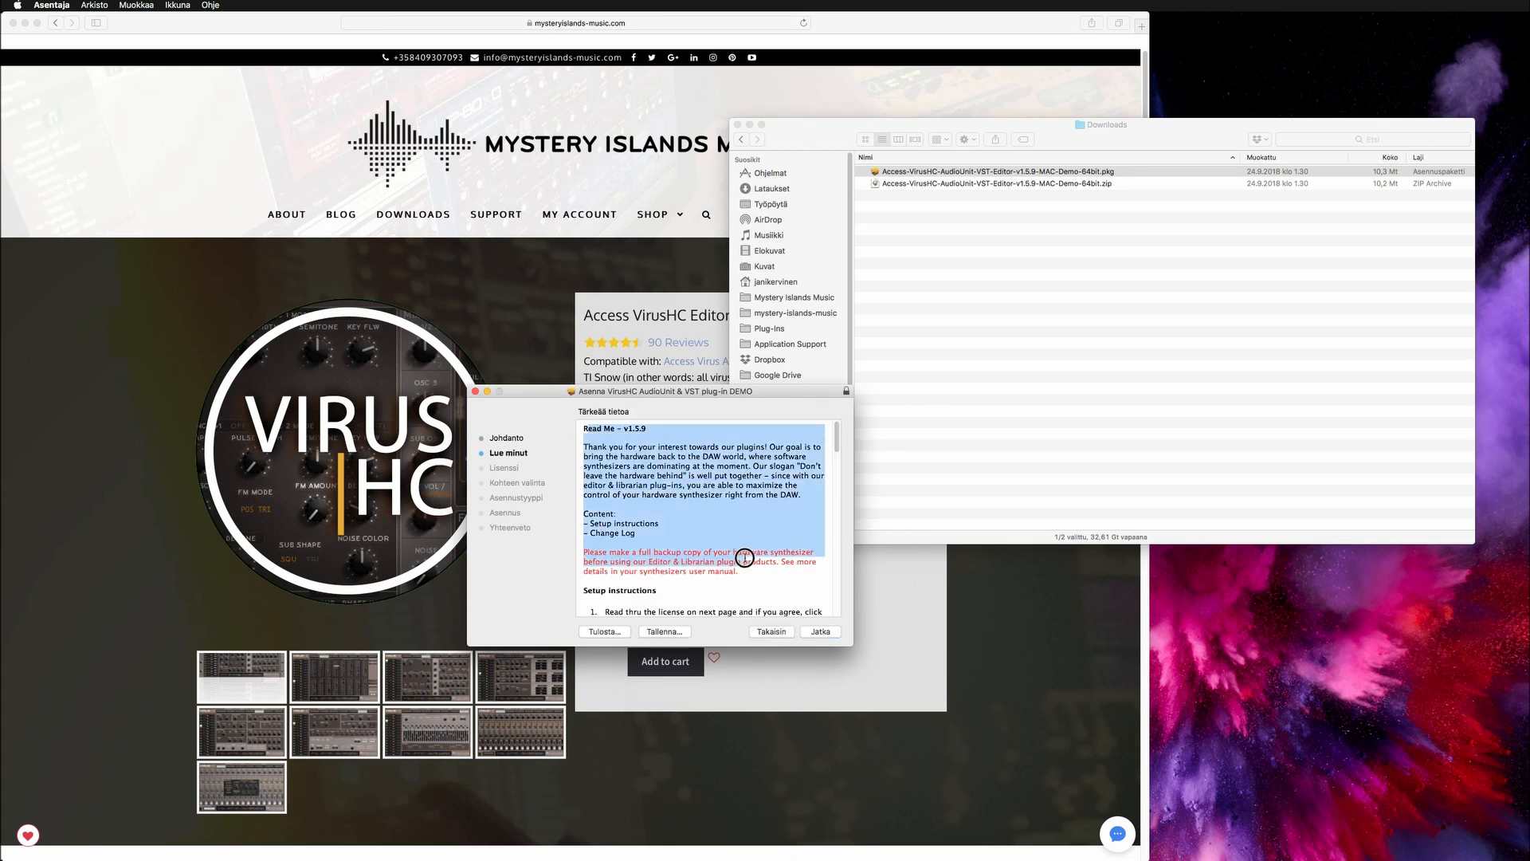
scroll(down, 3)
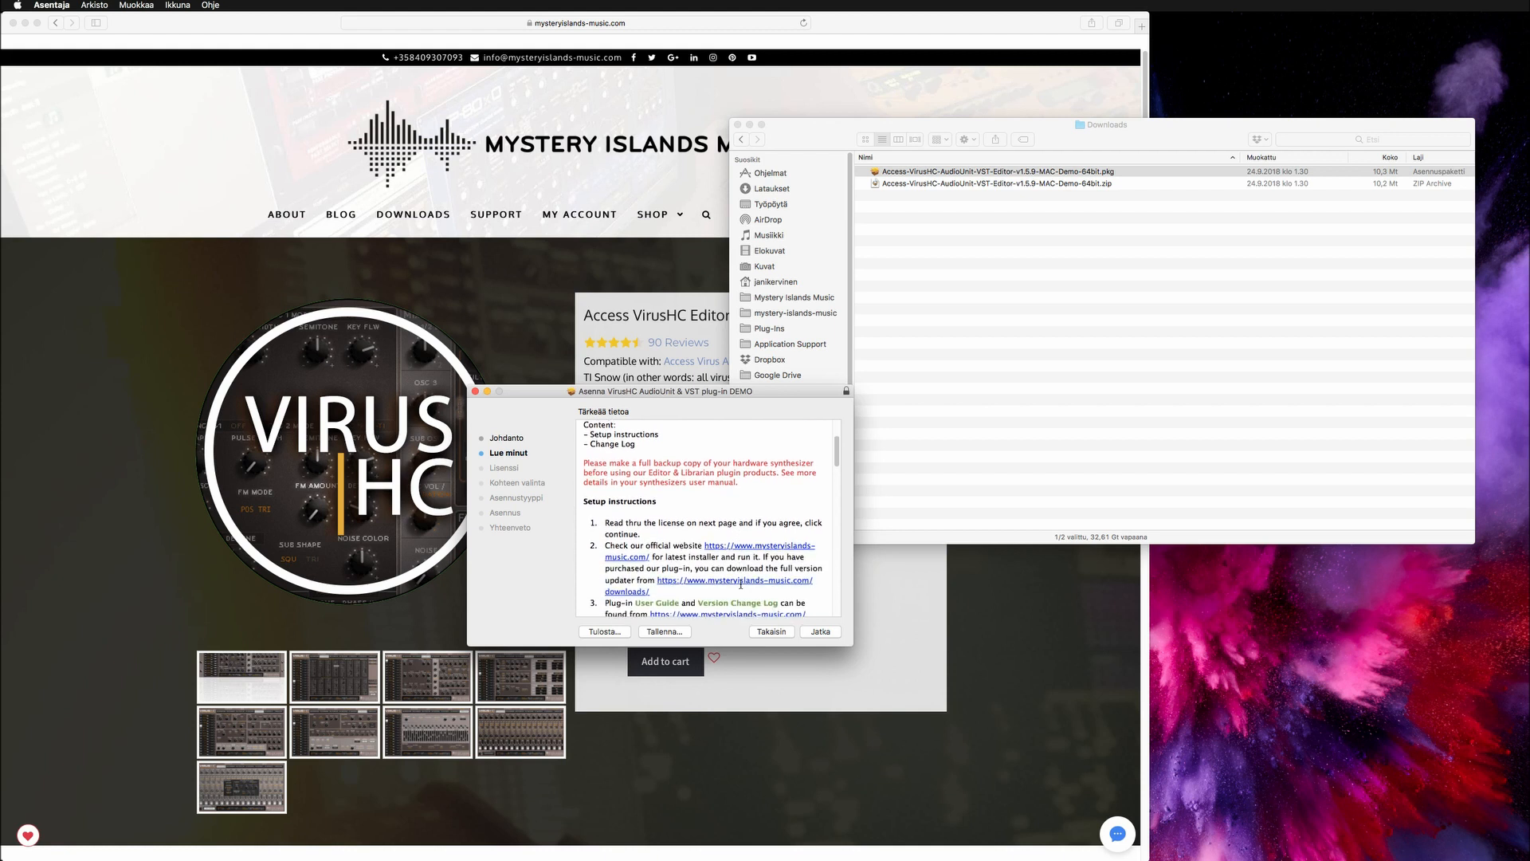
scroll(down, 3)
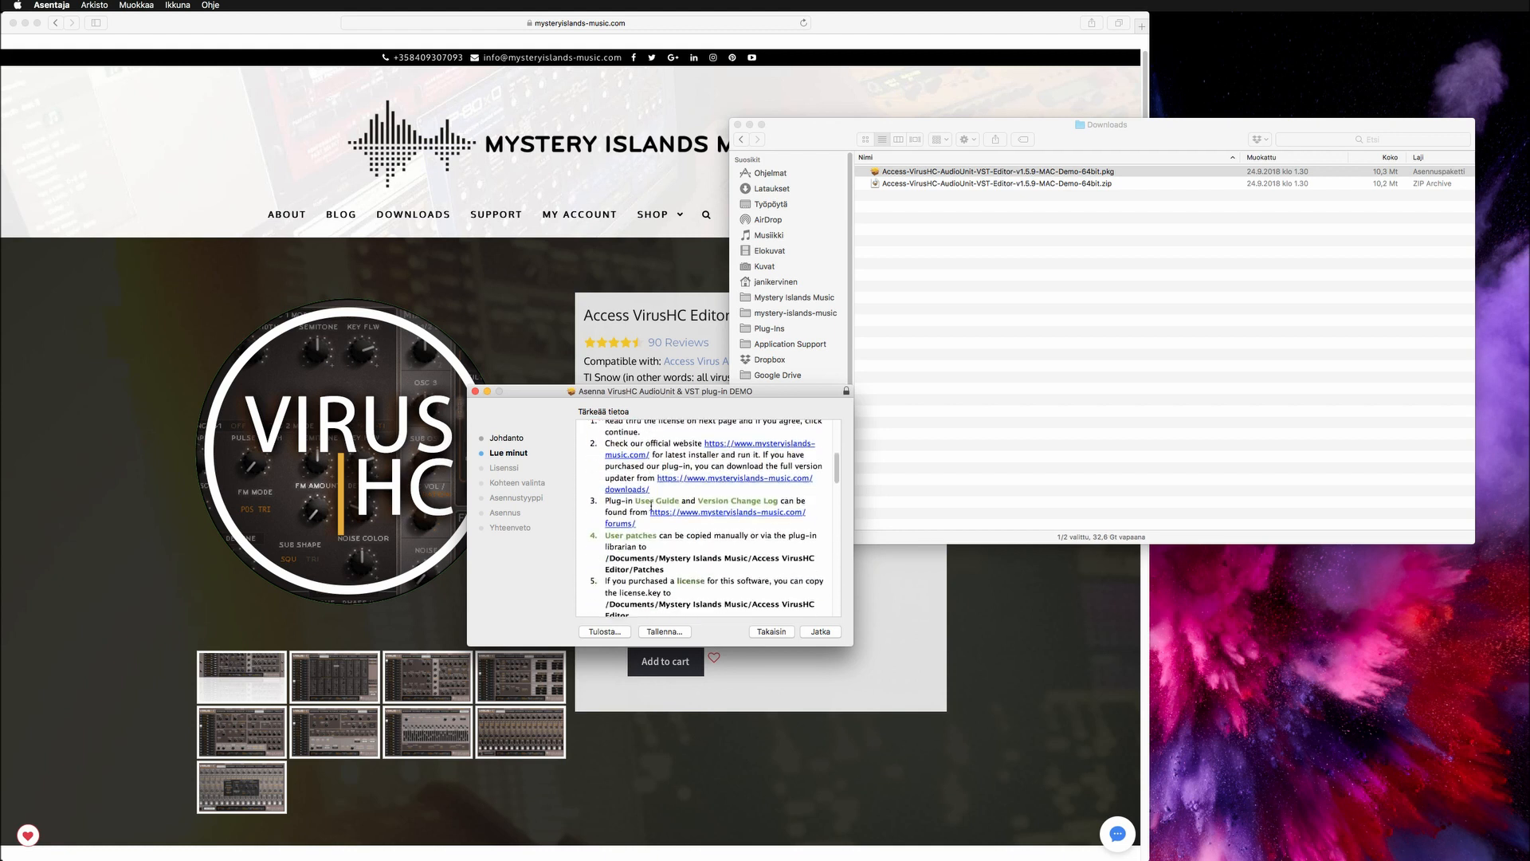
scroll(down, 3)
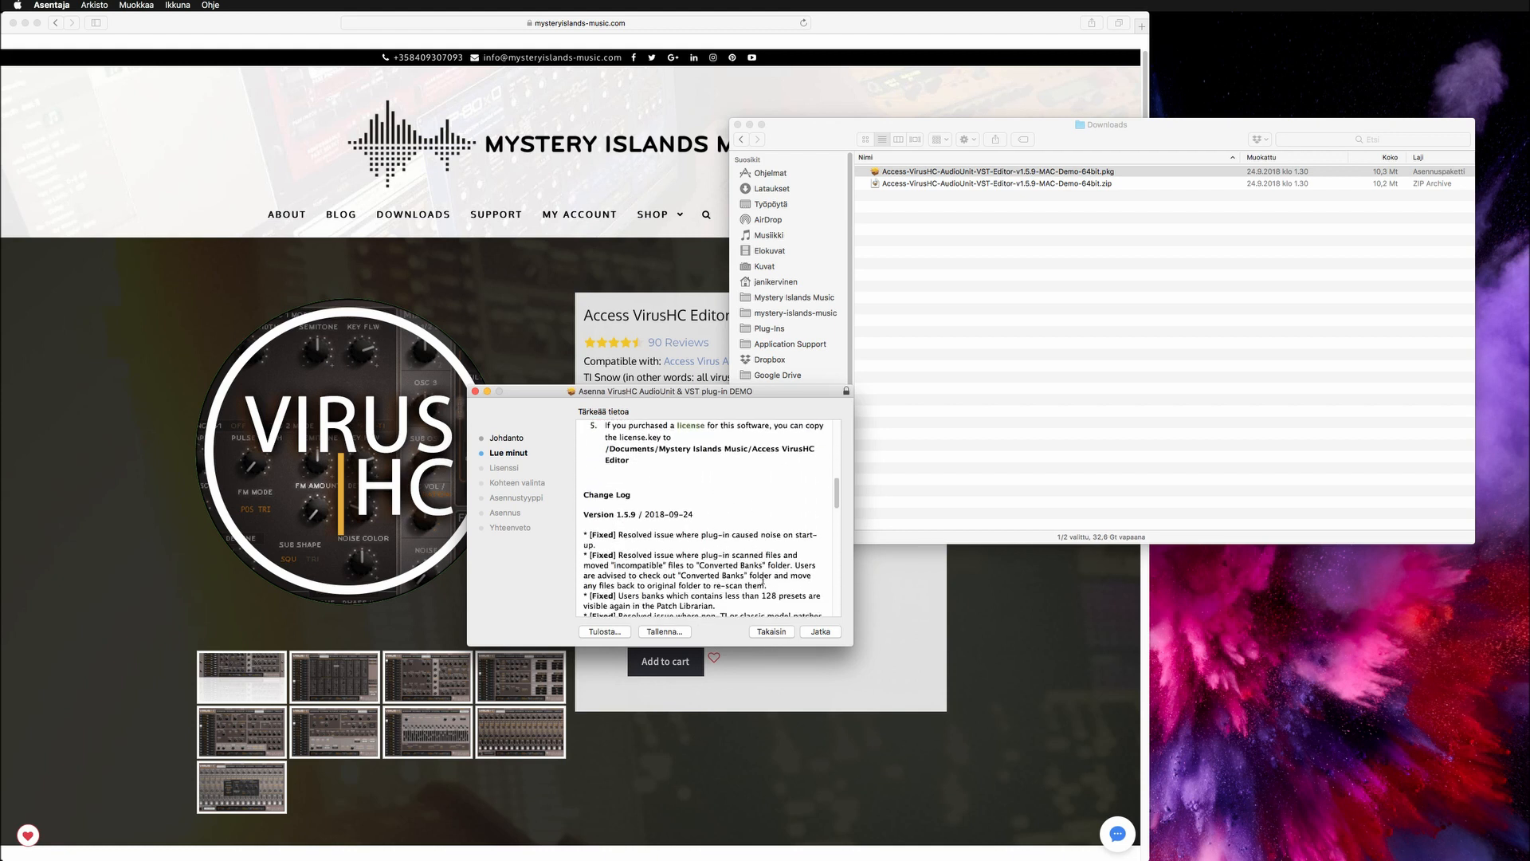
scroll(down, 3)
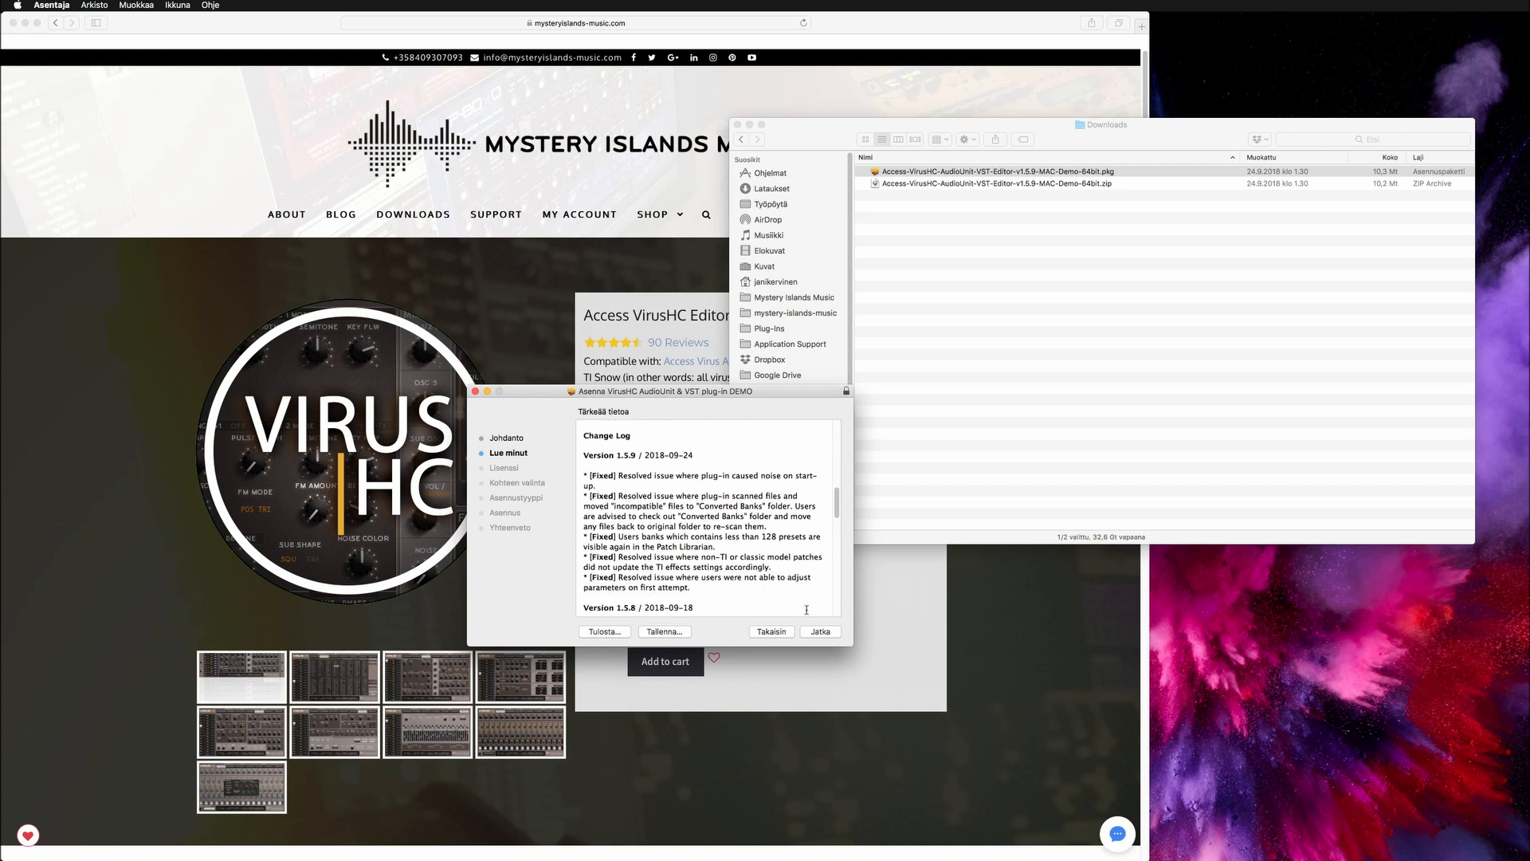
click(819, 630)
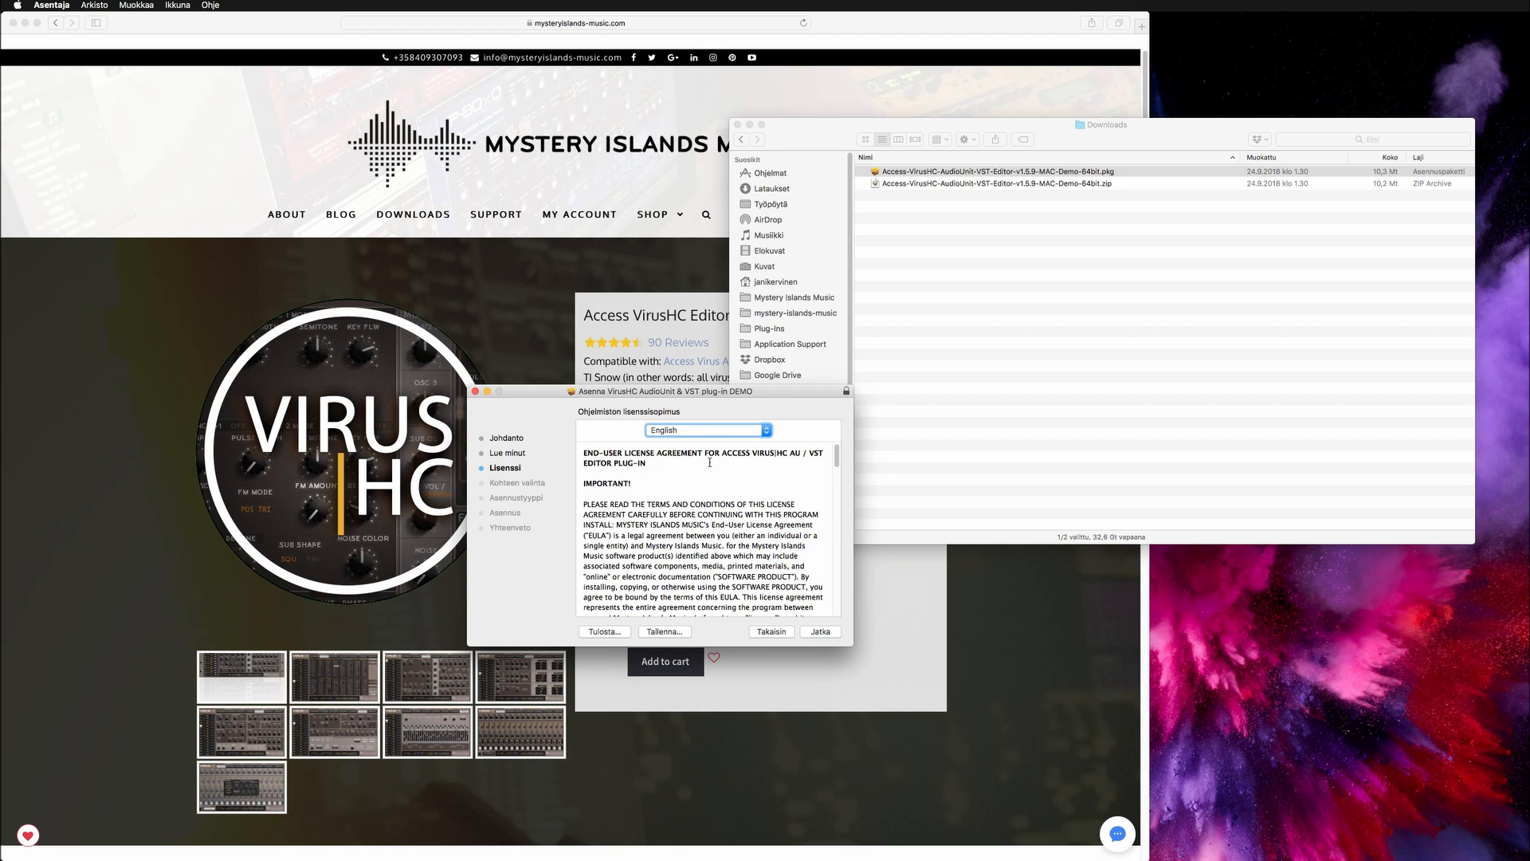
Accept the license agreement, reaching the standard install on Macintosh HD
scroll(down, 3)
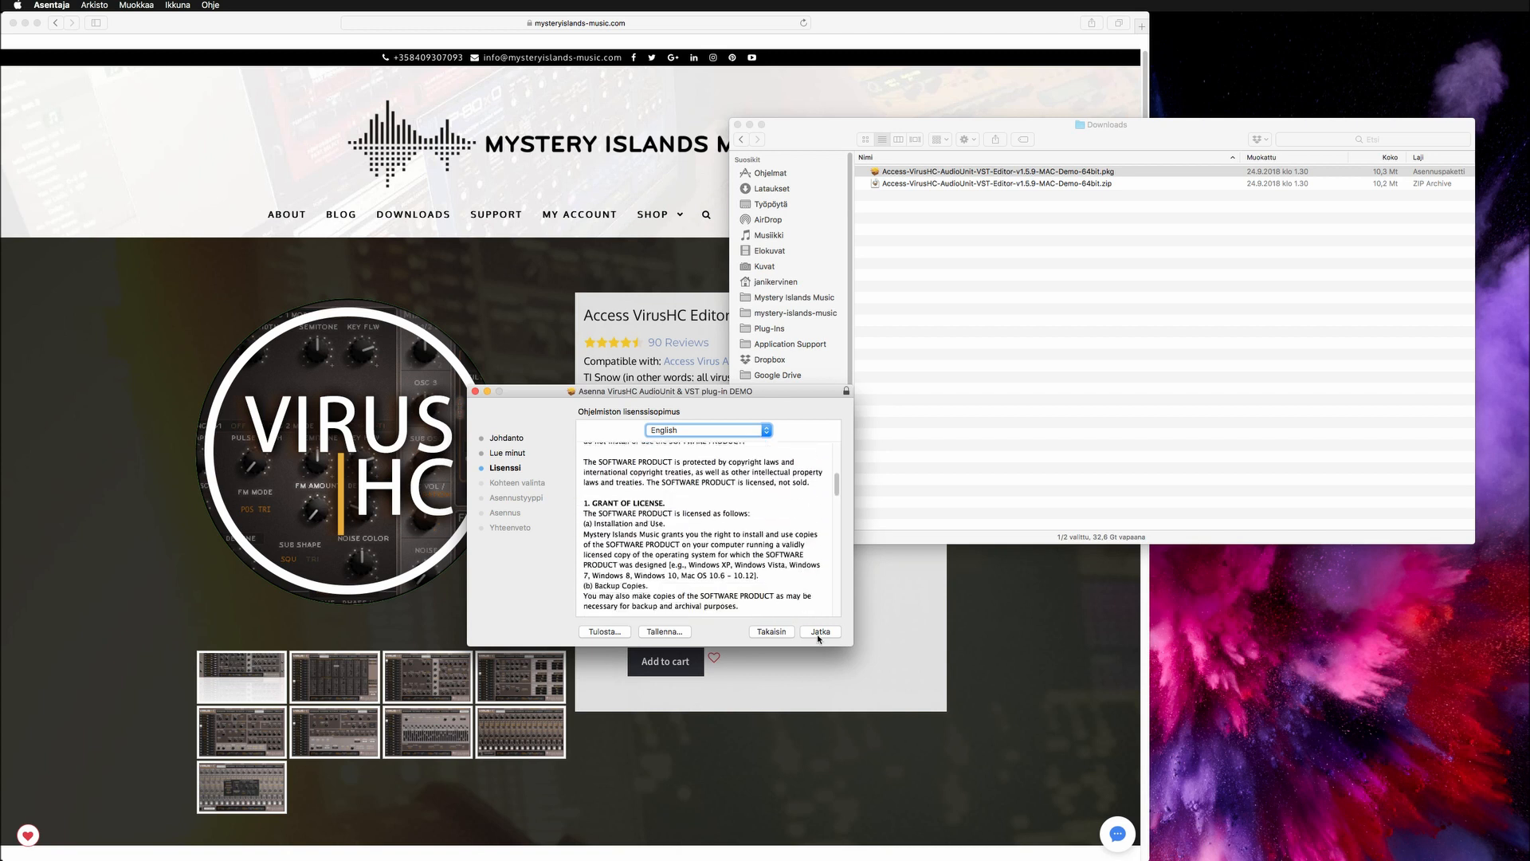
click(821, 631)
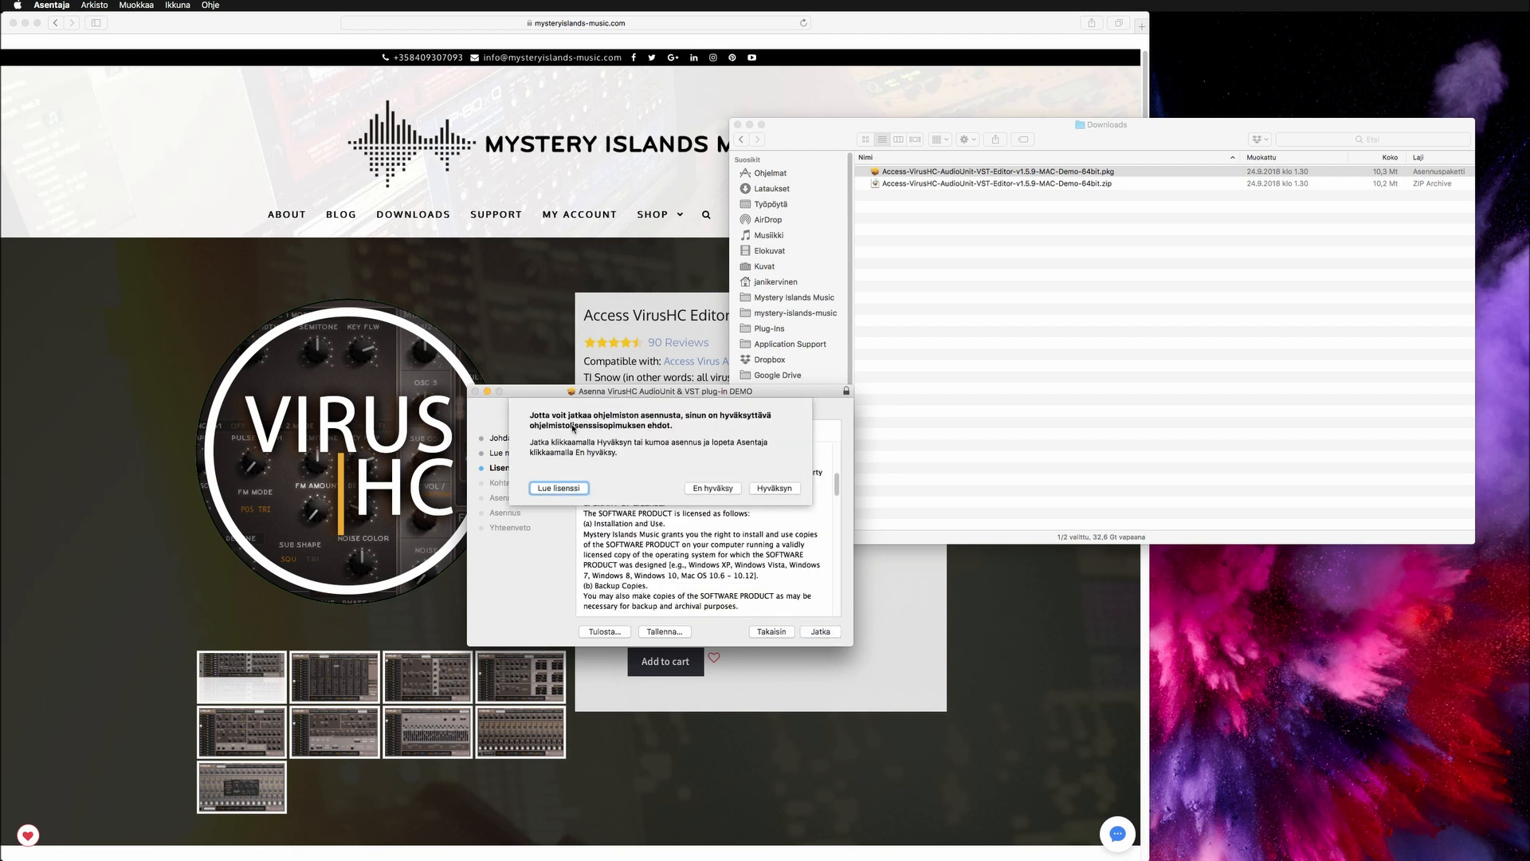
click(773, 487)
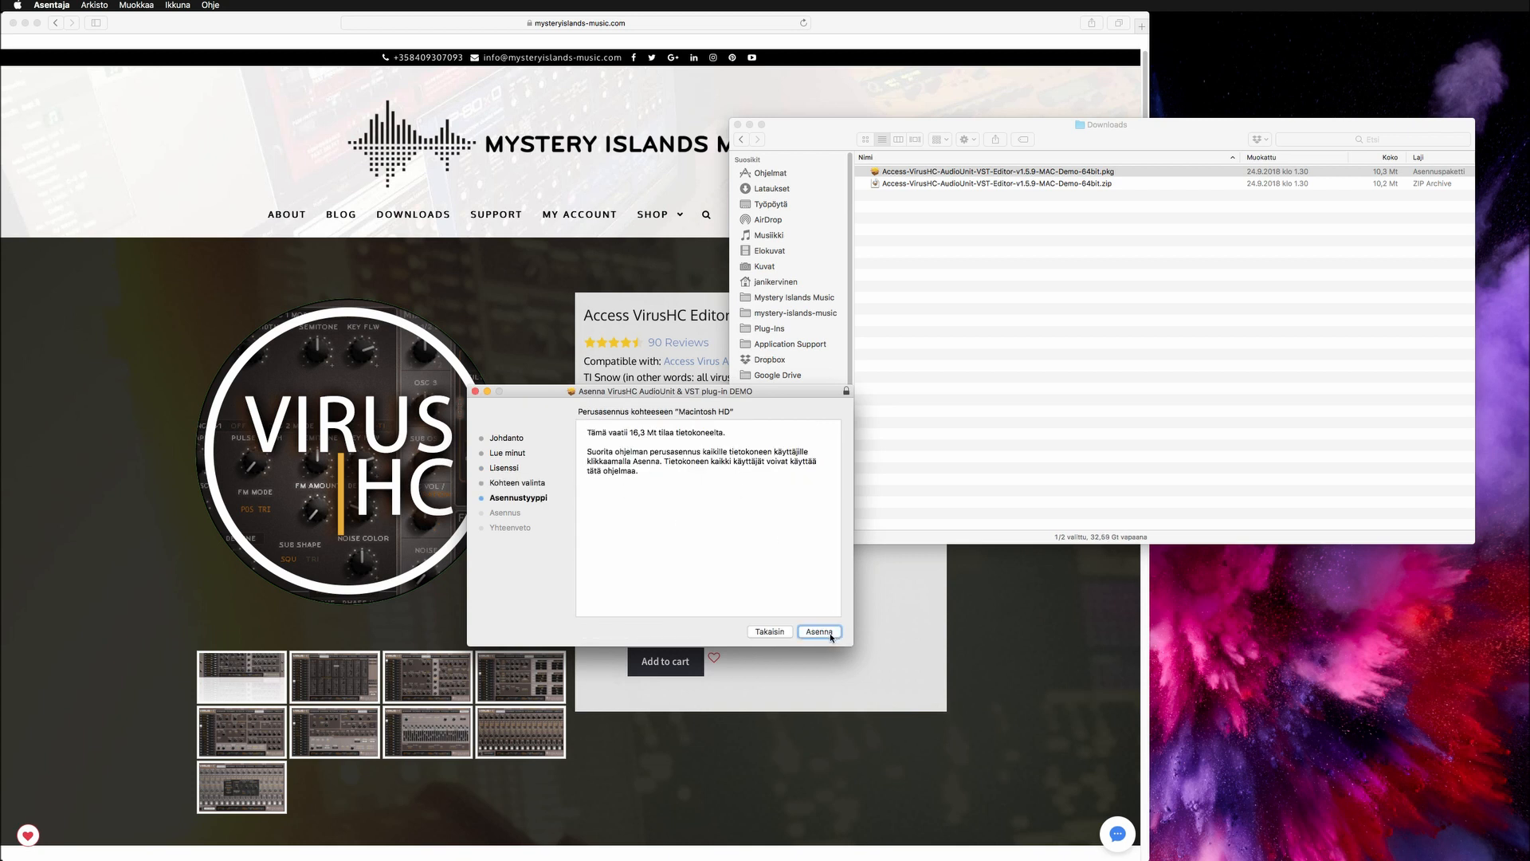
Start the install on Macintosh HD and authorise it with the administrator password
click(818, 631)
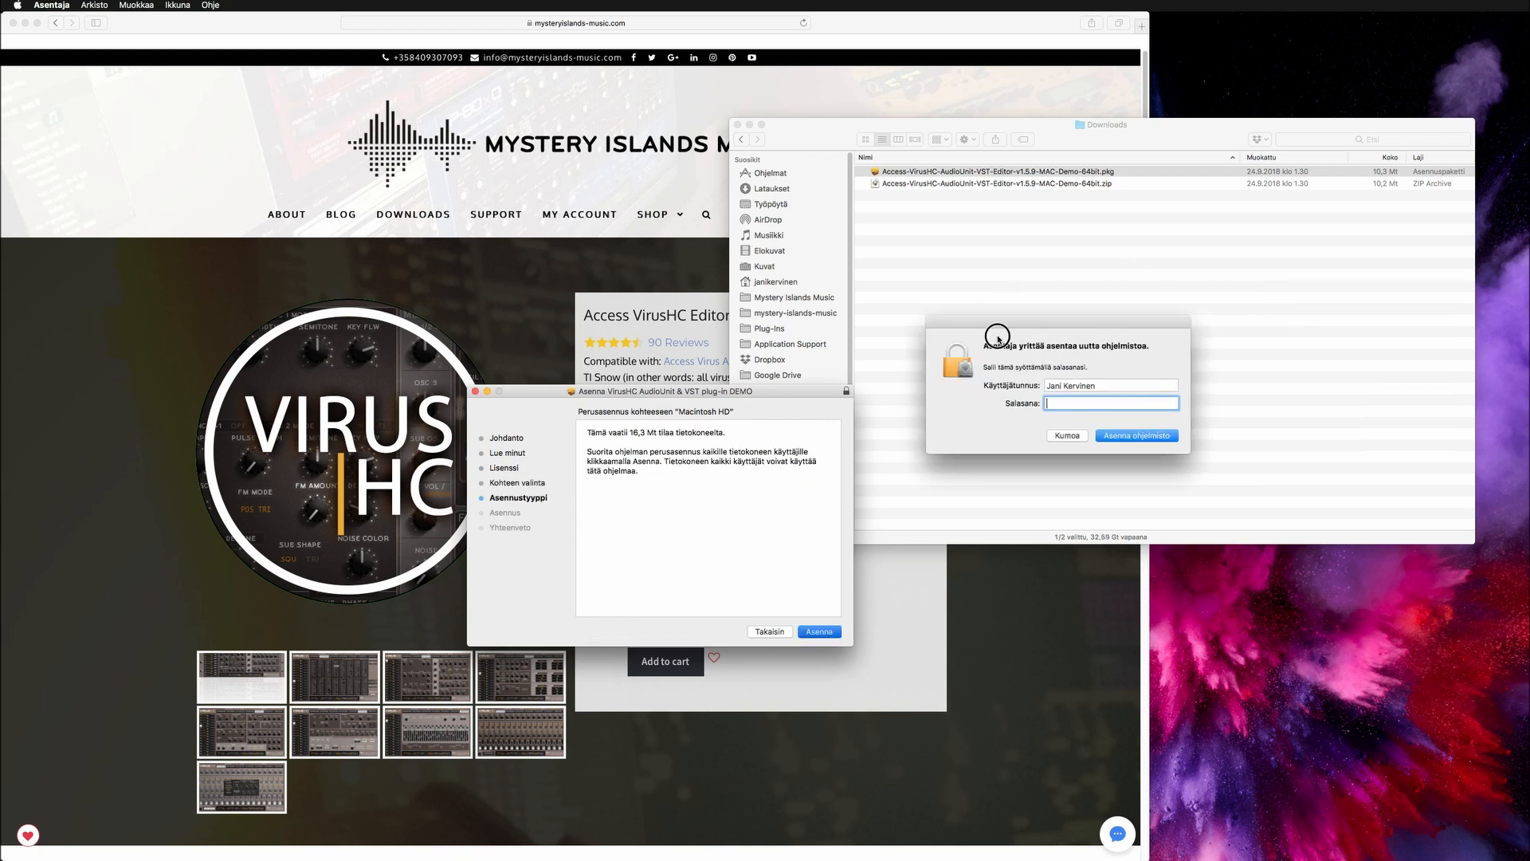
text(•••)
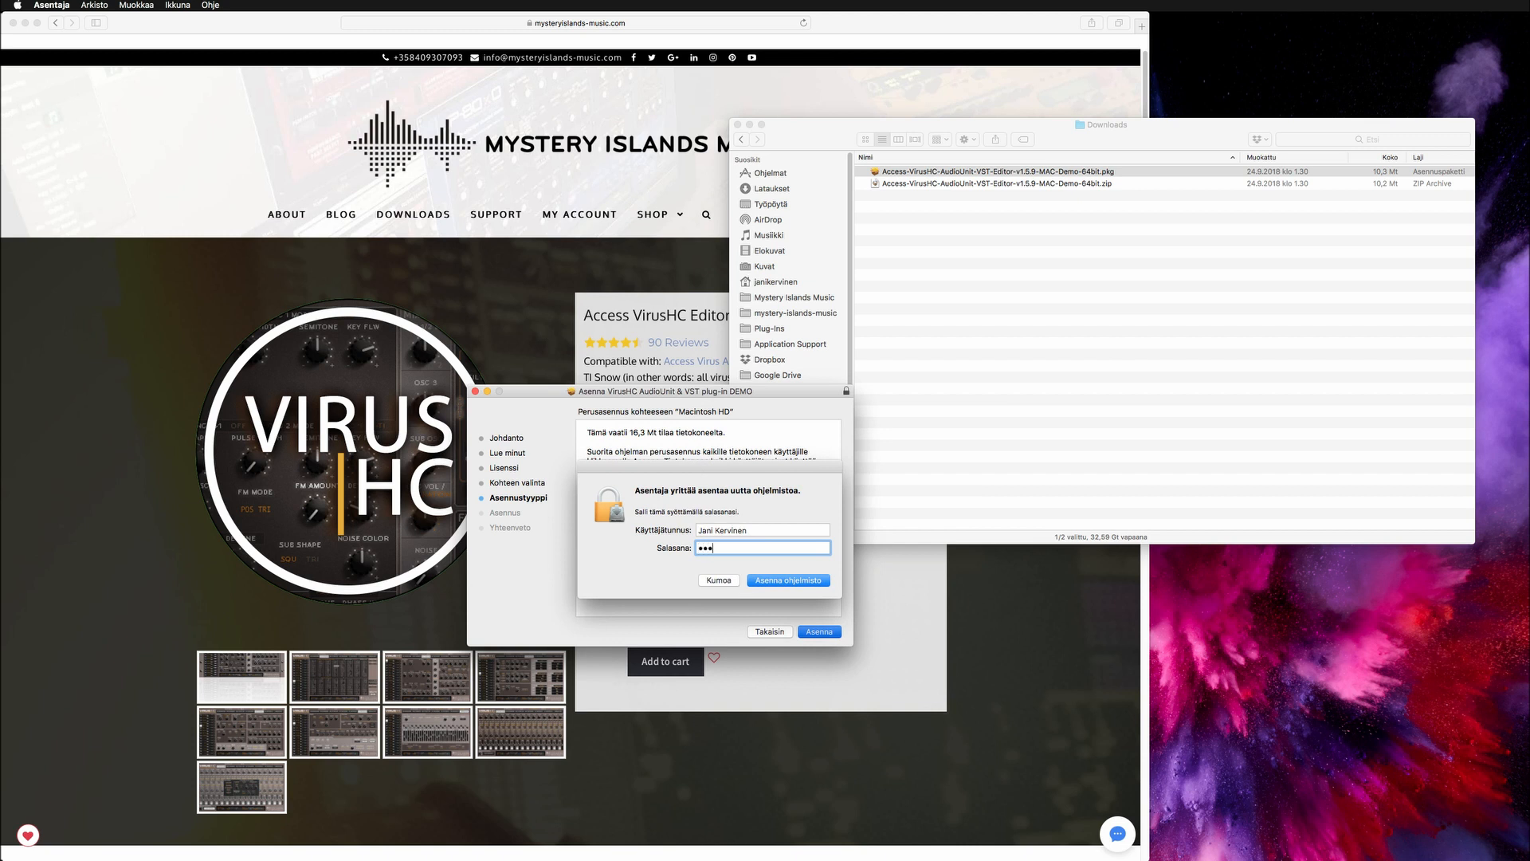
click(787, 579)
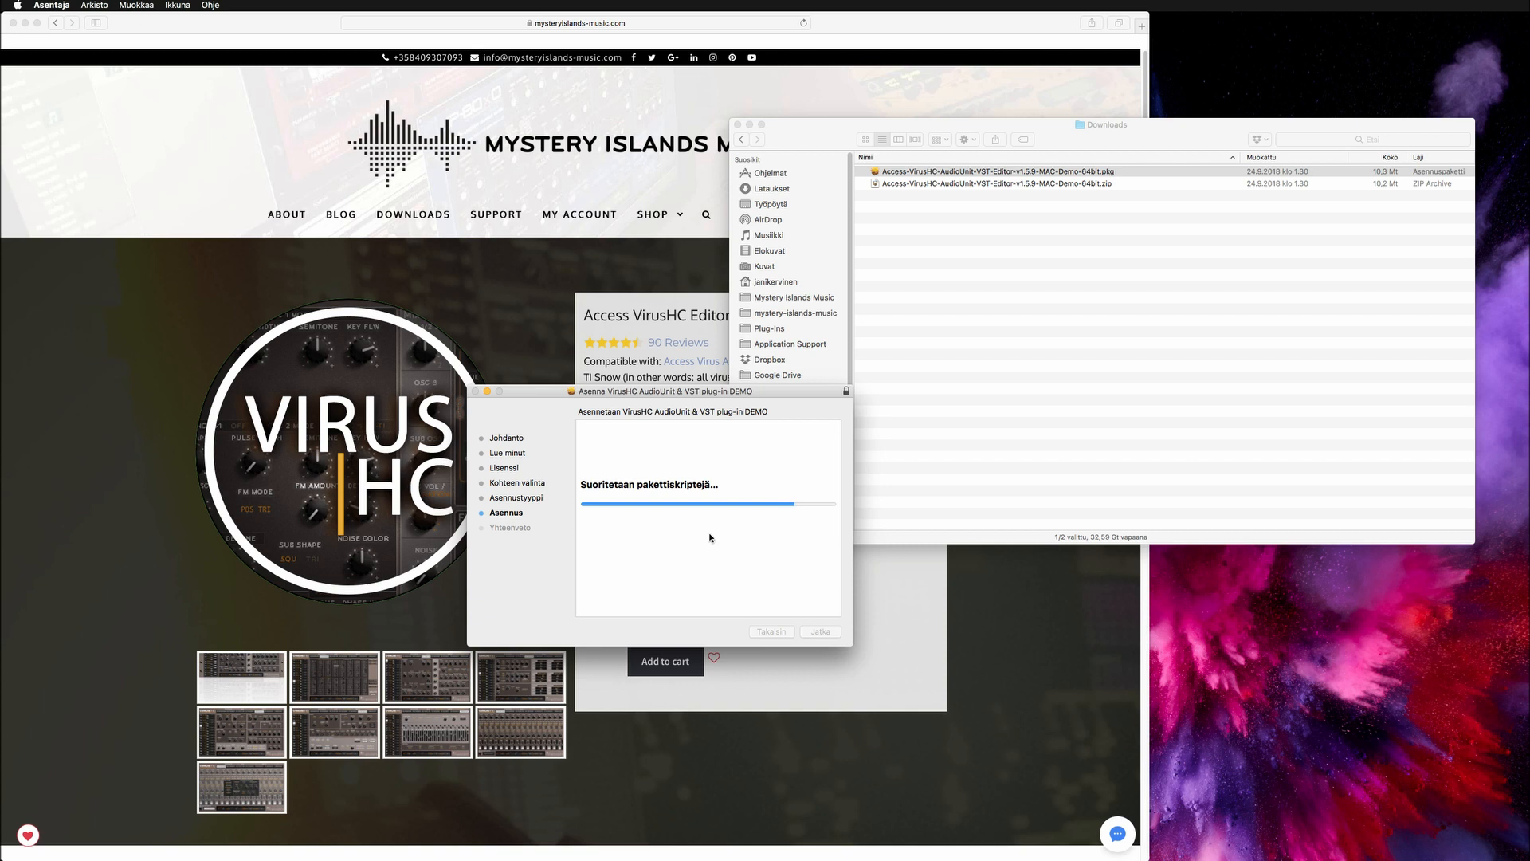
mouse_move(773, 604)
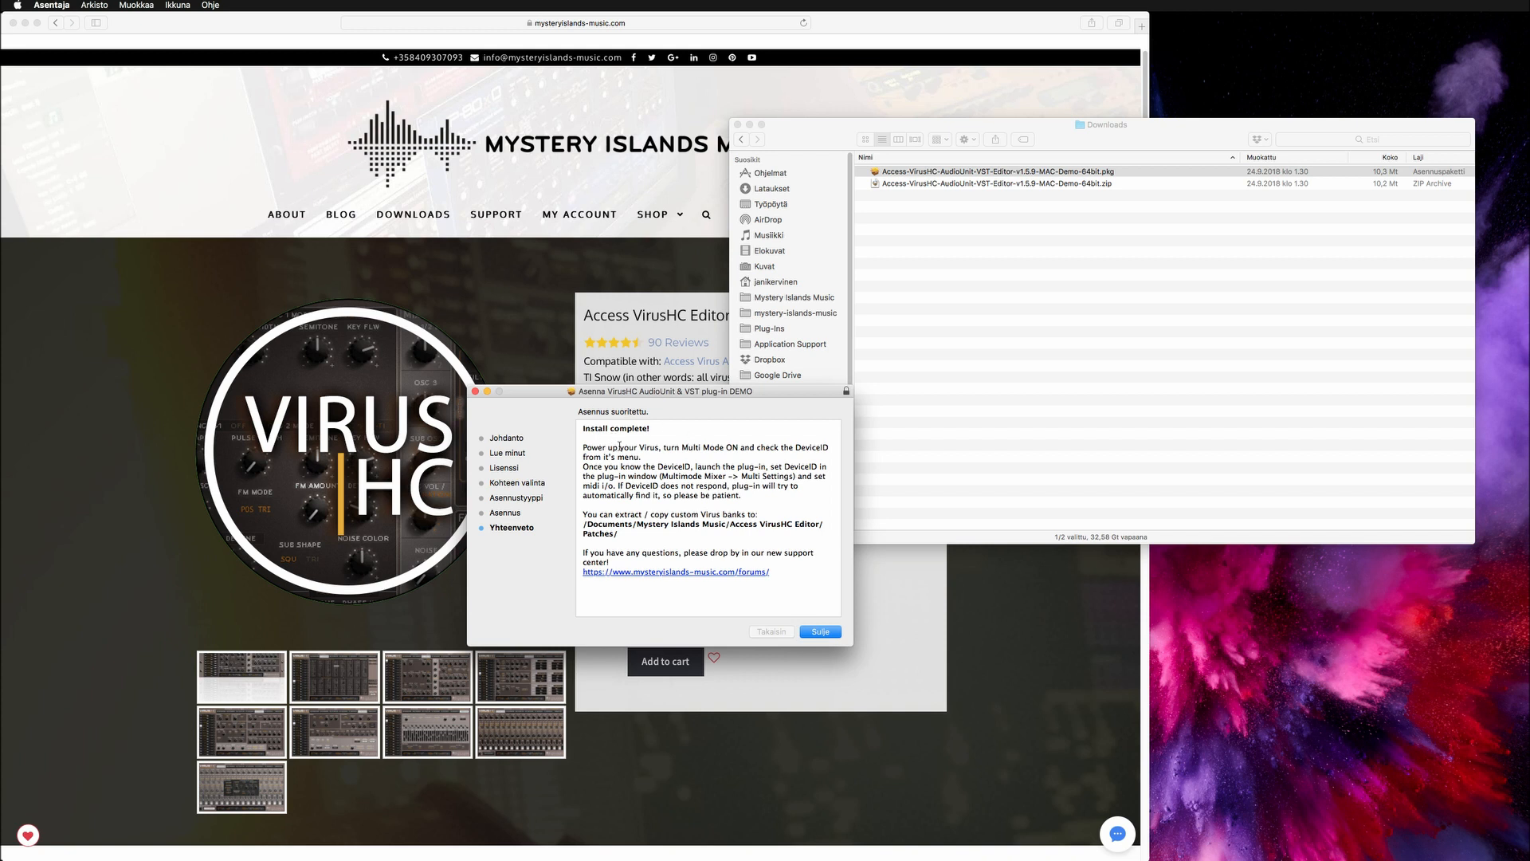
Close the finished installer and move the installer package to the trash
drag(583, 447, 823, 496)
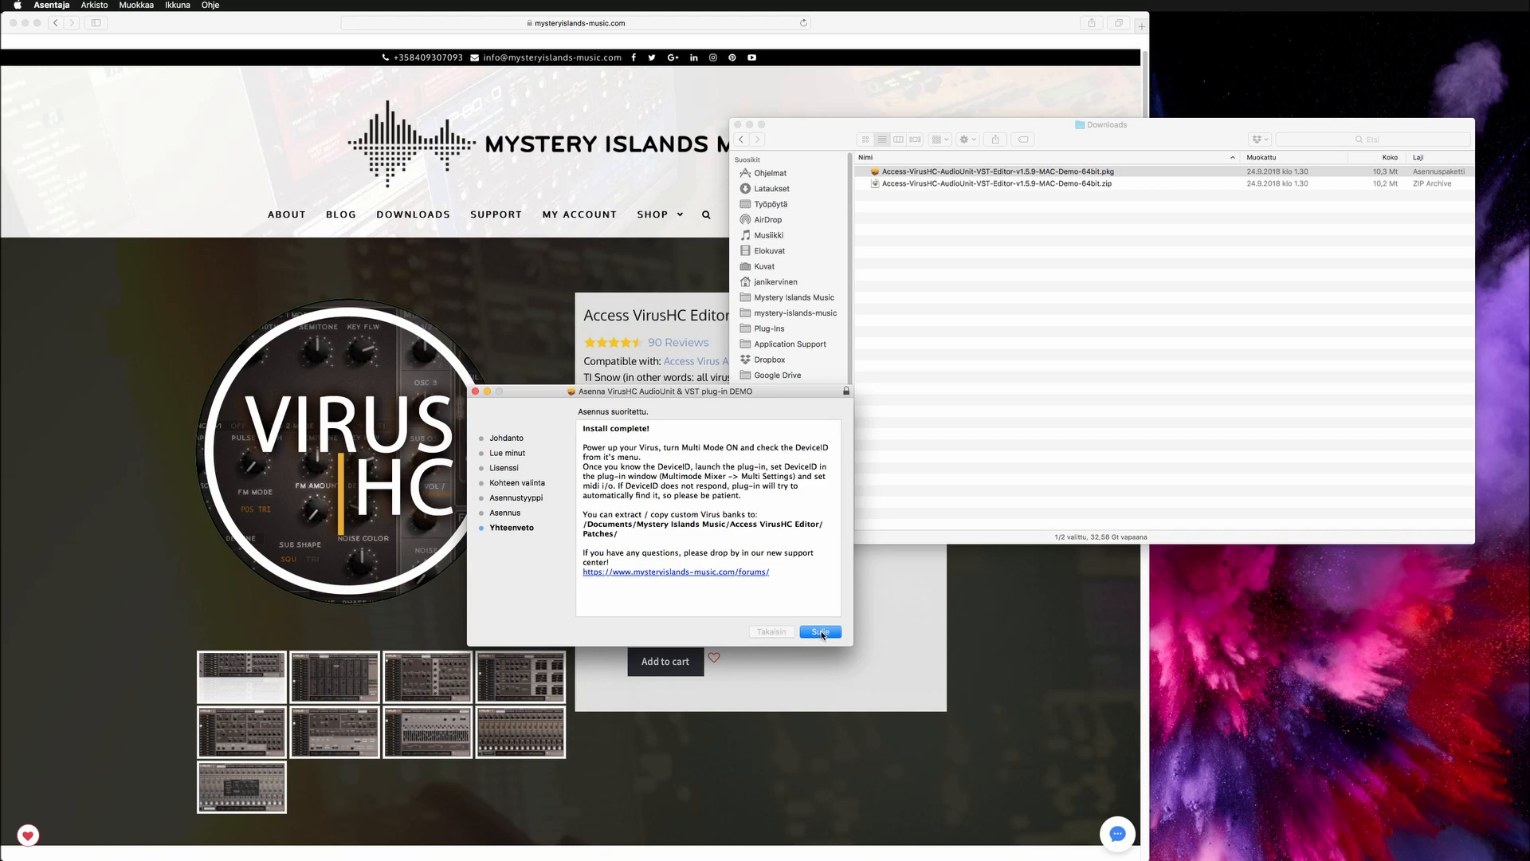
click(819, 630)
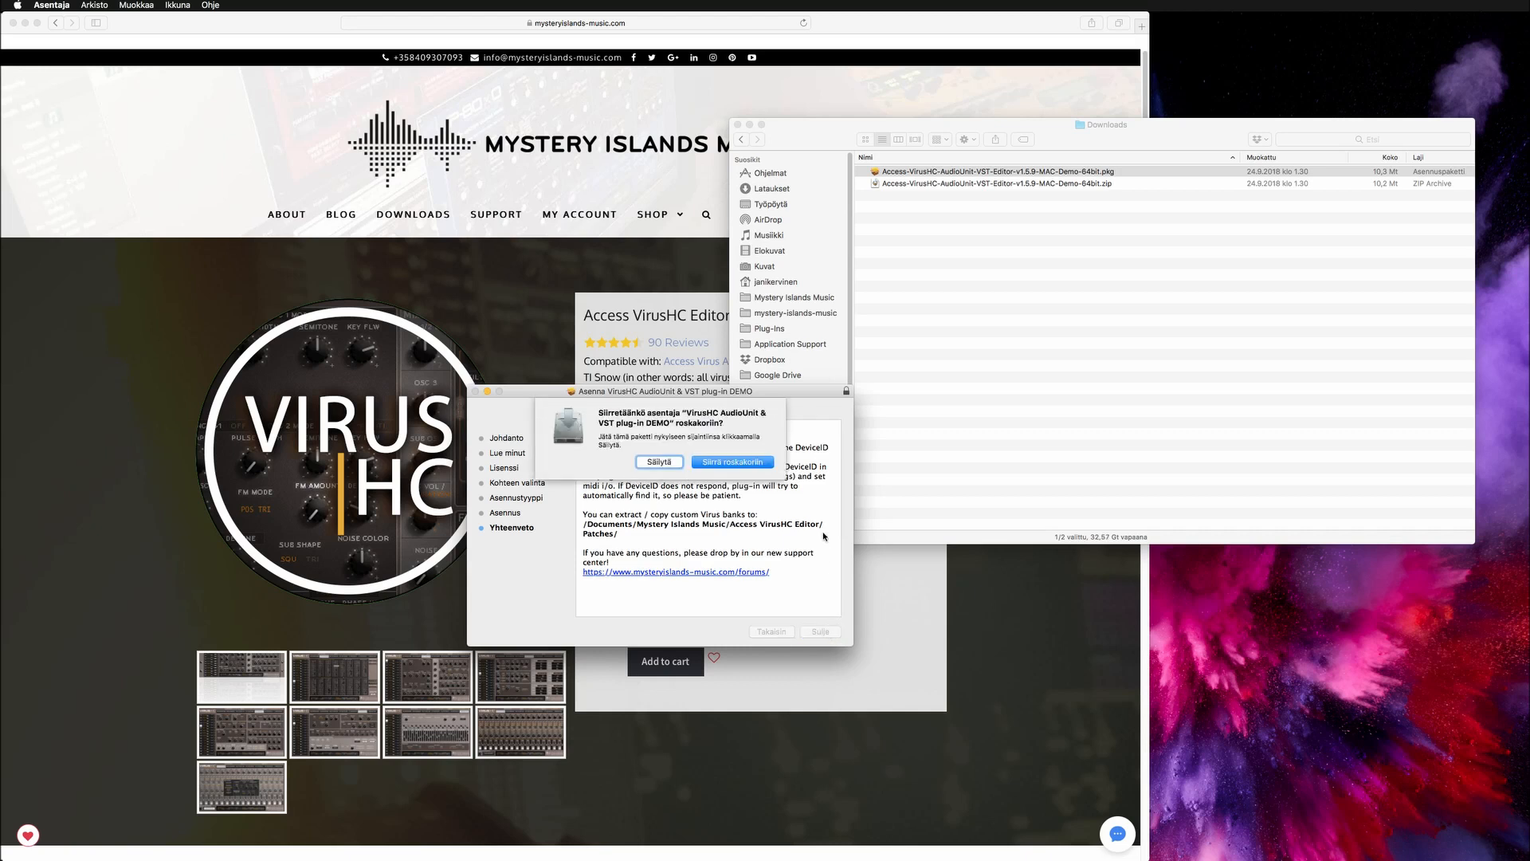
click(731, 461)
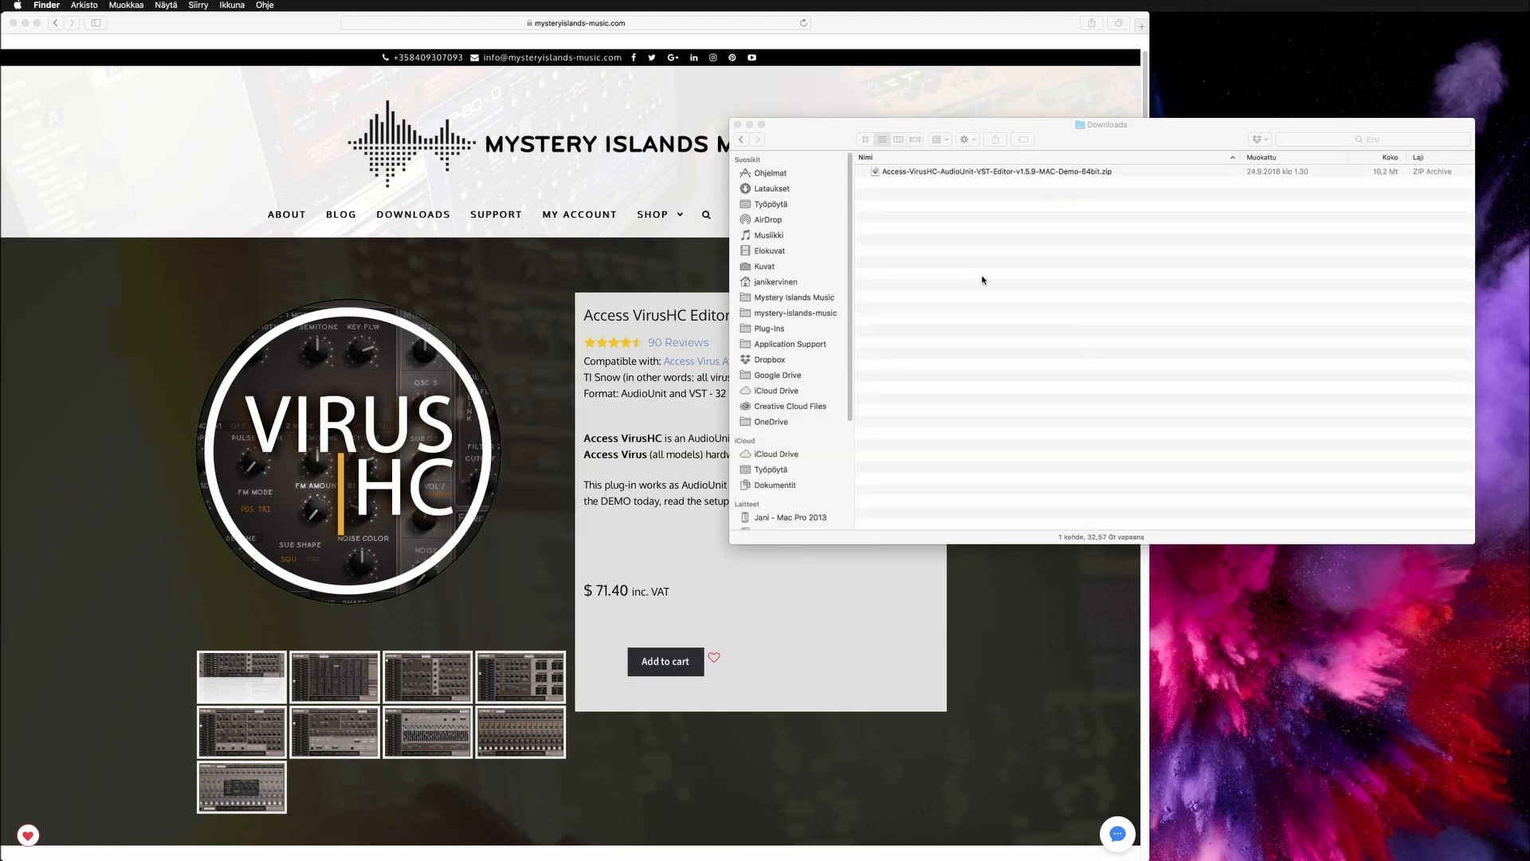